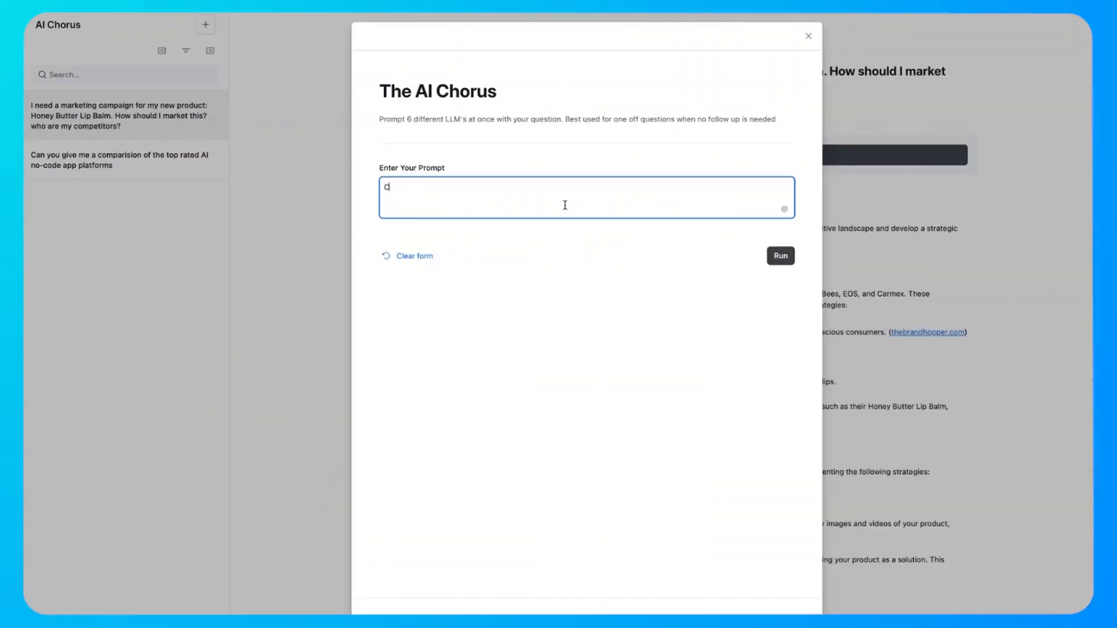
- Begin a new prompt in the AI Chorus form with the words "Can you give"
text(Can you give)
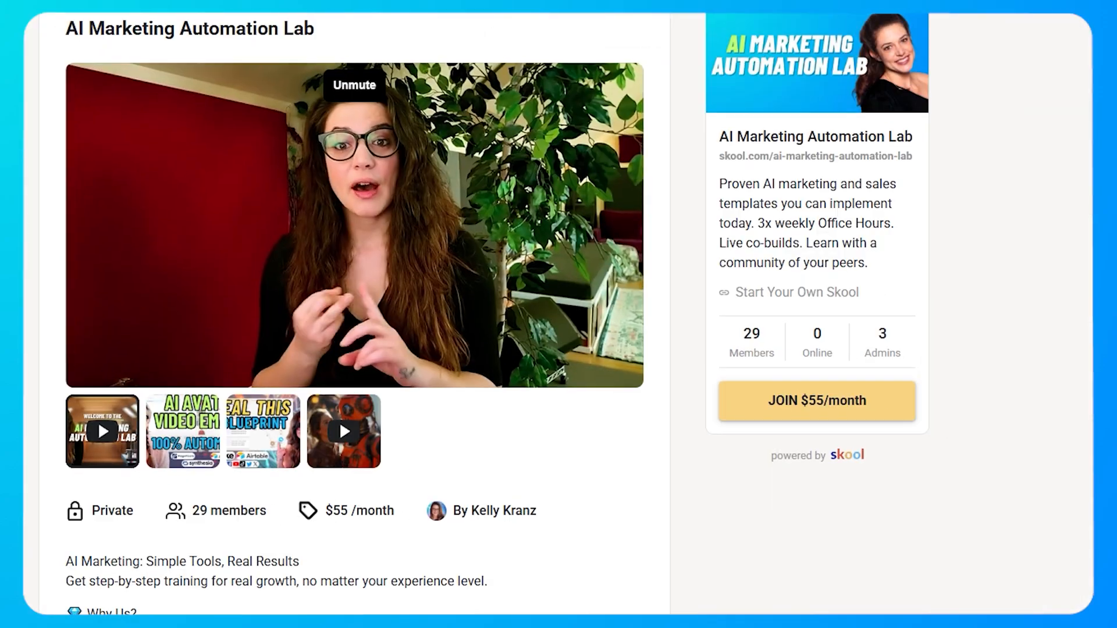
scroll(down, 3)
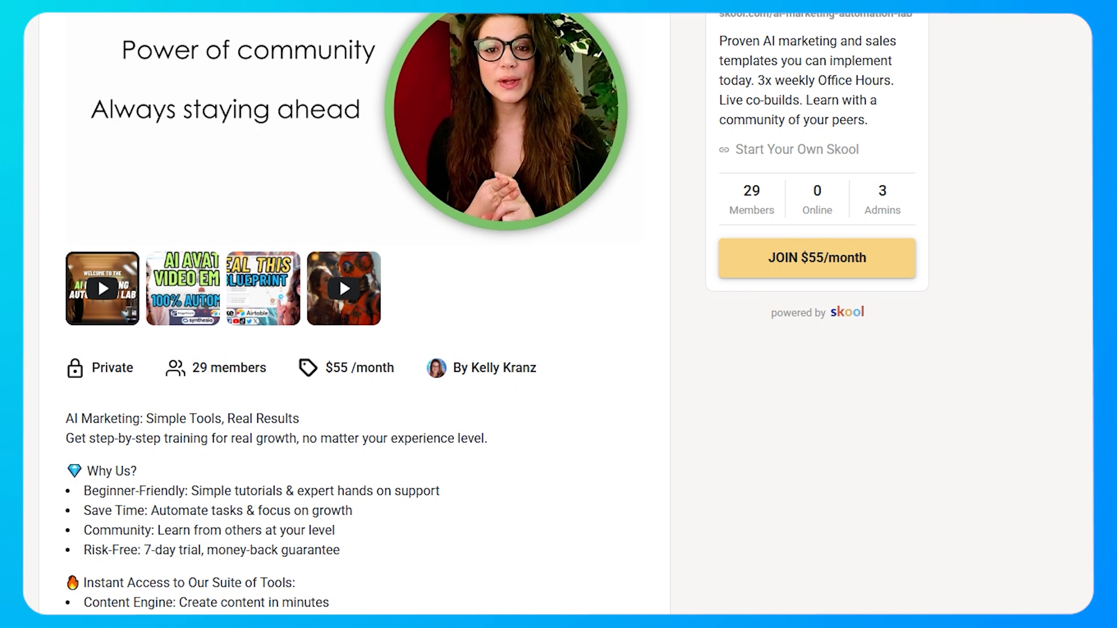
scroll(down, 3)
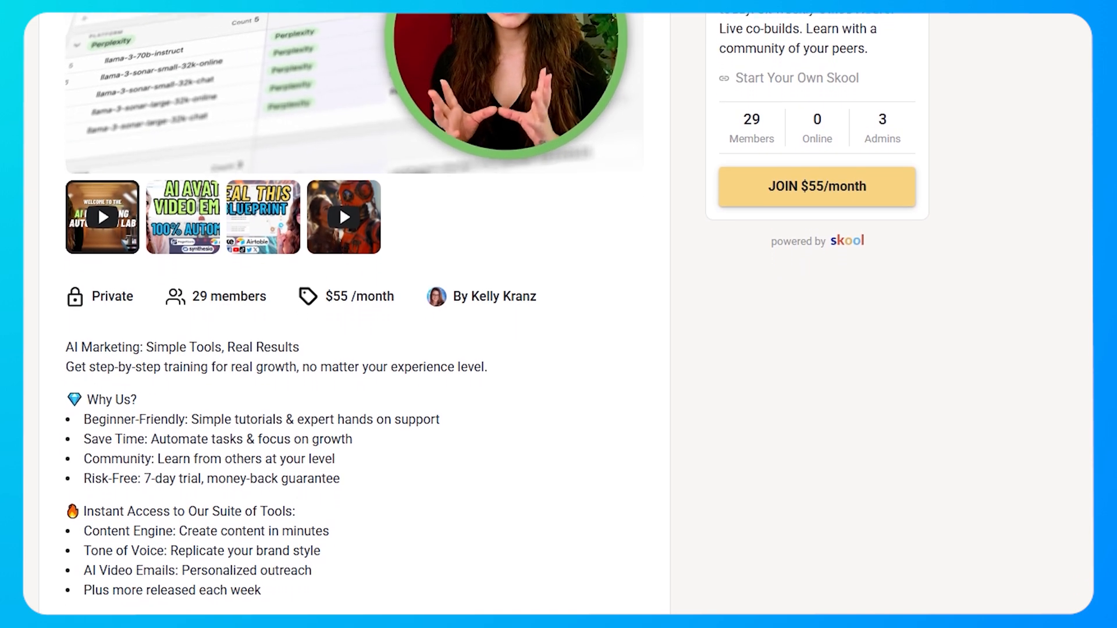
scroll(down, 3)
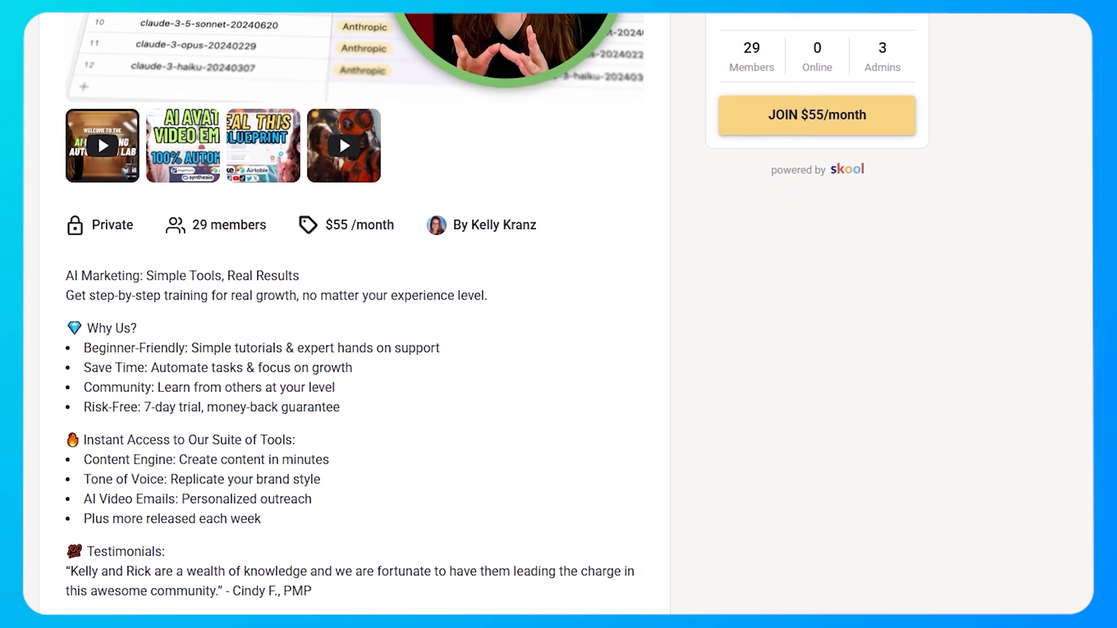
scroll(down, 3)
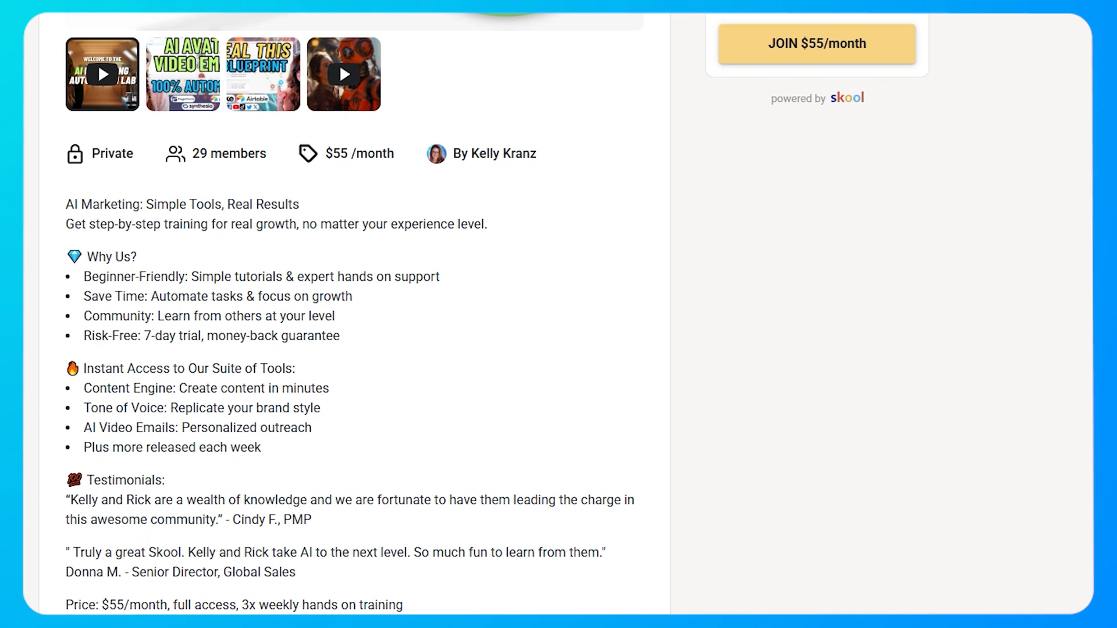
scroll(down, 3)
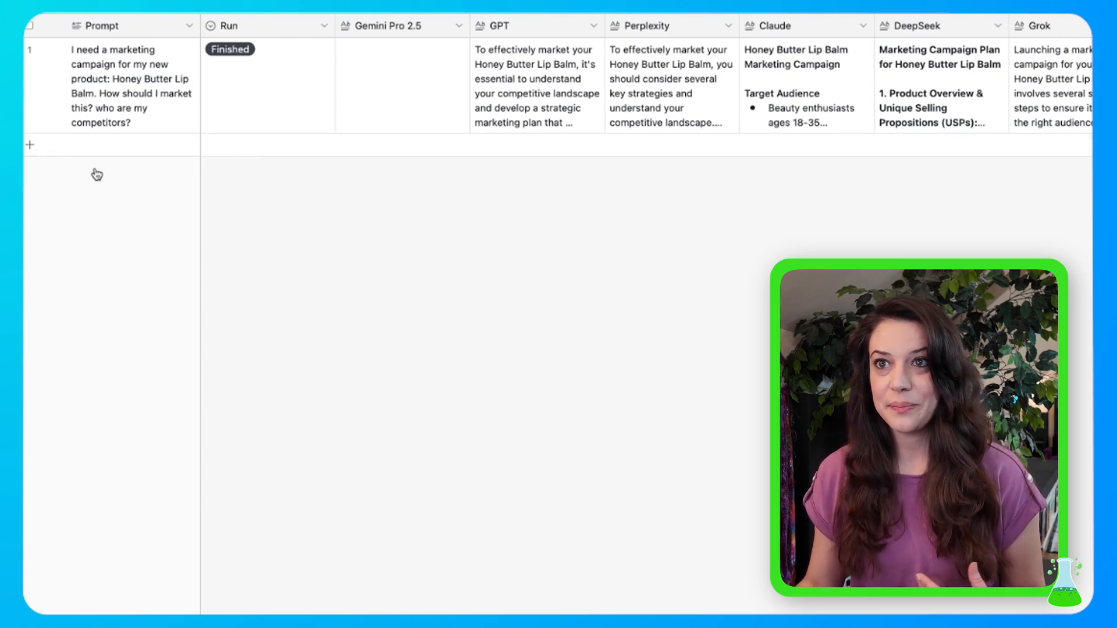
- Add a record asking to compare top rated AI no-code platforms and set it to Run
click(132, 145)
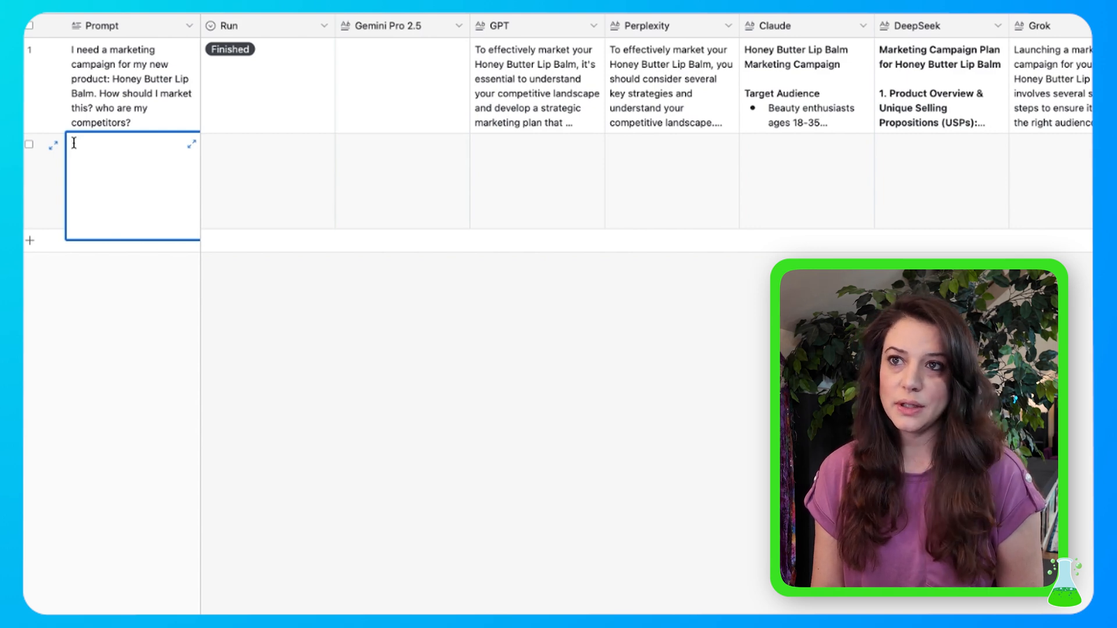
text(Can you give me a comparision)
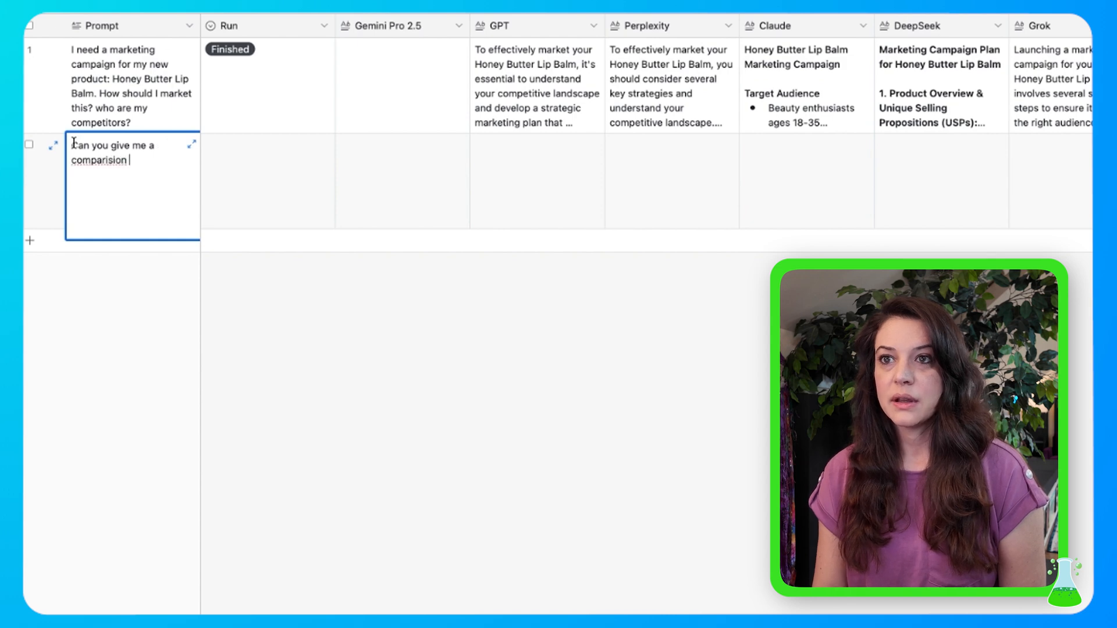
text(of the top rated)
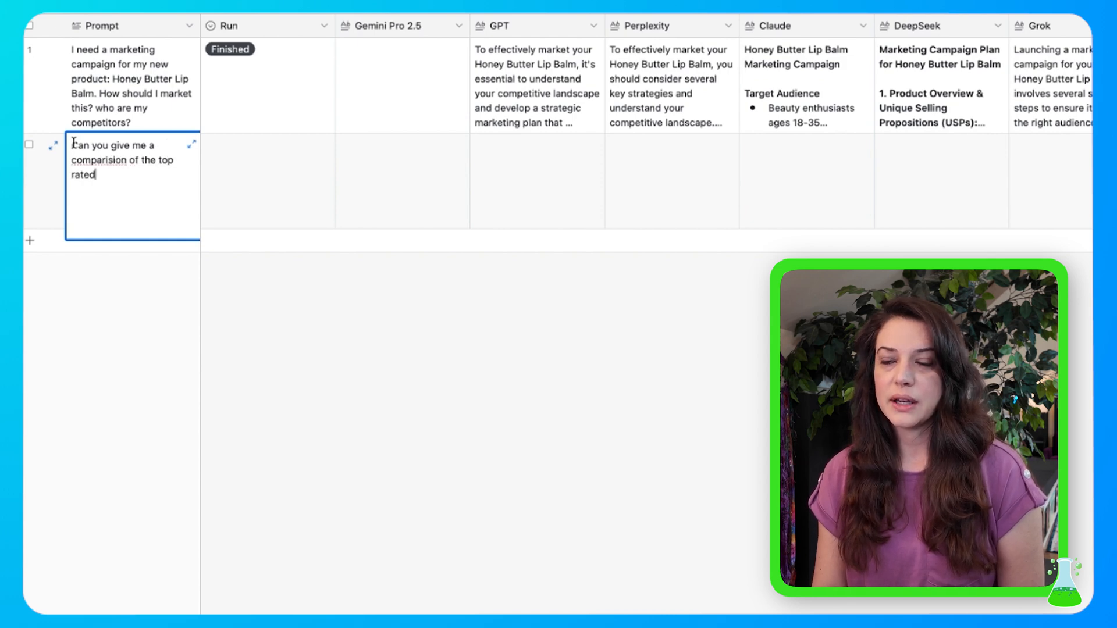
text(AI no-code ap)
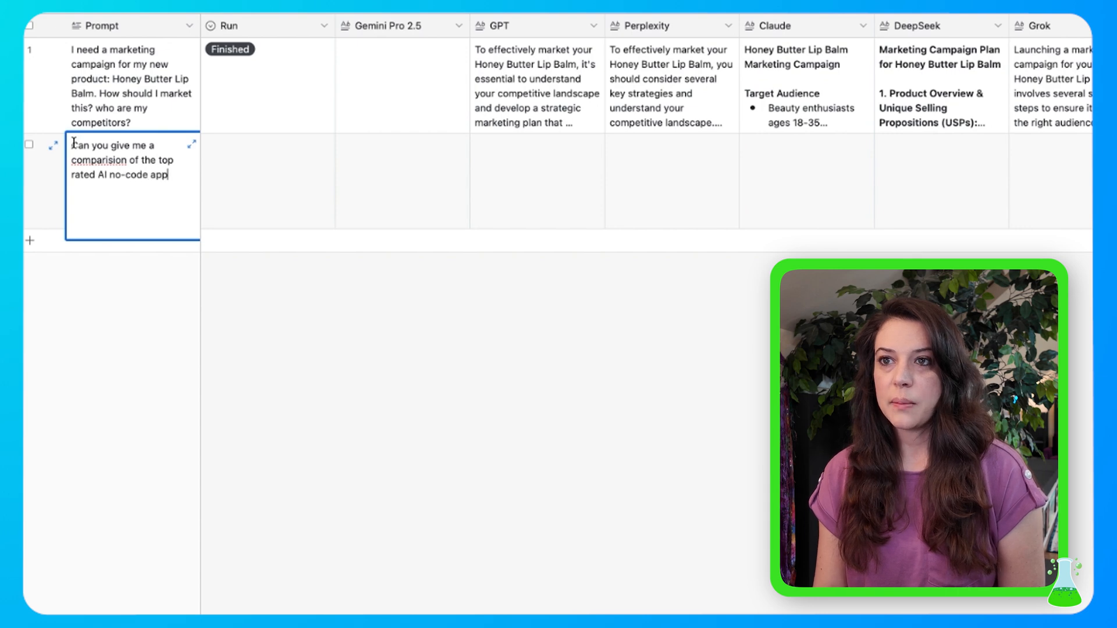
text(platforms)
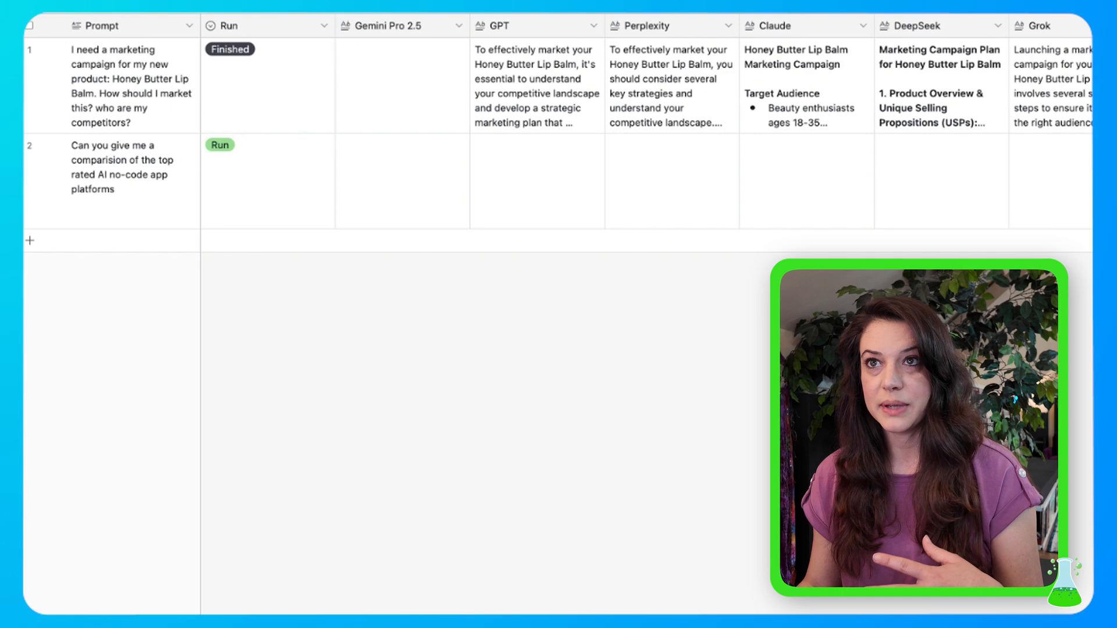
click(220, 145)
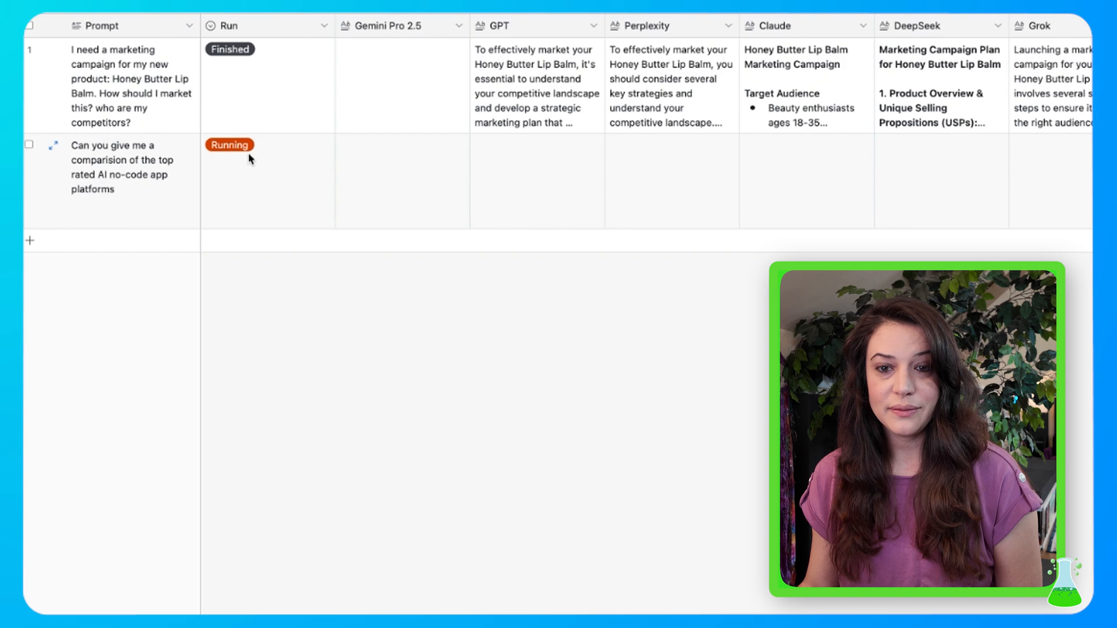
mouse_move(537, 174)
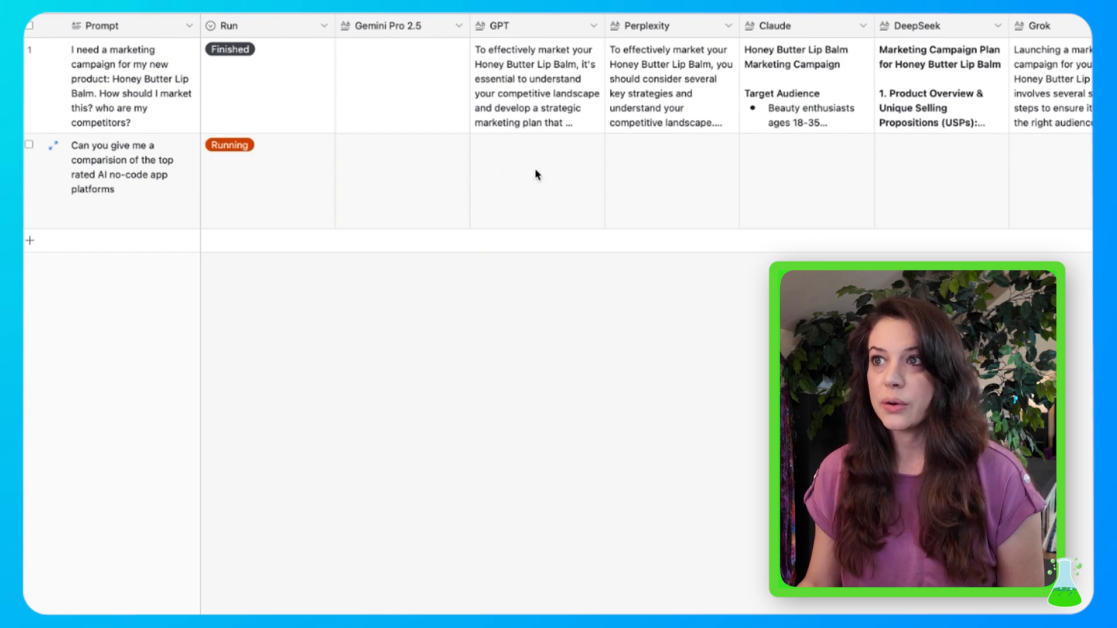
mouse_move(846, 131)
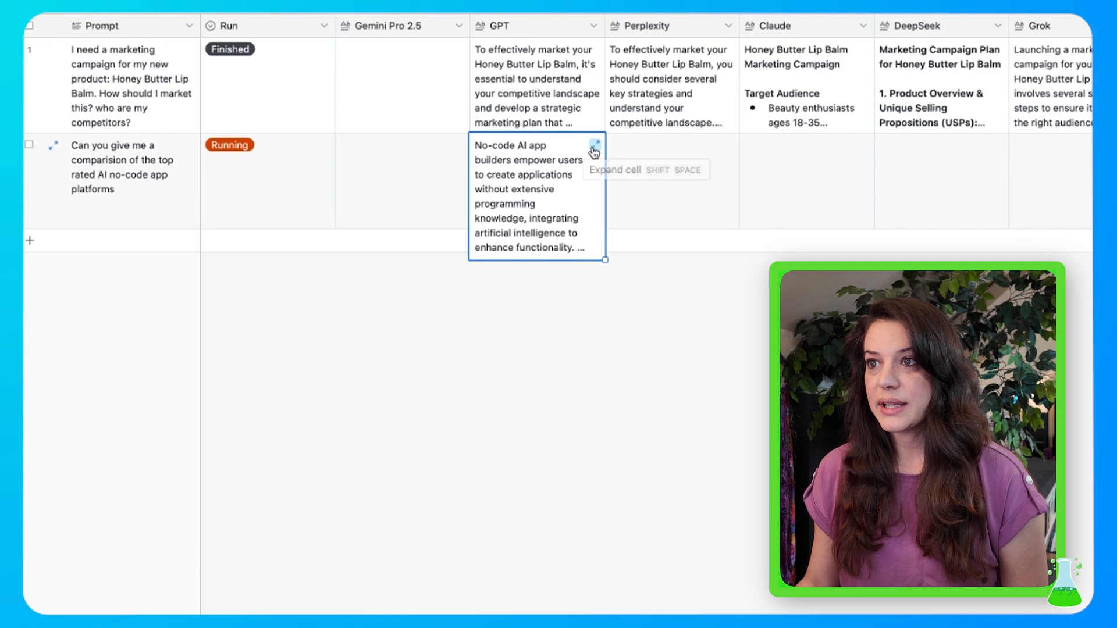
- Read the expanded GPT answer, then the DeepSeek and Grok answers, and return to the Prompt column
click(596, 152)
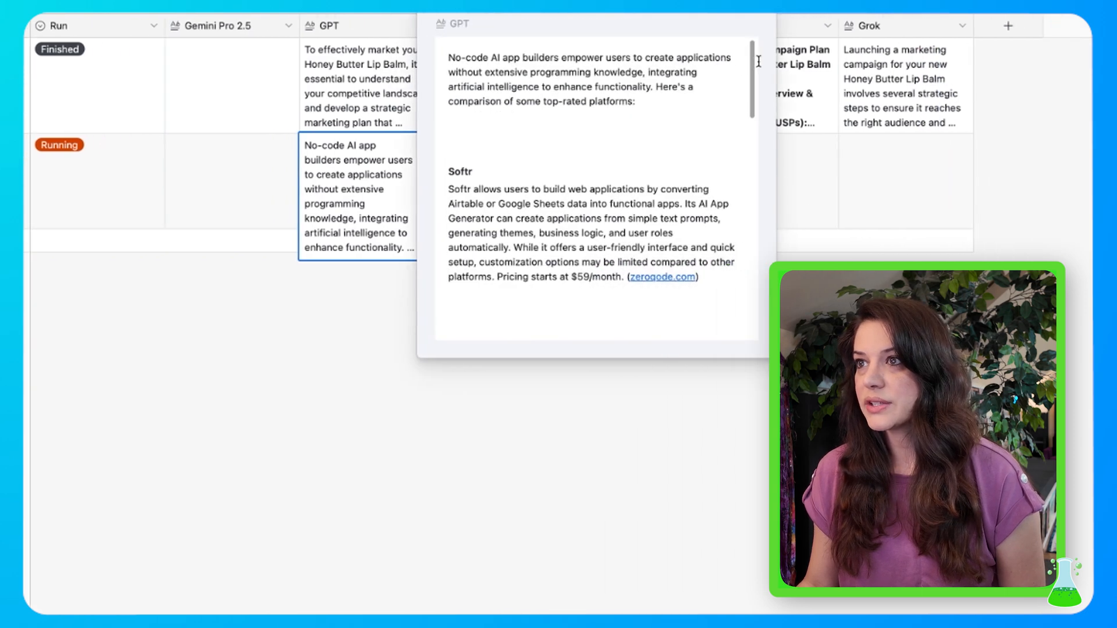
scroll(down, 3)
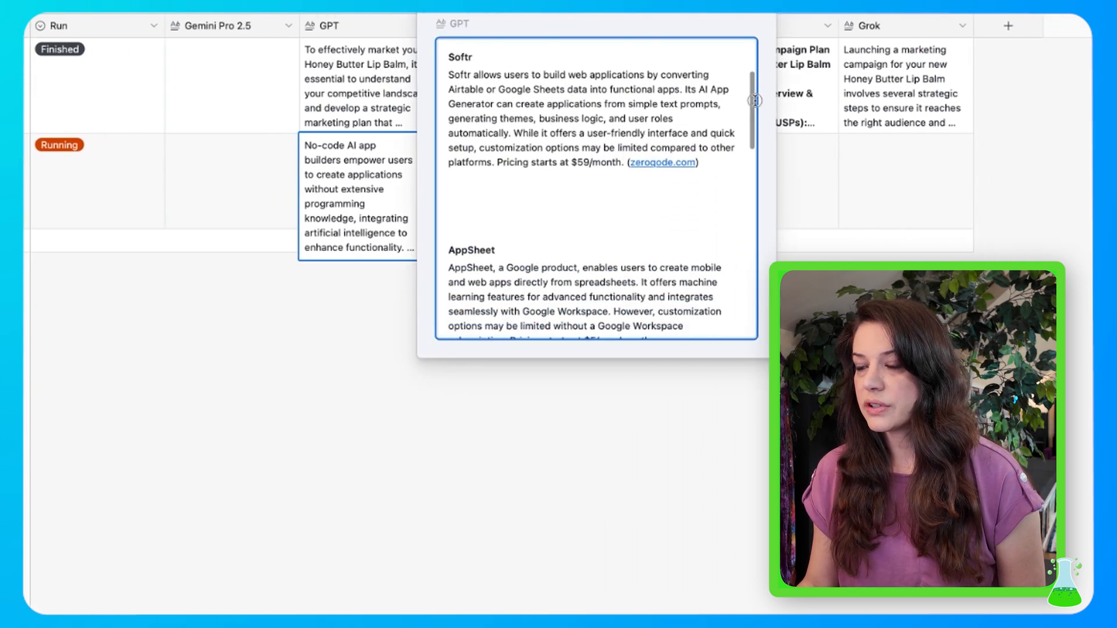
scroll(down, 3)
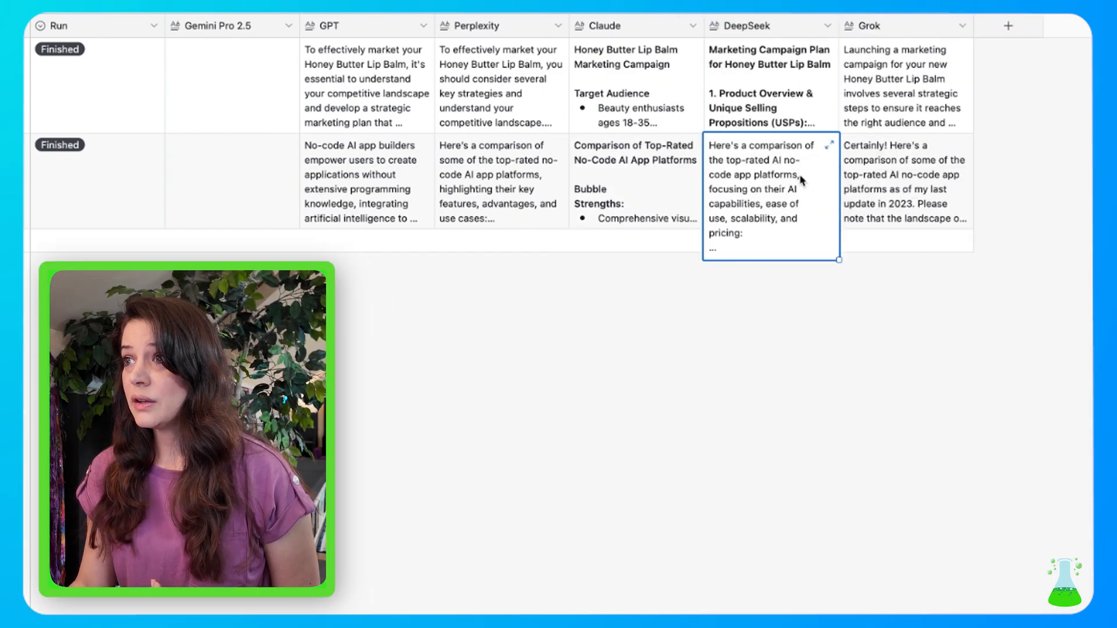
click(829, 144)
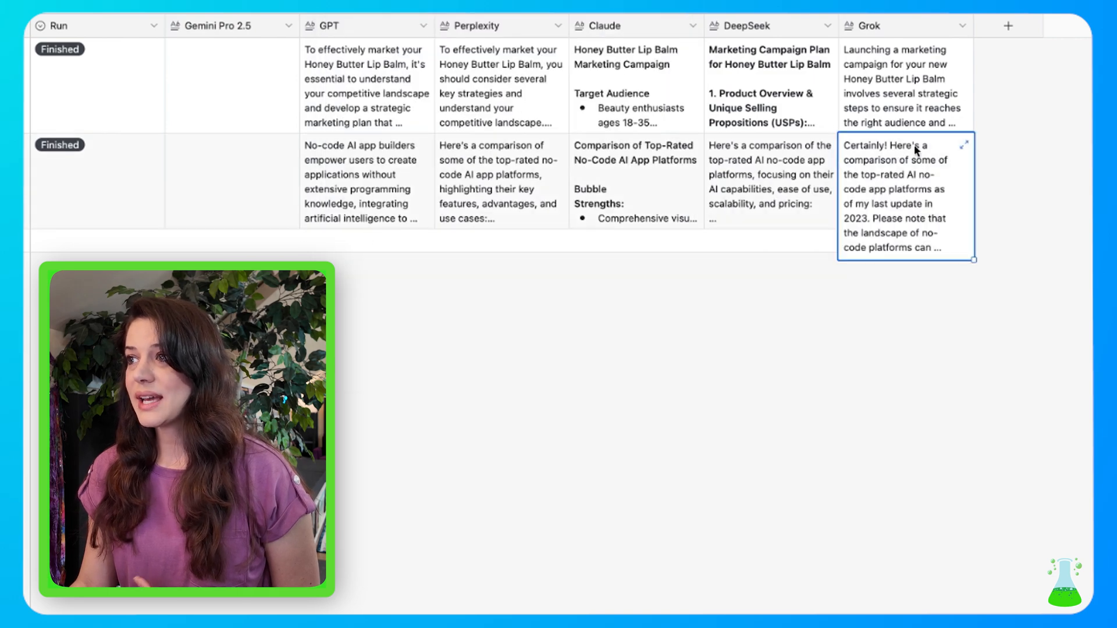
click(964, 145)
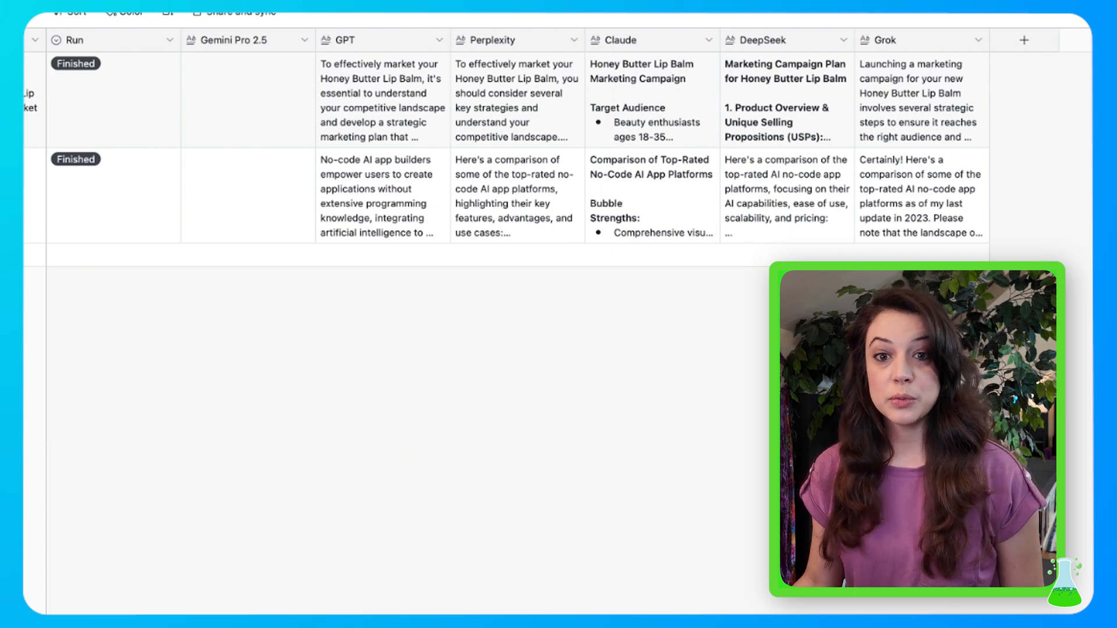
click(43, 28)
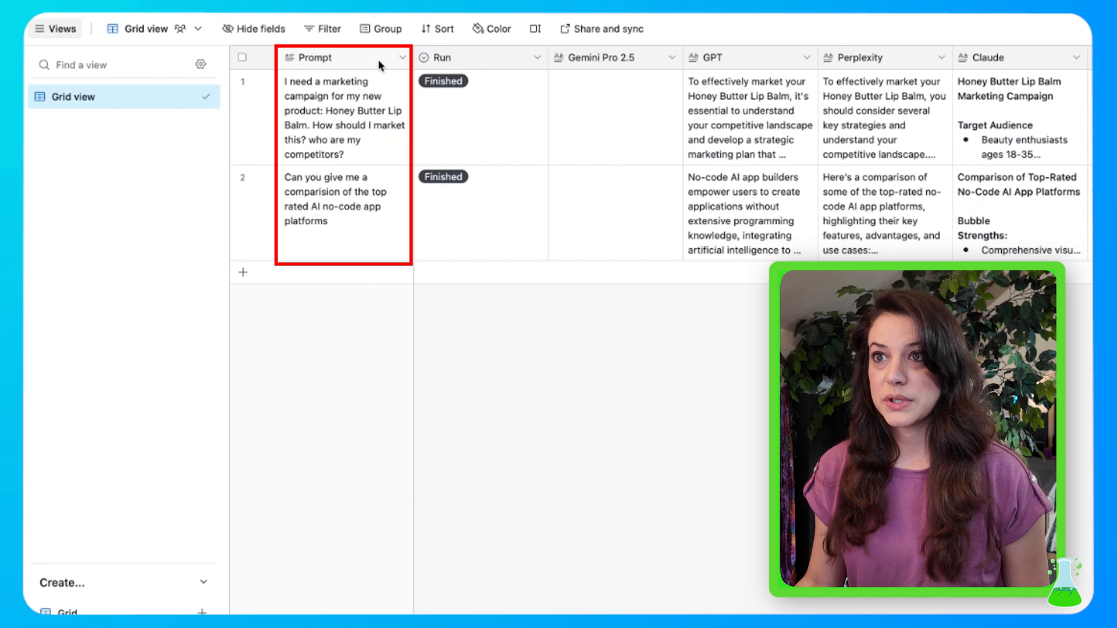
- Review the Prompt field settings and the Run field's Run, Running and Finished options
click(404, 58)
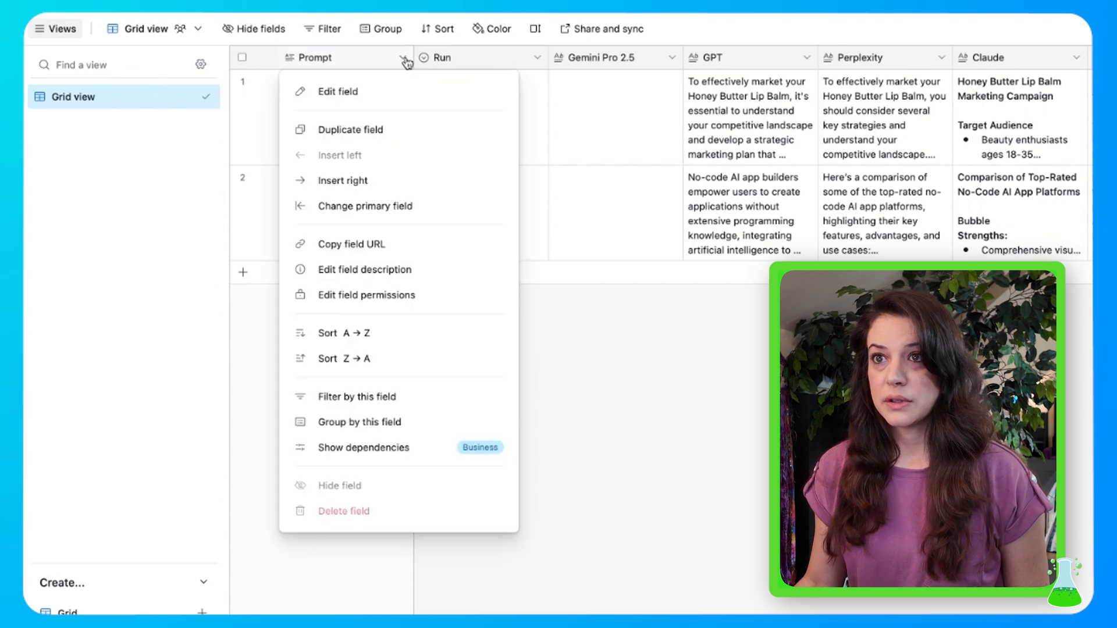
click(337, 91)
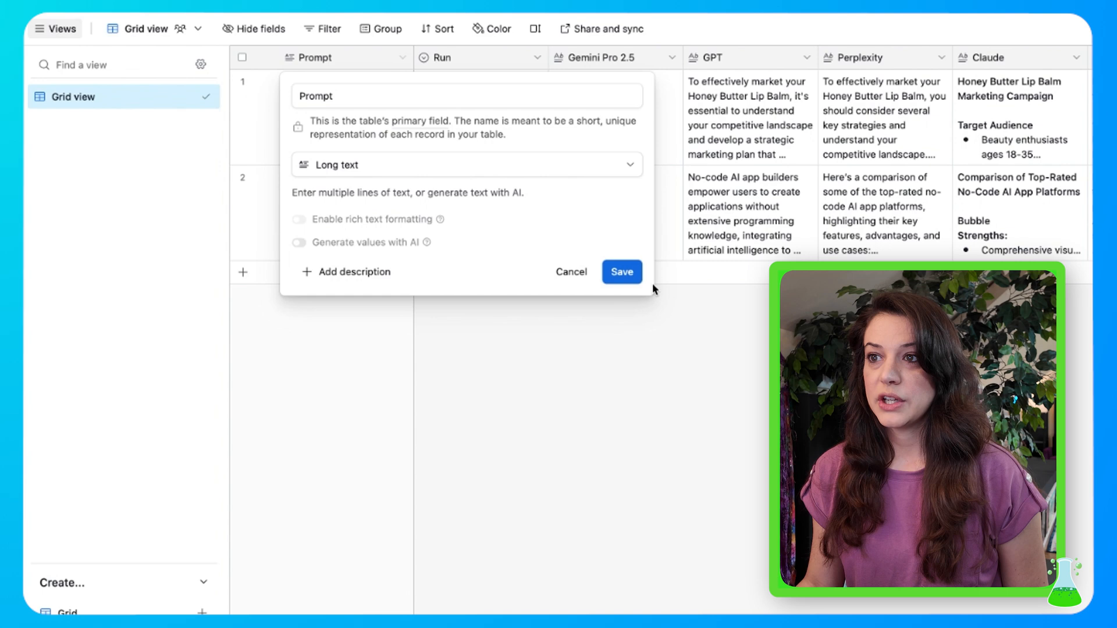
click(536, 58)
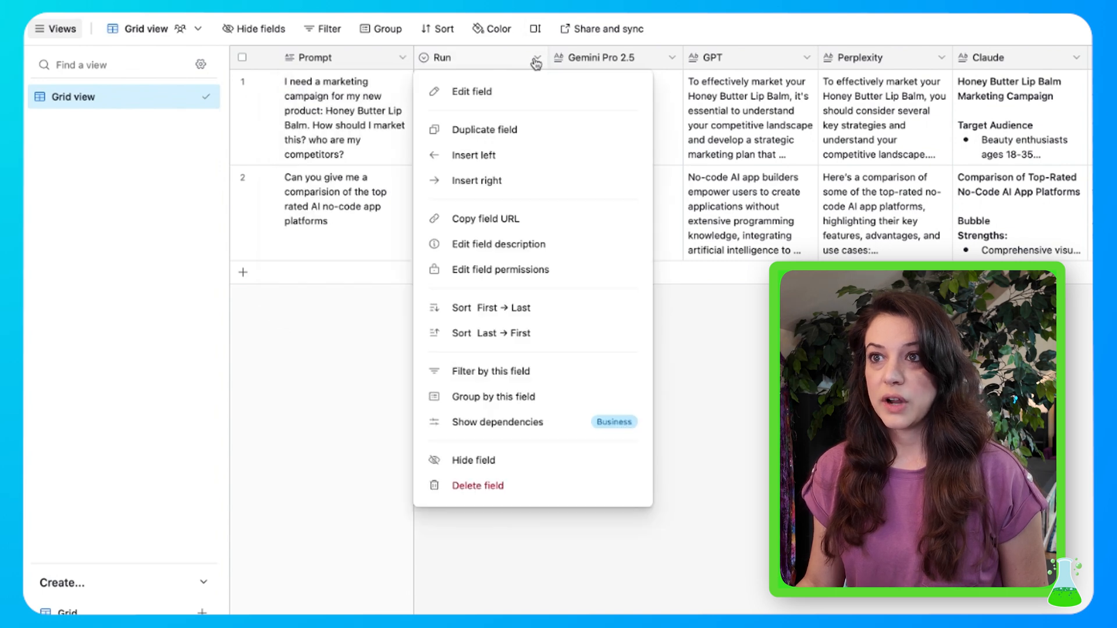
click(472, 90)
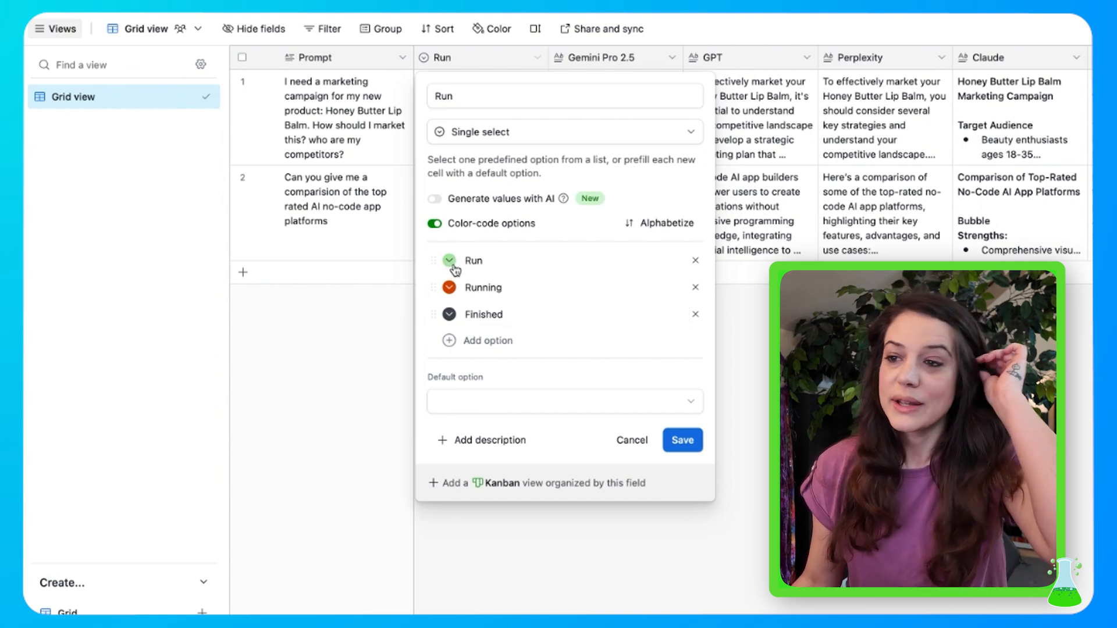
click(680, 440)
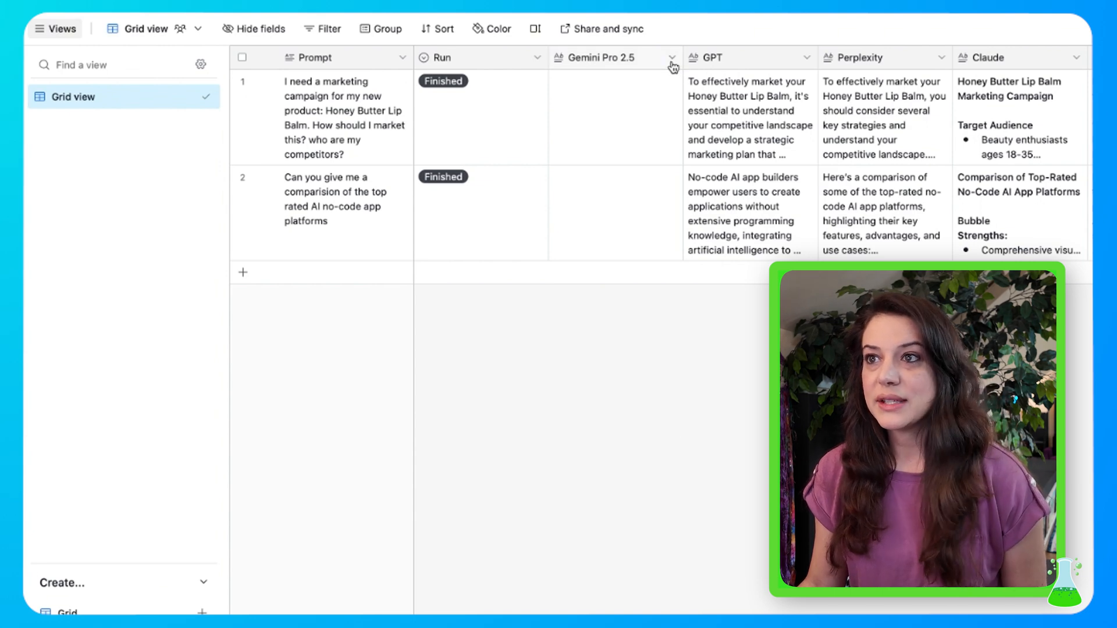
- Review the Gemini Pro 2.5 field and confirm the GPT field as long text with rich text
click(671, 58)
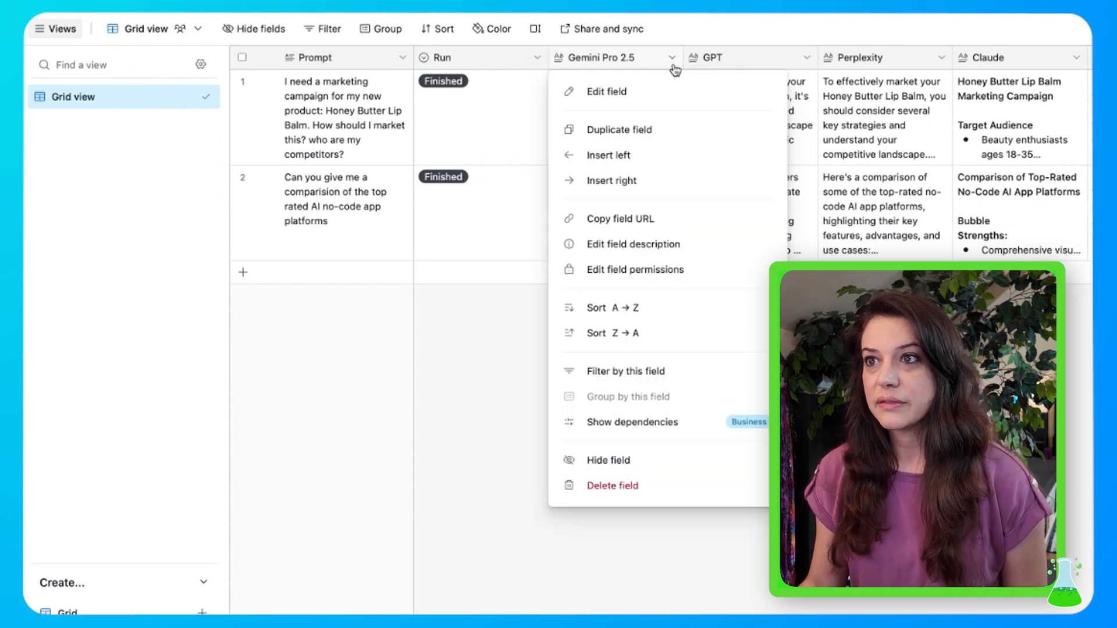
click(605, 90)
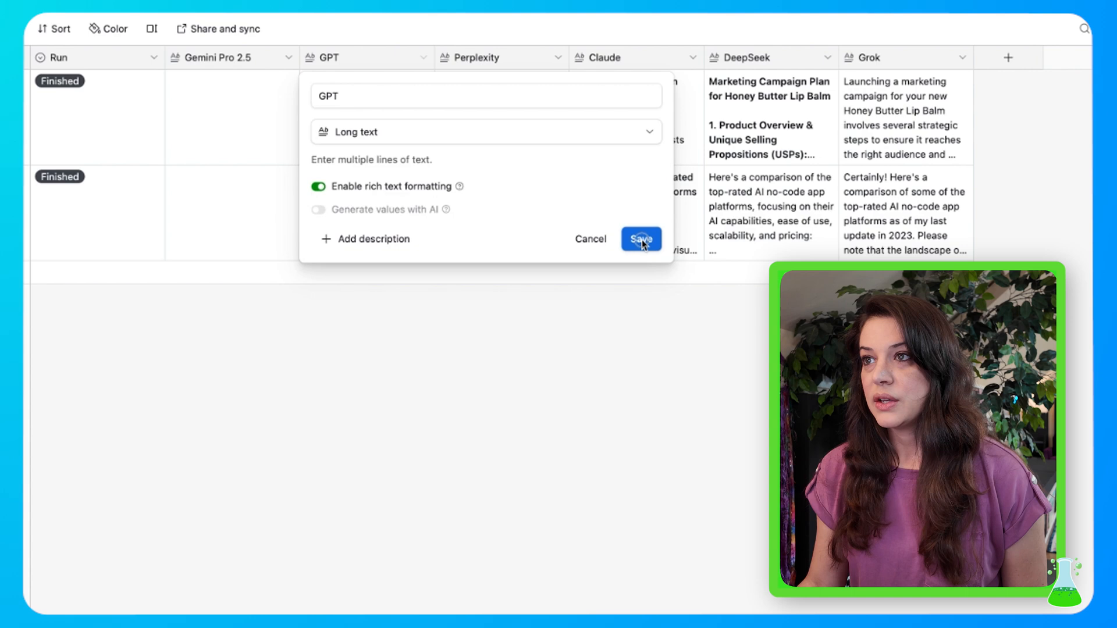
click(639, 239)
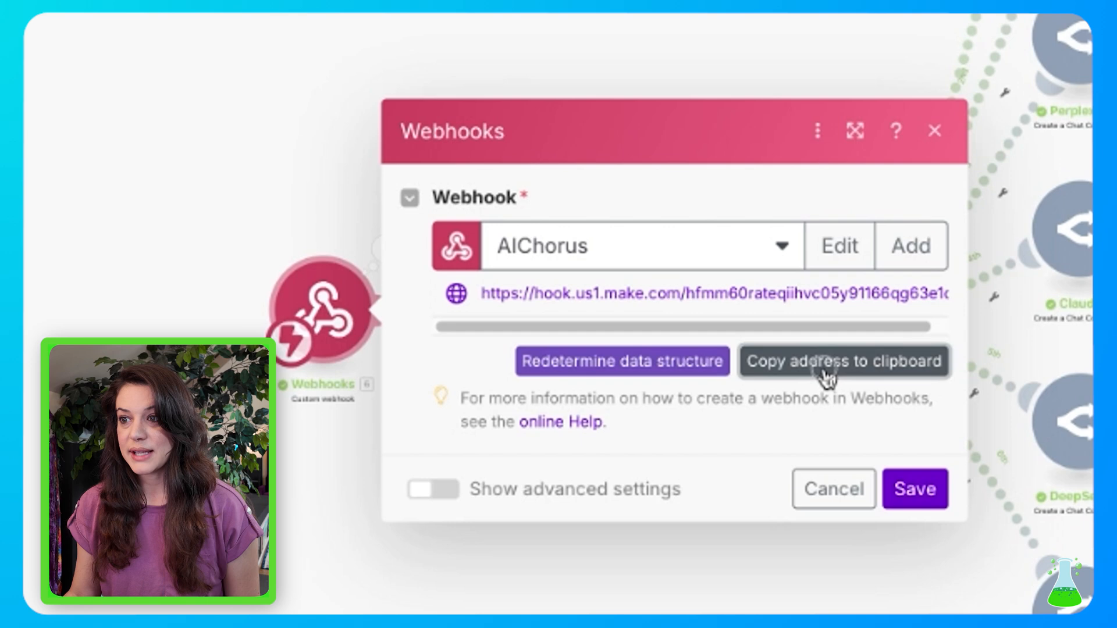
mouse_move(483, 293)
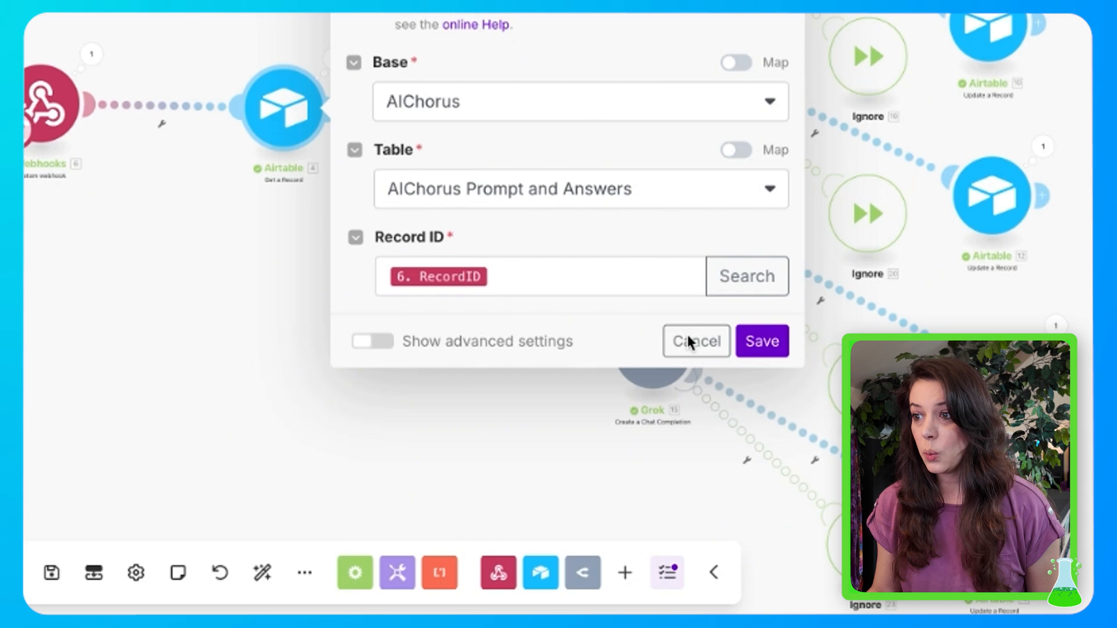
- Close the Airtable Get a Record settings without changes
click(696, 341)
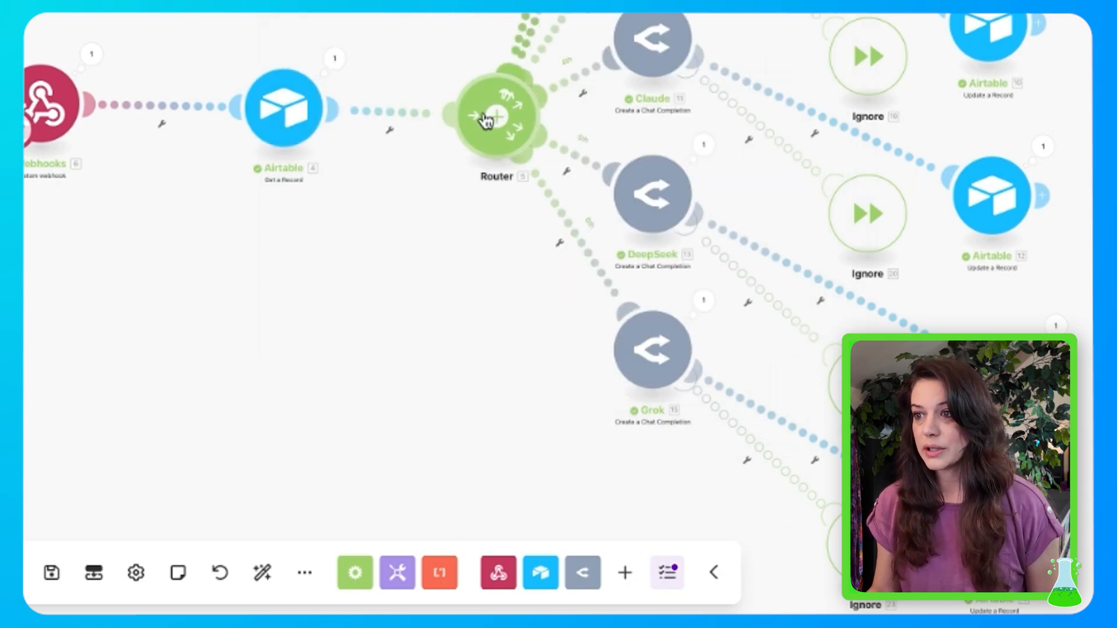
mouse_move(625, 572)
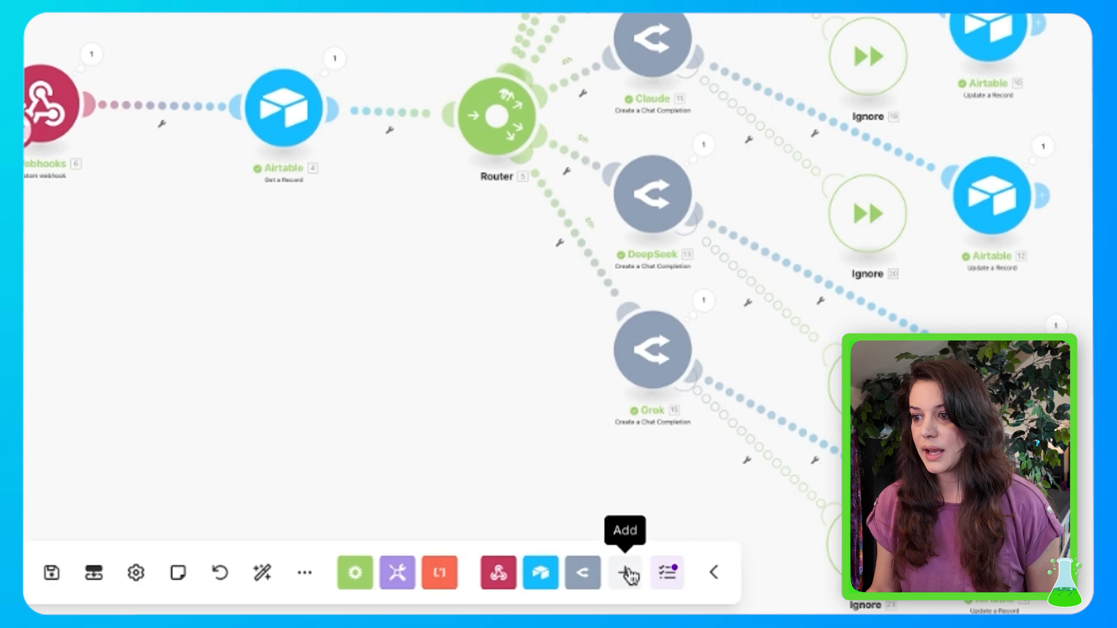
click(624, 572)
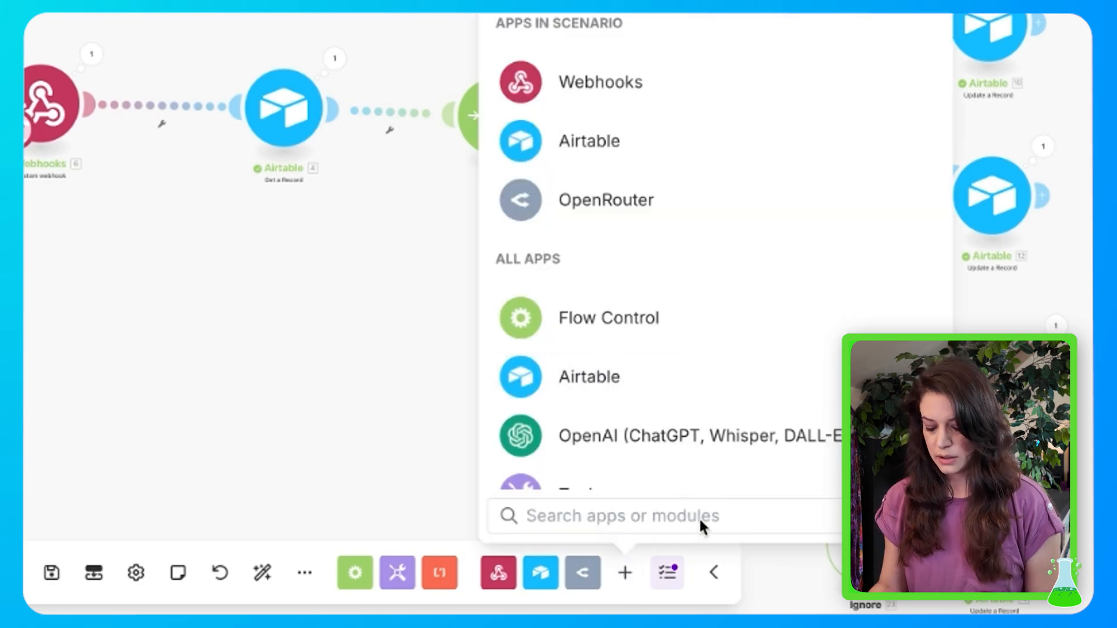
text(router)
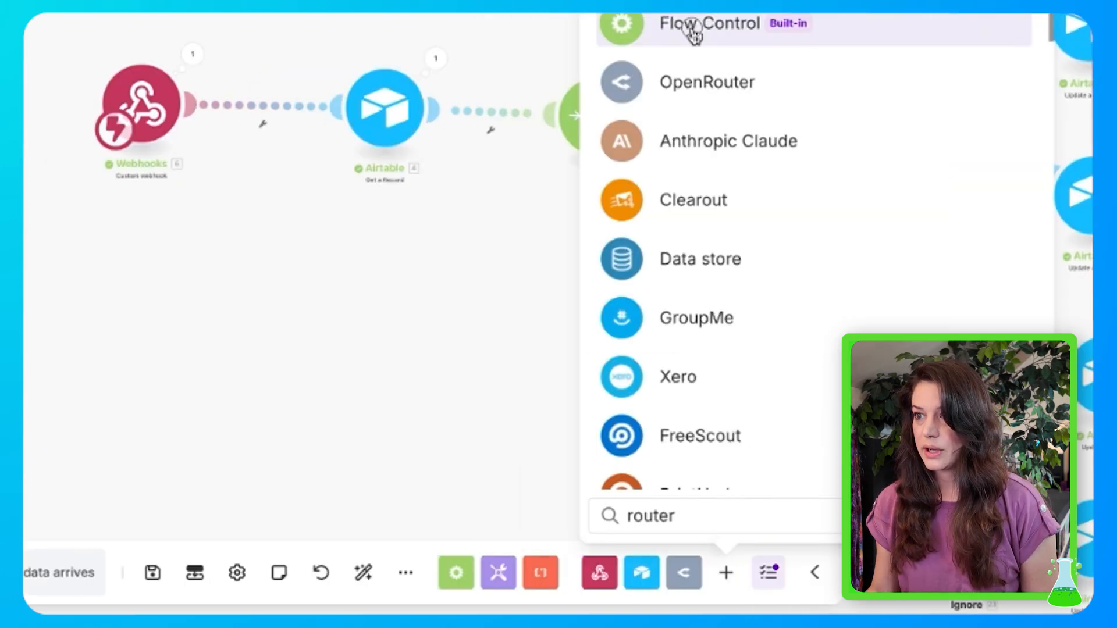
click(709, 24)
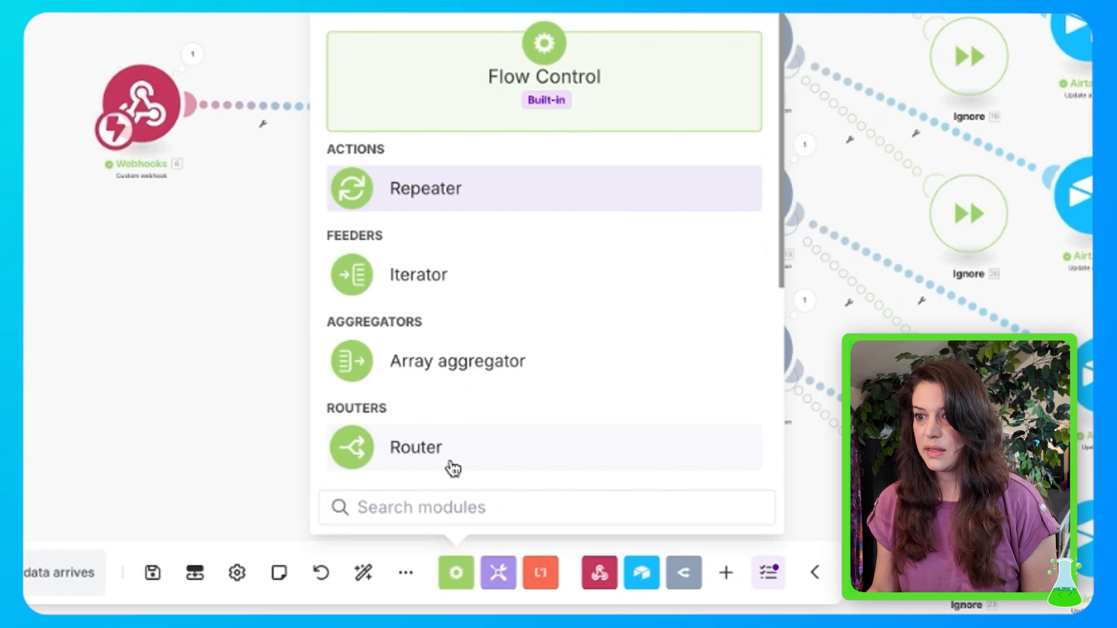
click(416, 447)
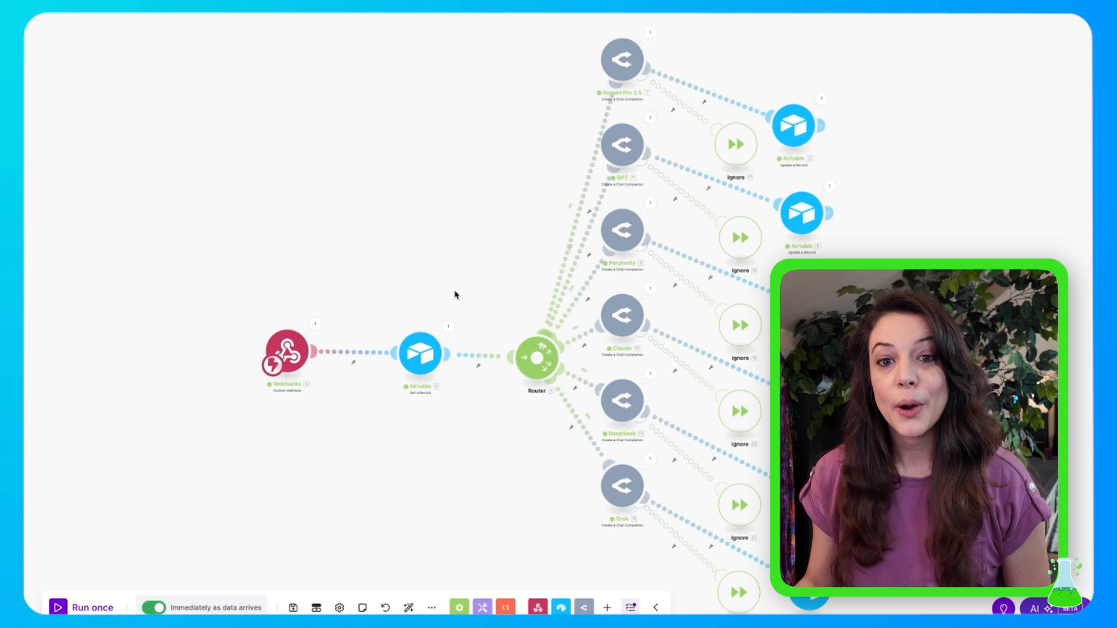
mouse_move(678, 506)
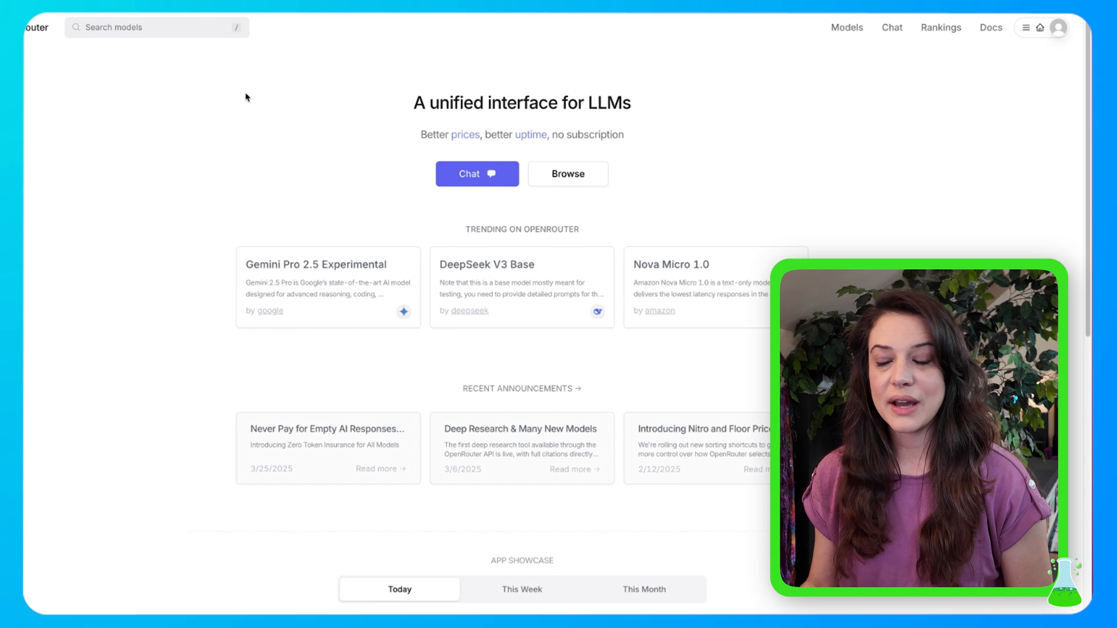
mouse_move(675, 181)
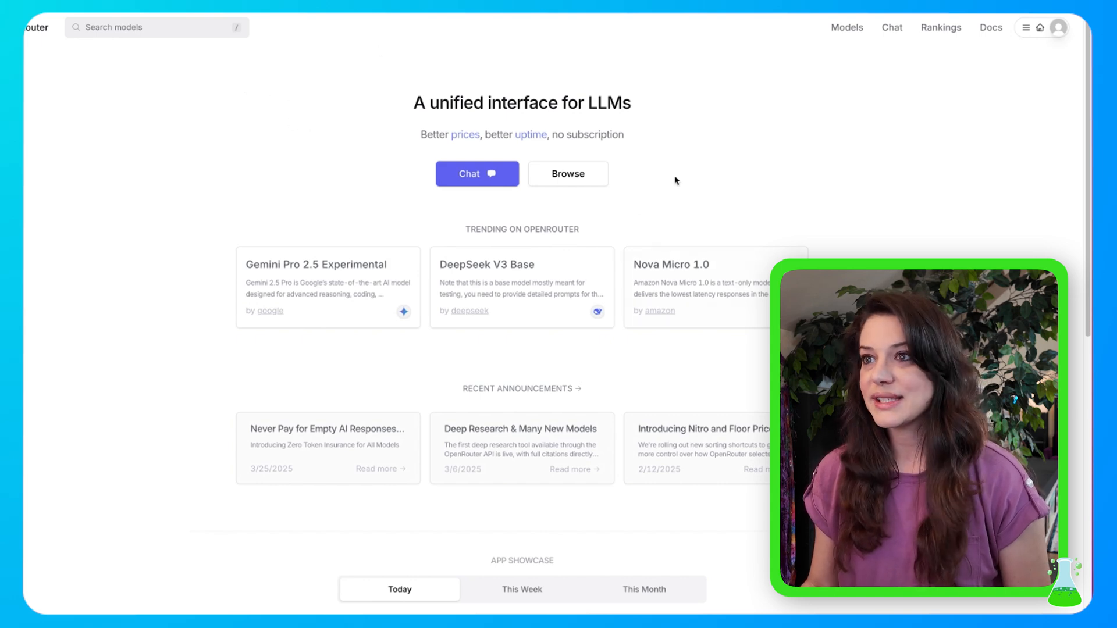
- Go from the account menu to Keys and show the API Keys section
click(1058, 28)
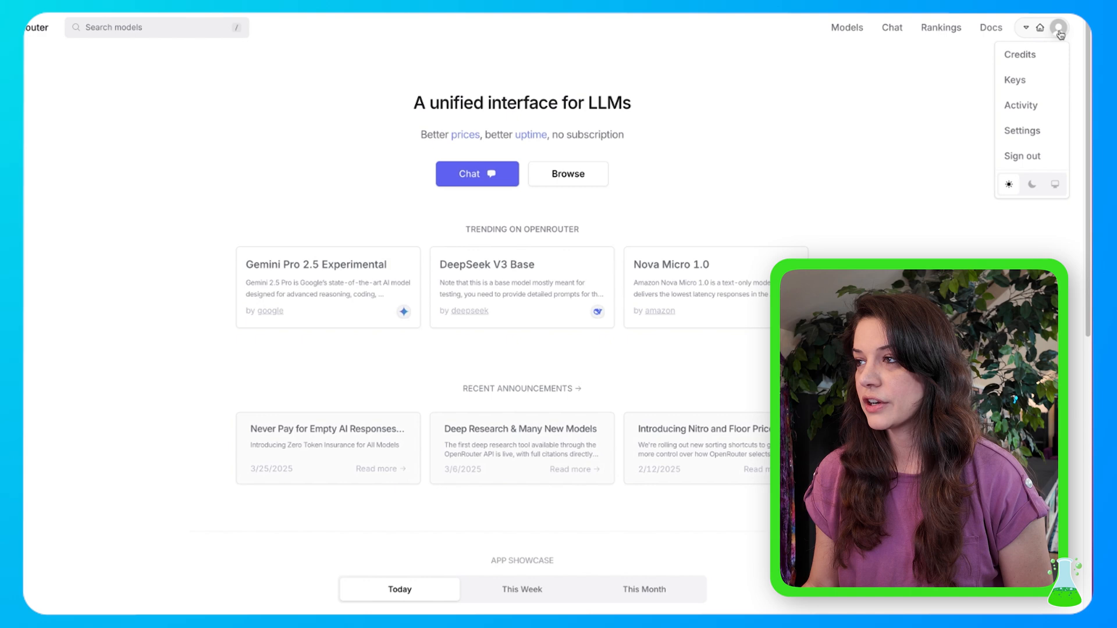
click(1015, 79)
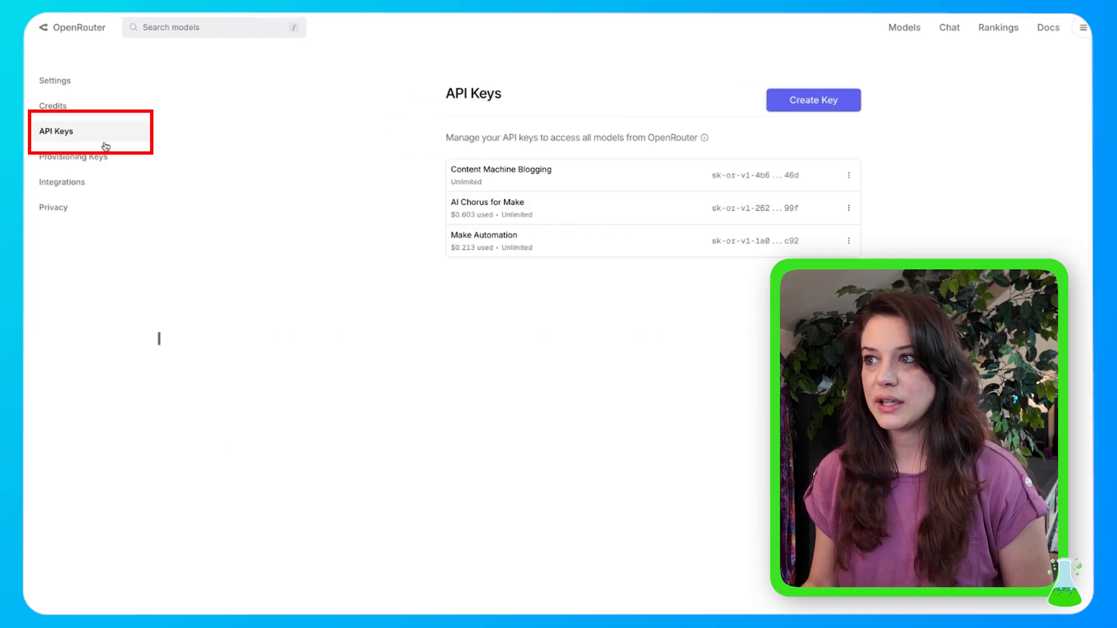
click(814, 100)
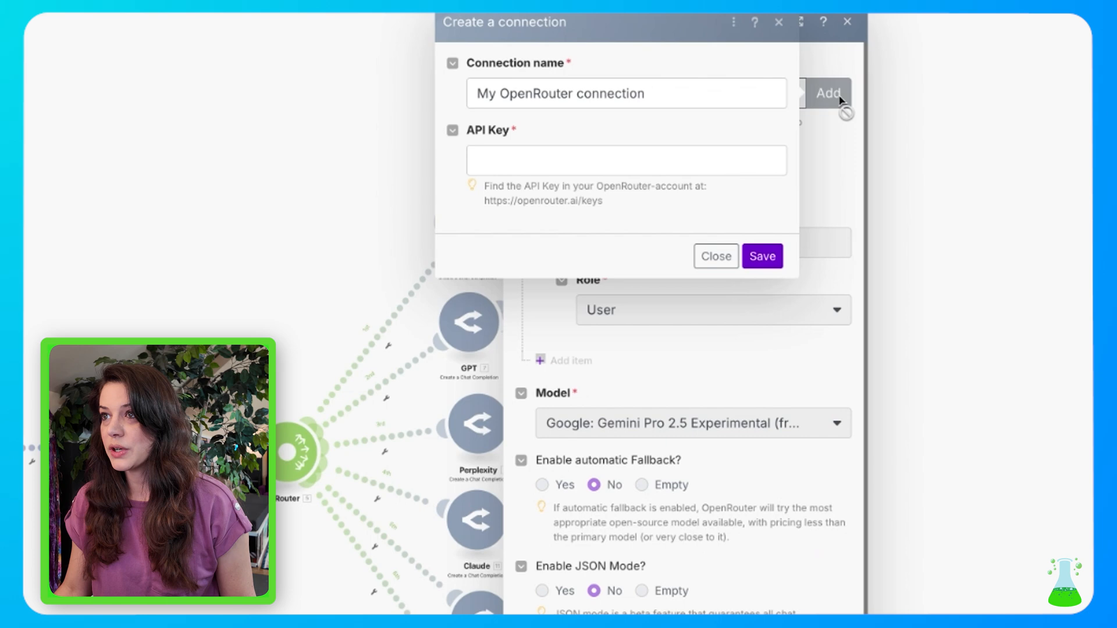
- Connect with the saved API key and map the Airtable Prompt as a user message
click(627, 160)
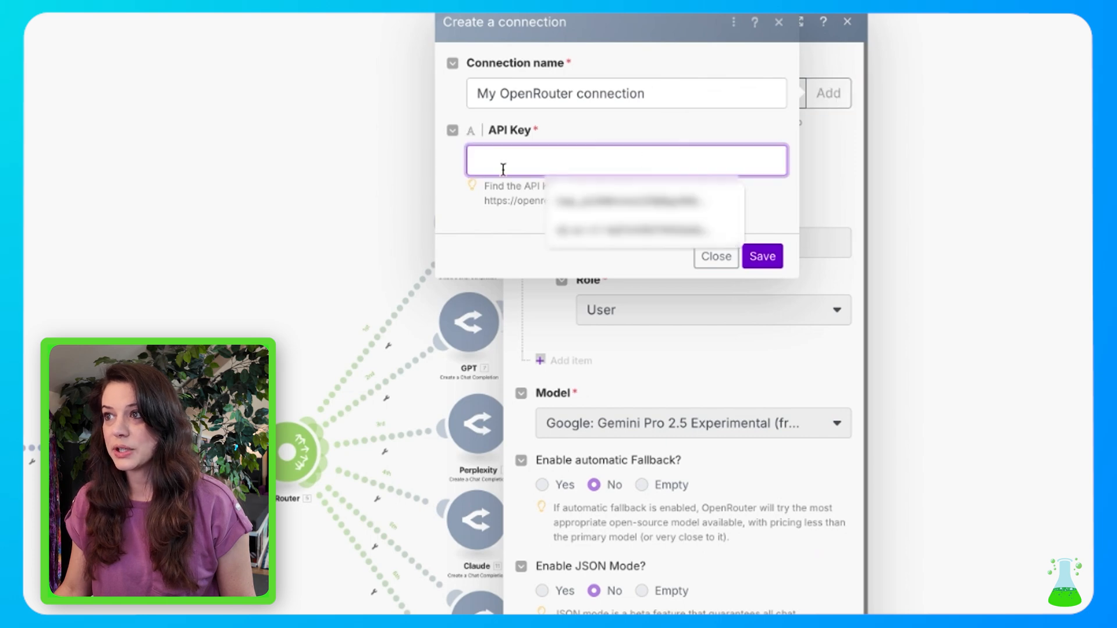
click(762, 256)
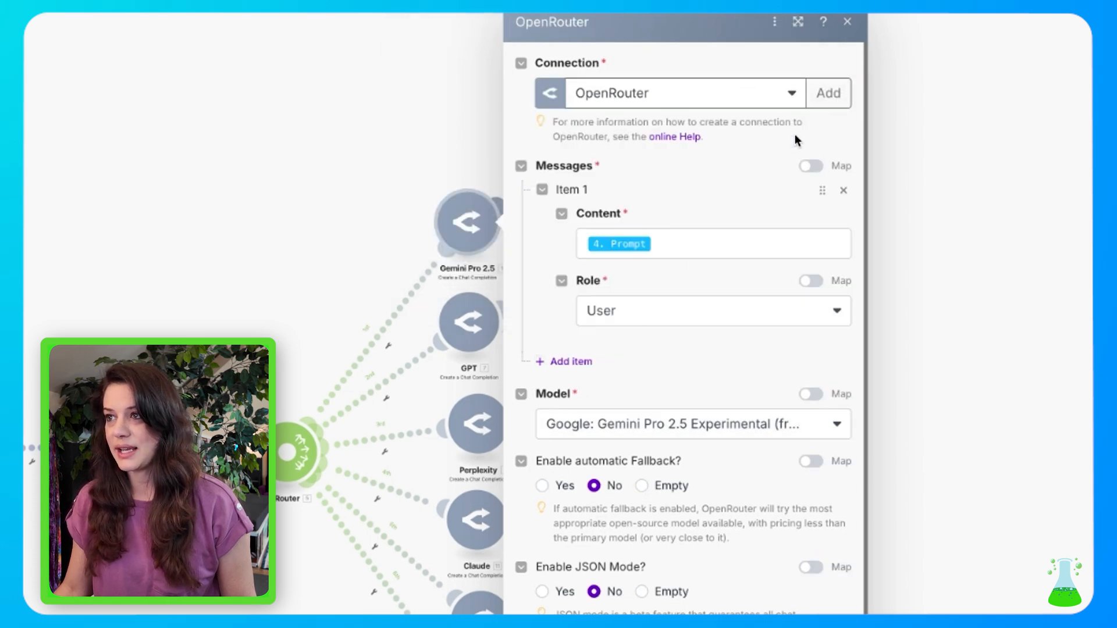
click(712, 243)
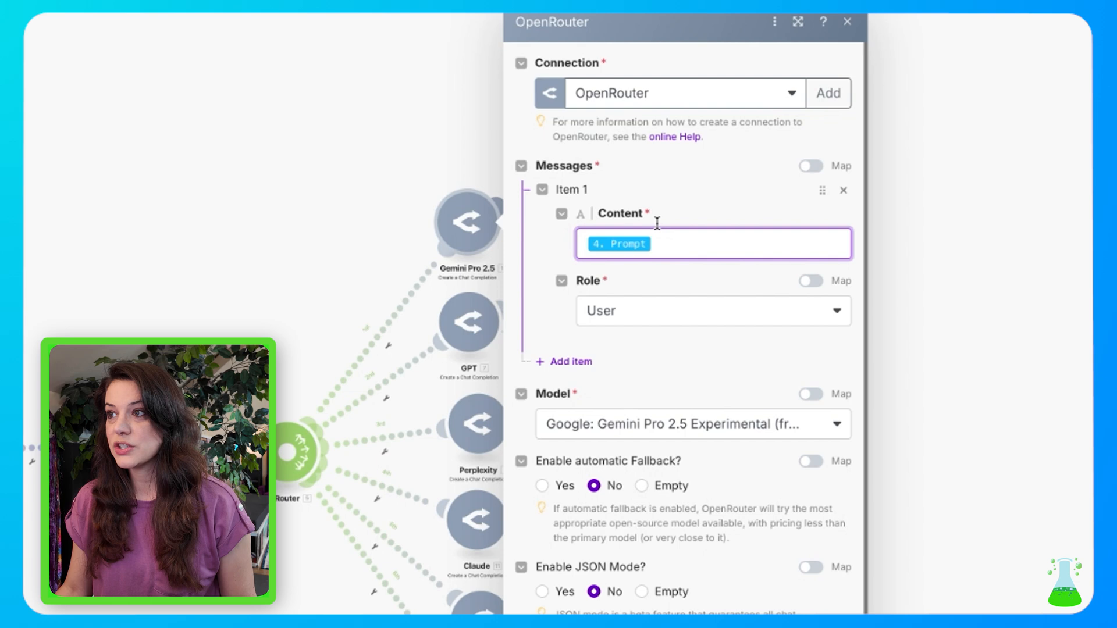
click(712, 244)
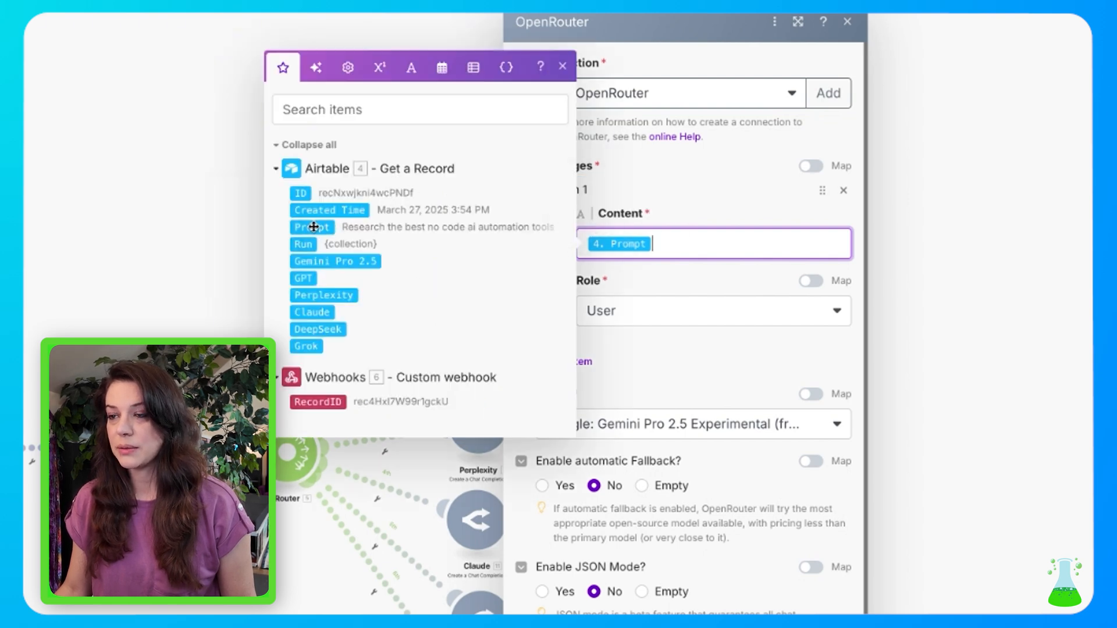
click(712, 310)
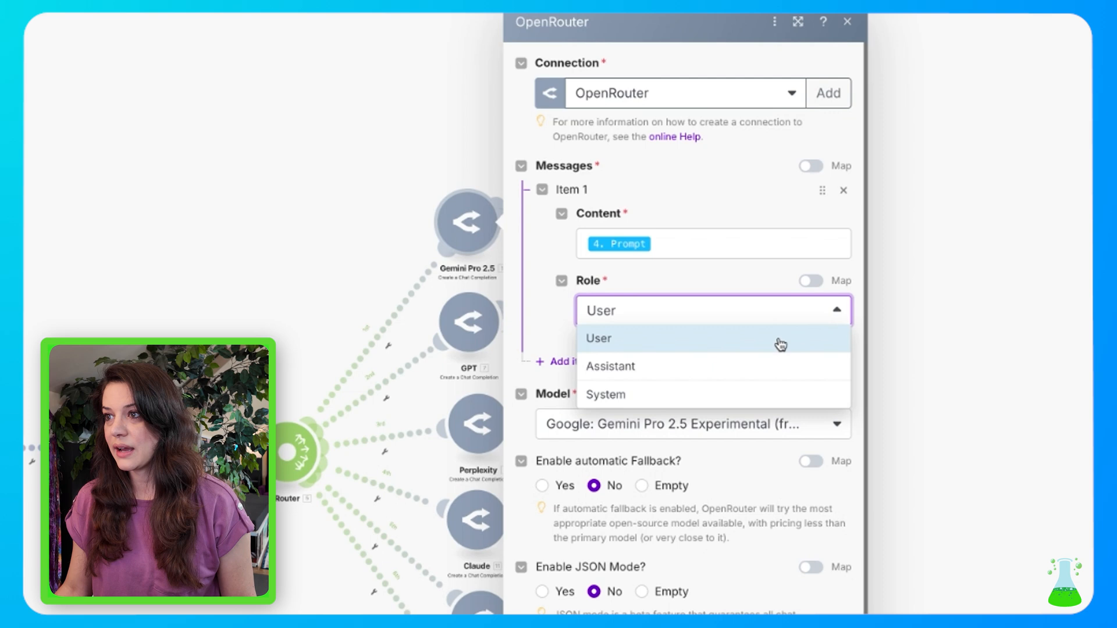
click(598, 339)
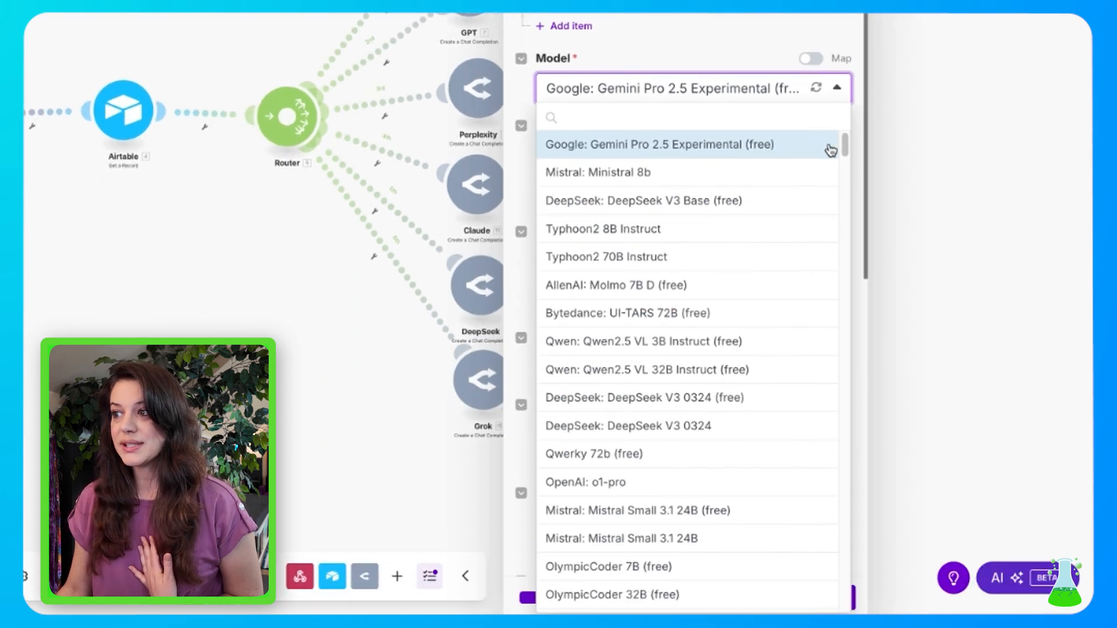
- Keep Google Gemini Pro 2.5 Experimental (free) as the model and save the module
scroll(down, 3)
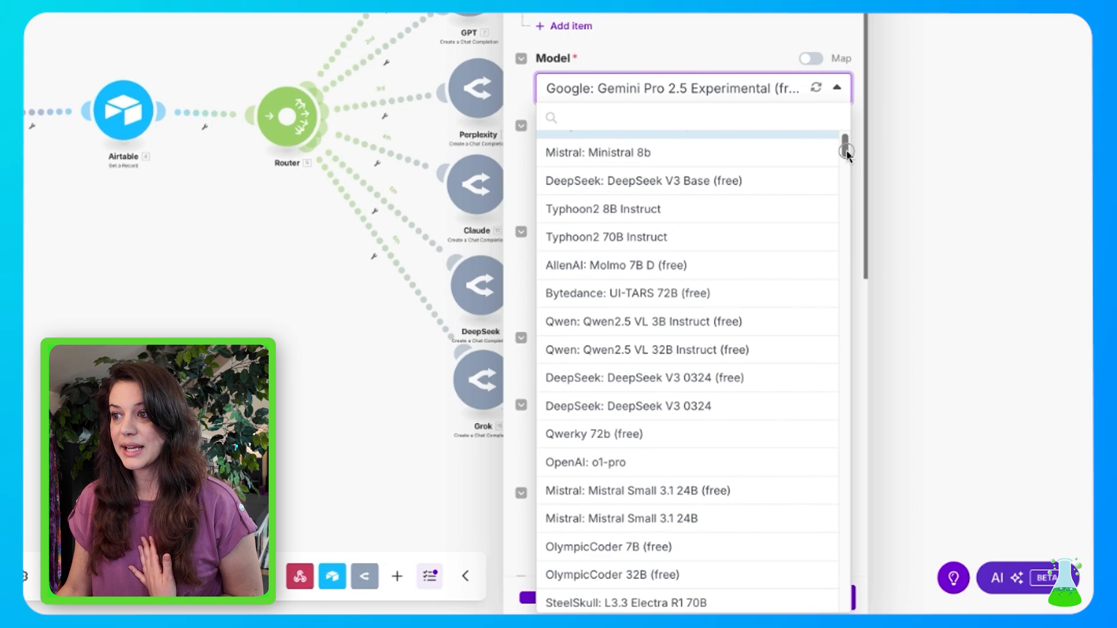
scroll(down, 3)
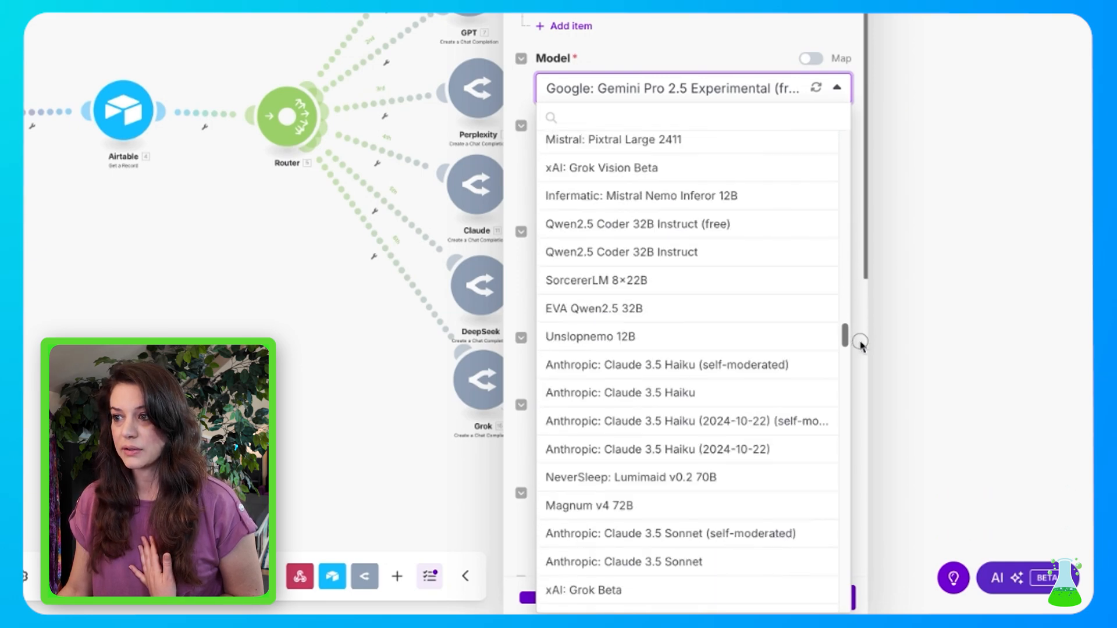
scroll(down, 3)
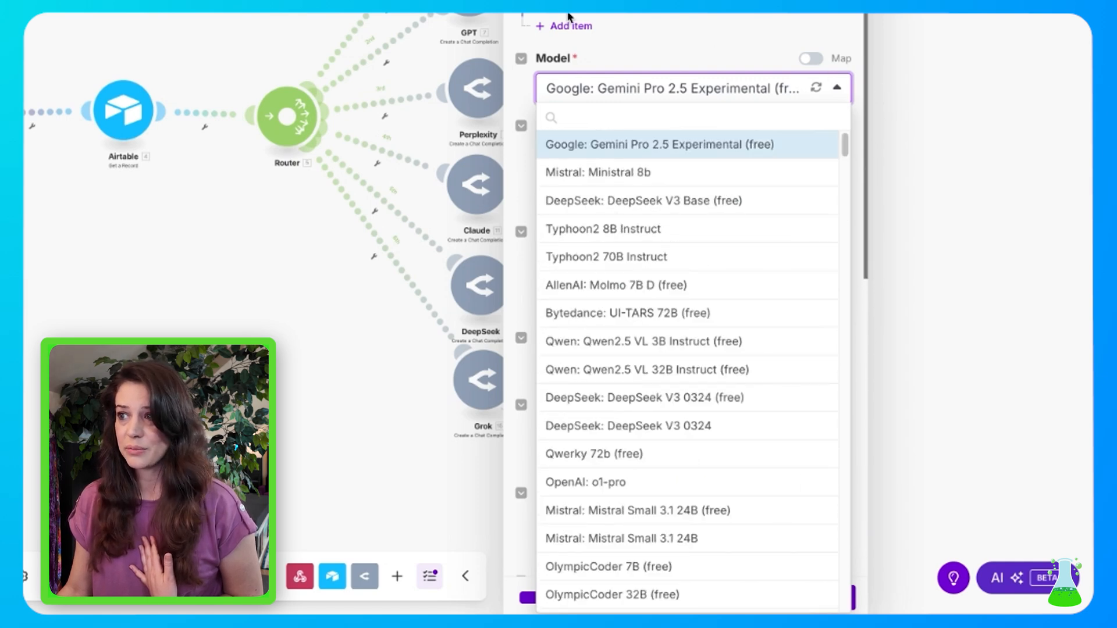
click(658, 144)
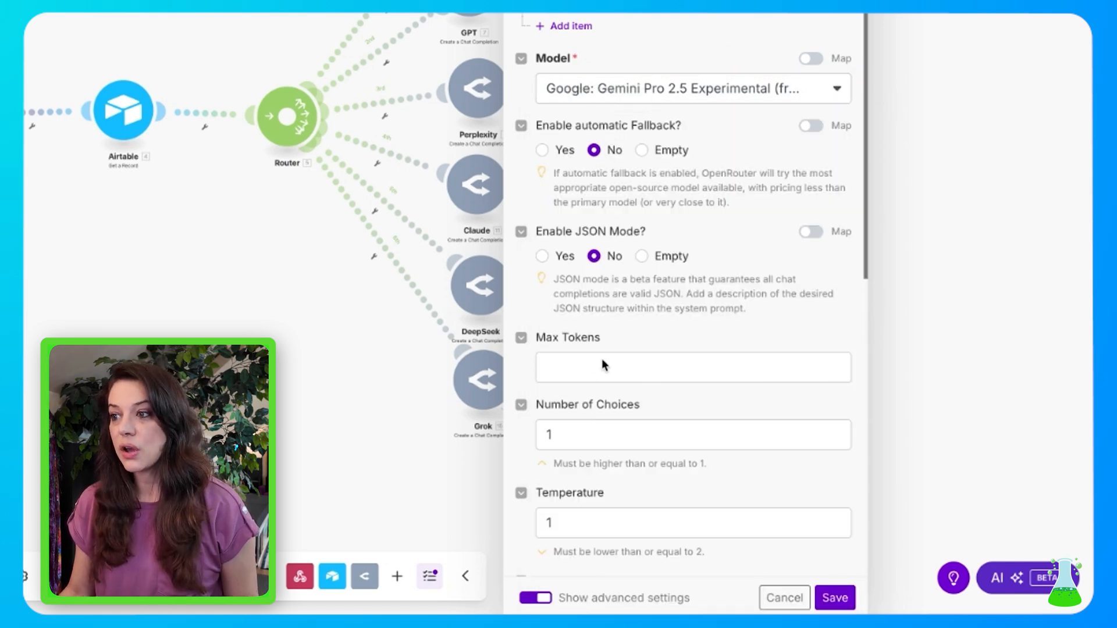
mouse_move(787, 452)
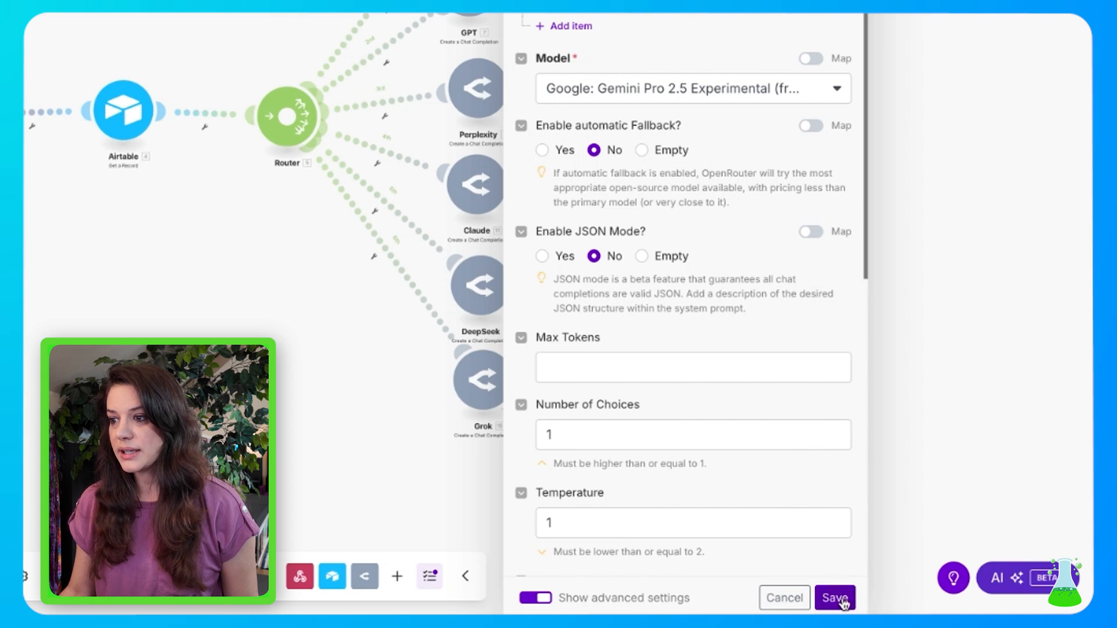
click(835, 598)
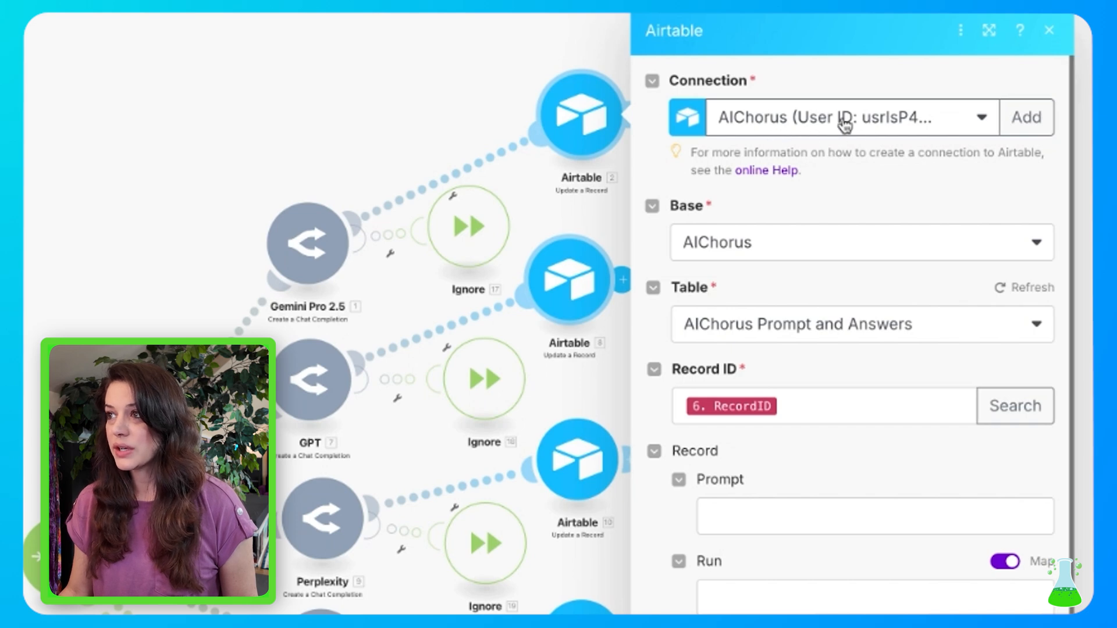
mouse_move(744, 265)
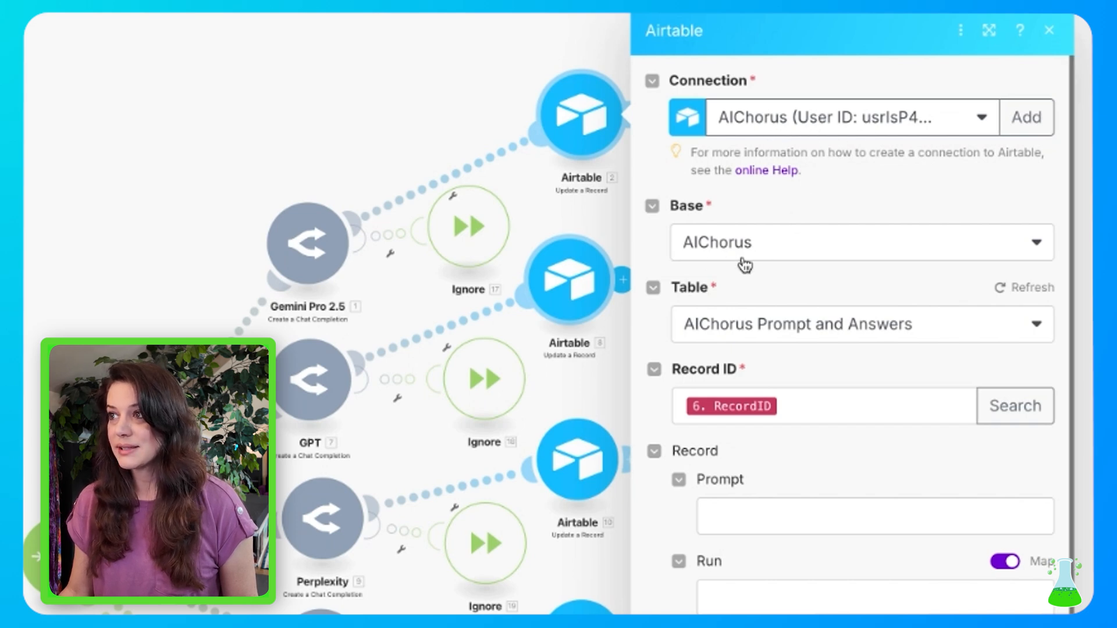
mouse_move(773, 340)
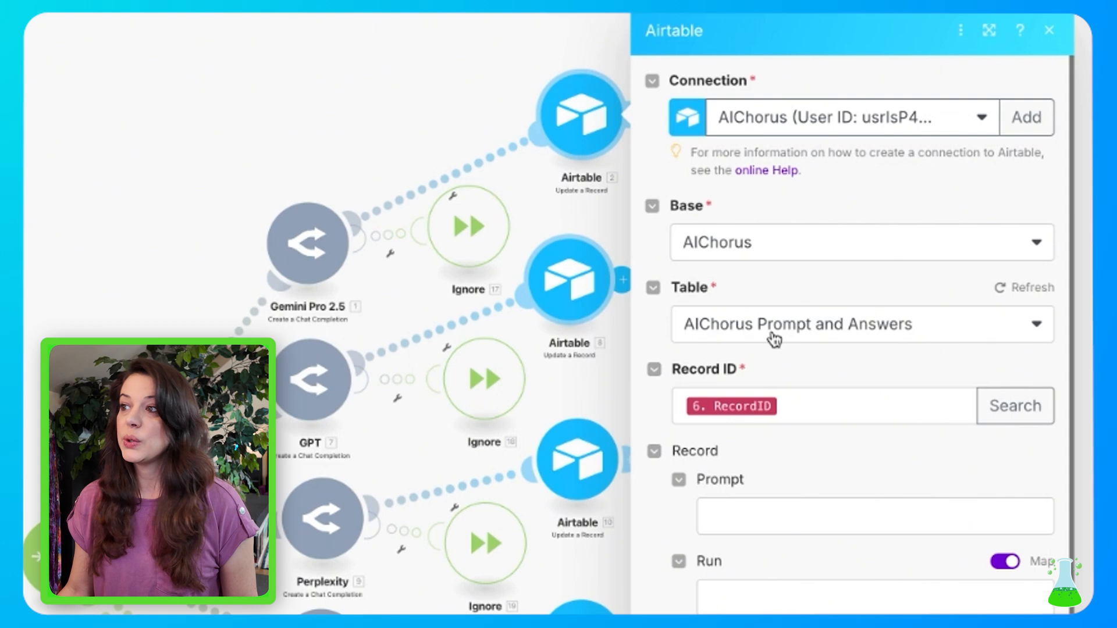
mouse_move(843, 345)
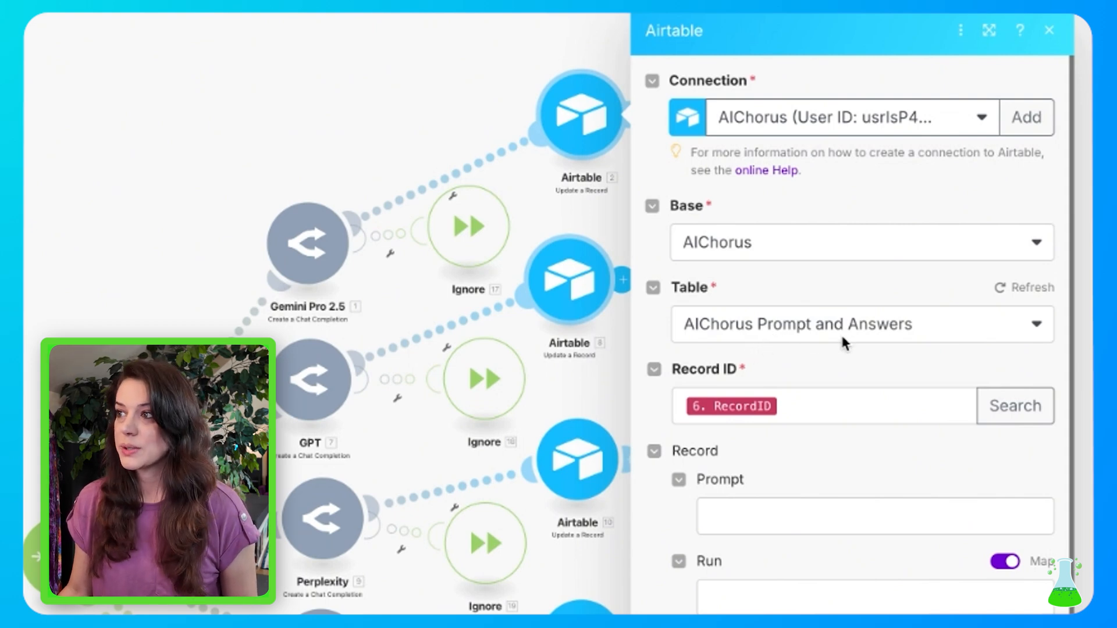
- Map Gemini's Choices Message.Content into the Gemini Pro 2.5 field and close the panel
click(819, 405)
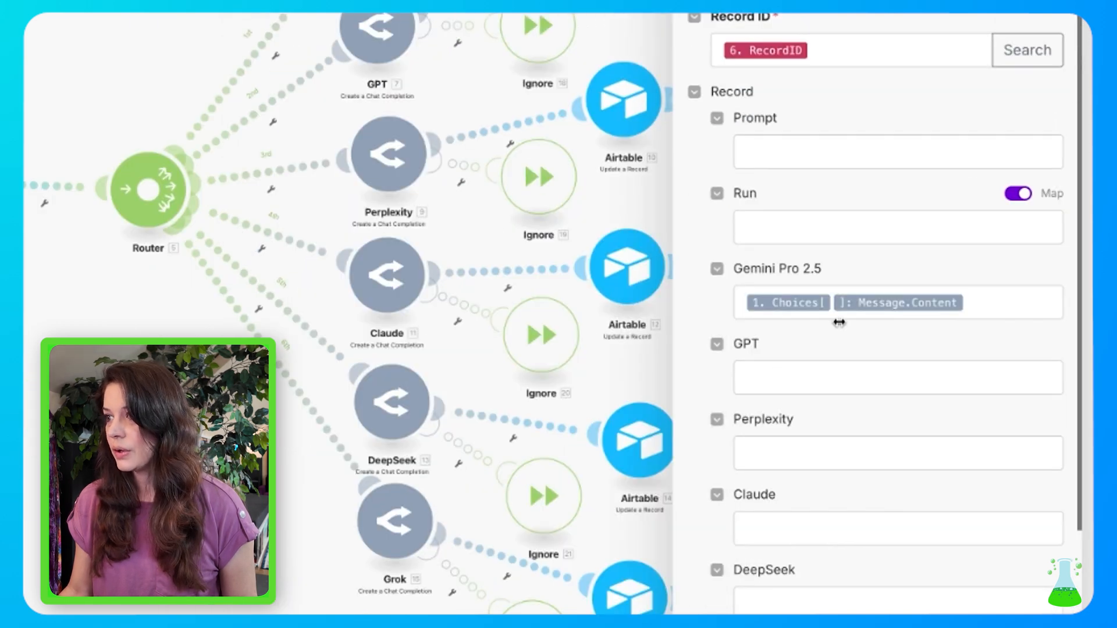
mouse_move(766, 302)
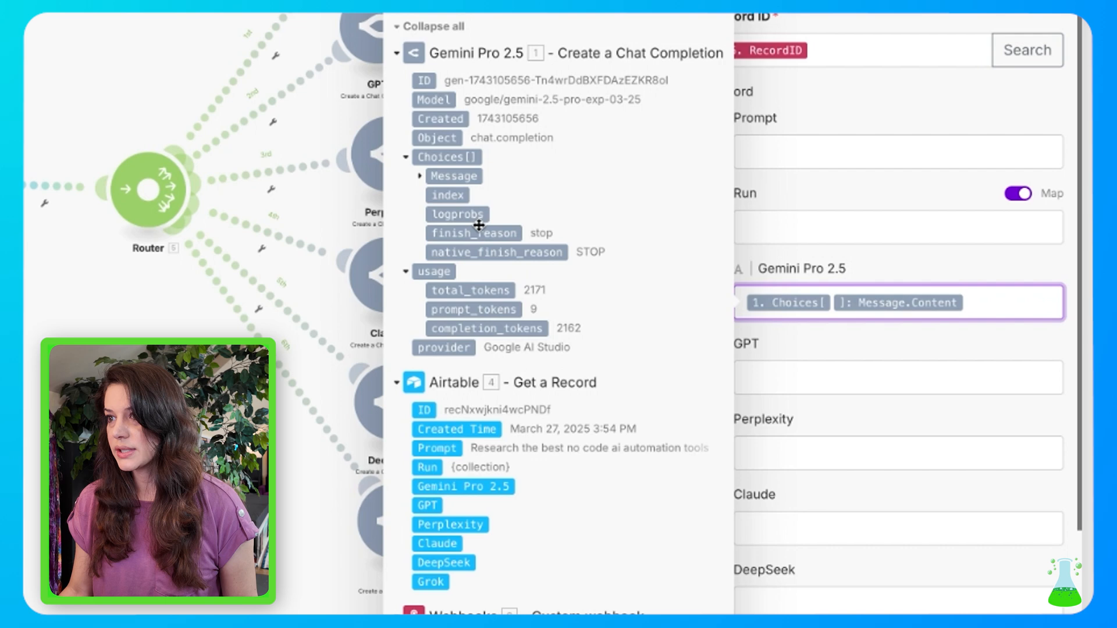
click(420, 176)
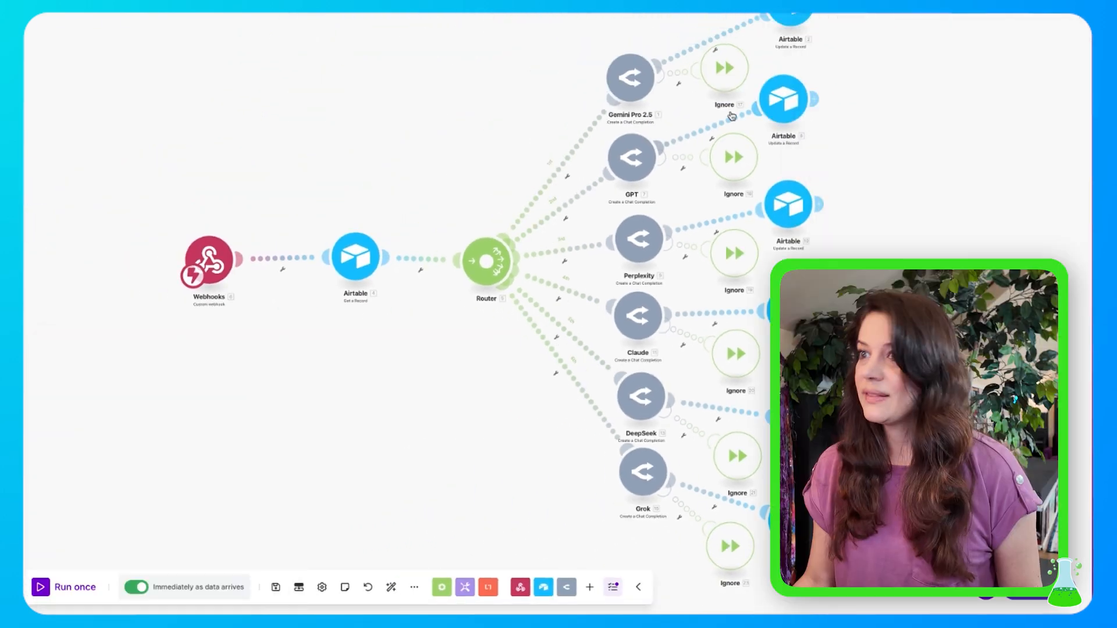
mouse_move(757, 187)
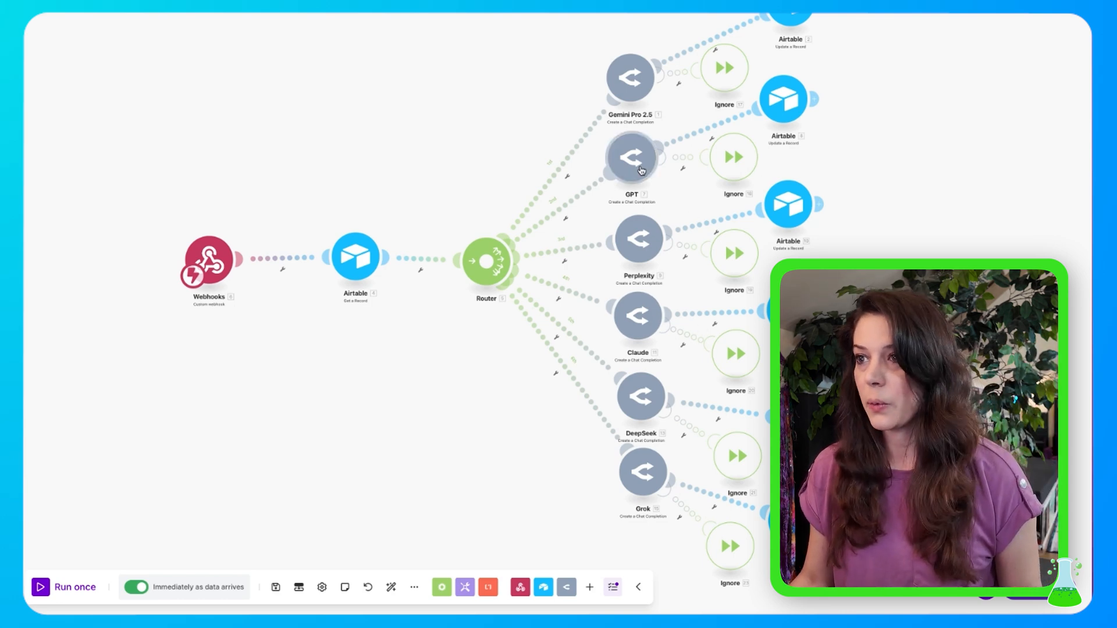
- Review the GPT-4o Search Preview step and its record update mapping Message.Content to GPT
click(630, 157)
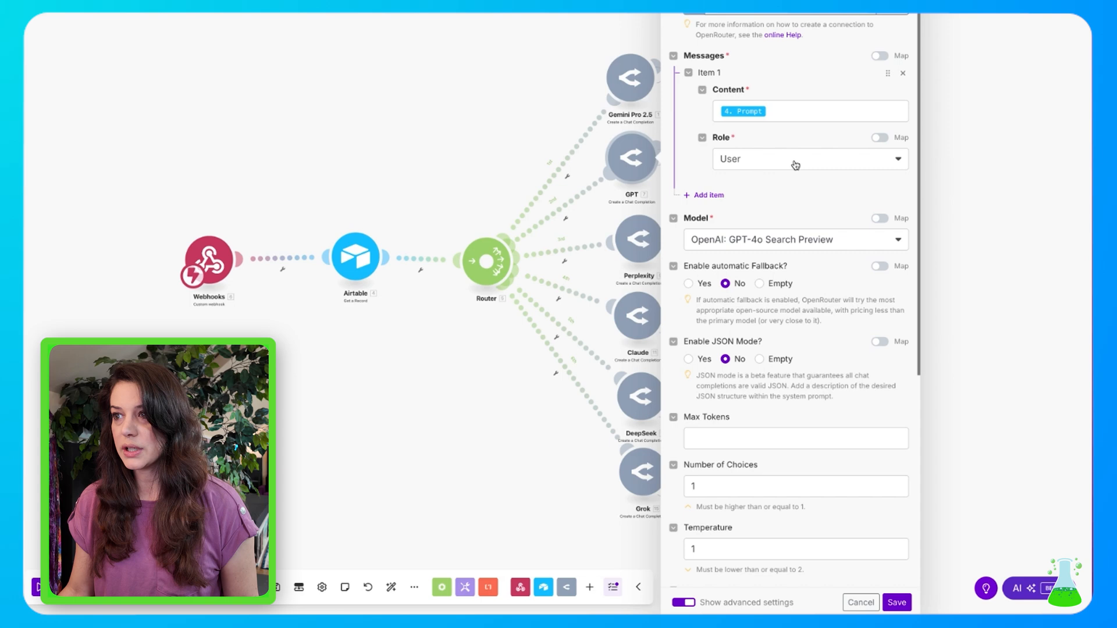
mouse_move(838, 249)
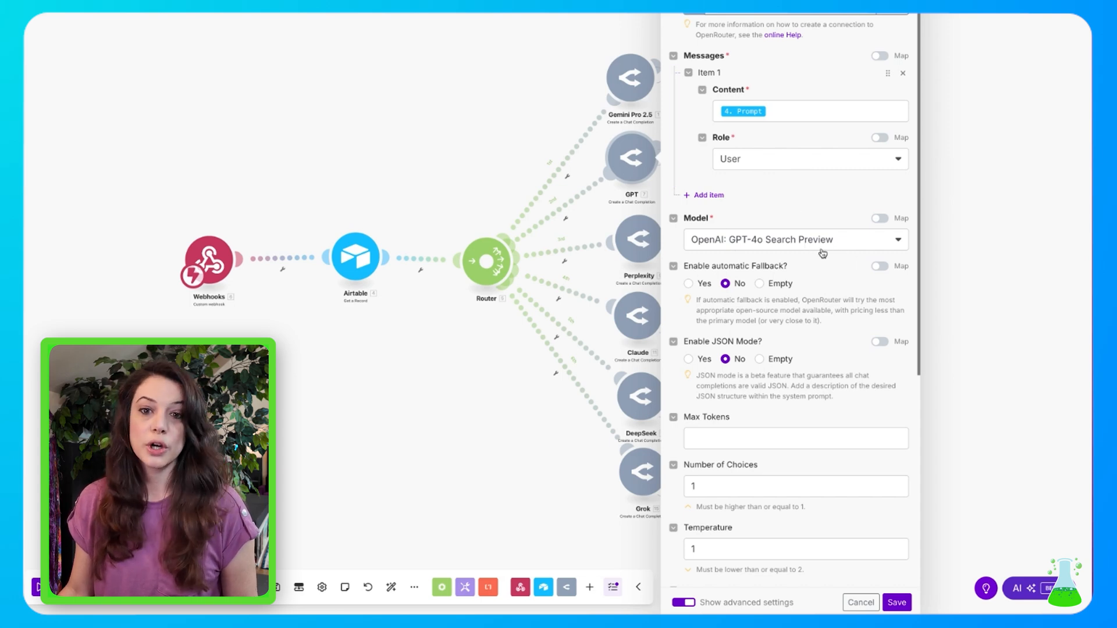
mouse_move(862, 249)
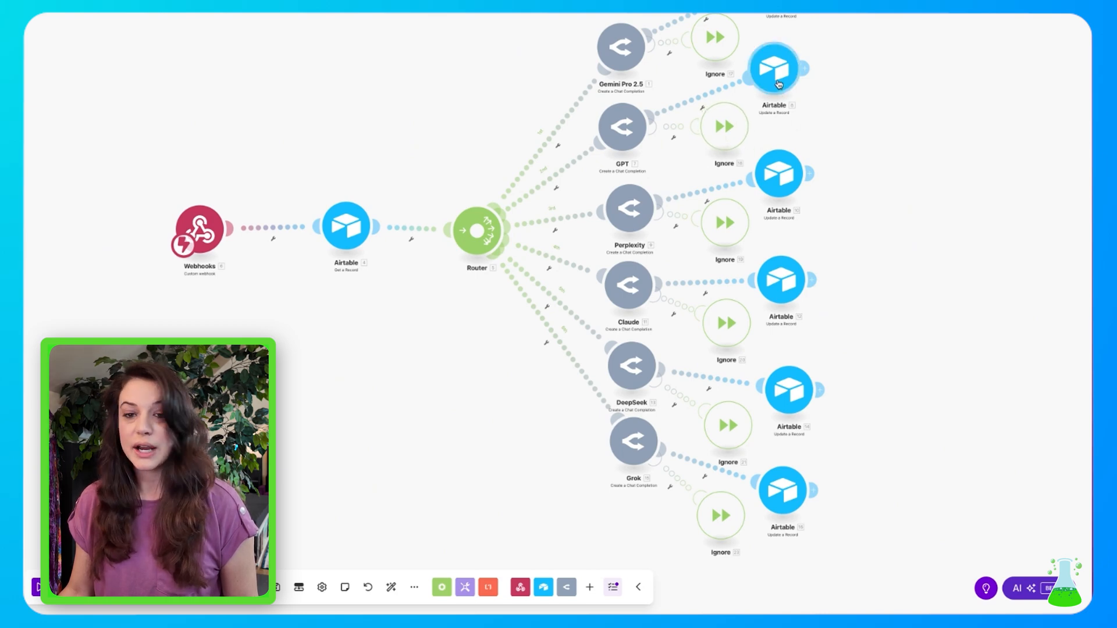
click(774, 68)
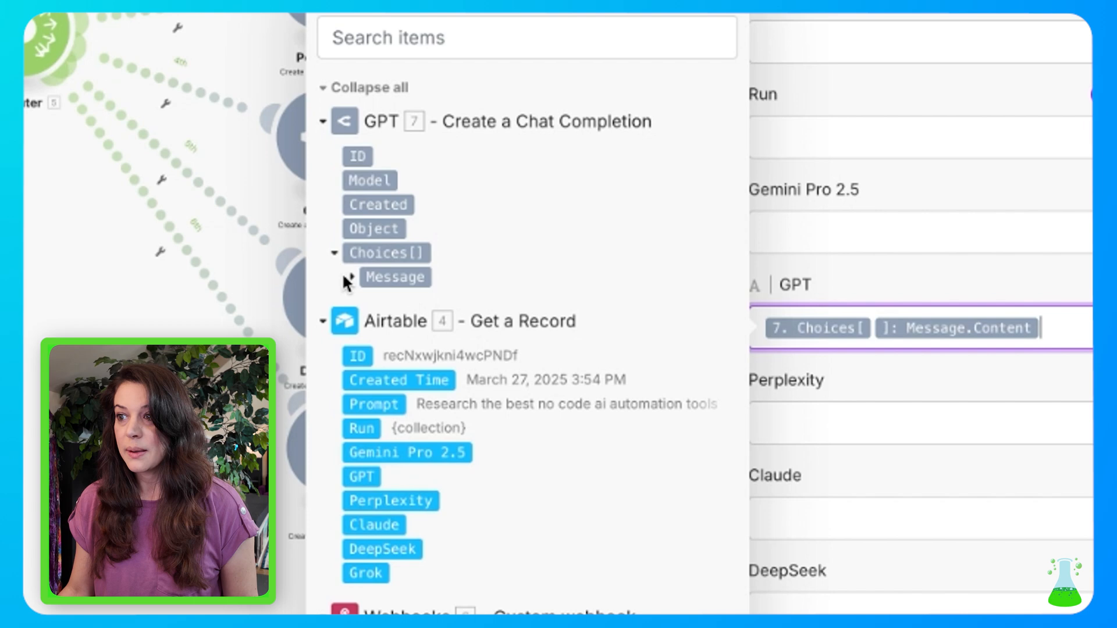
click(348, 277)
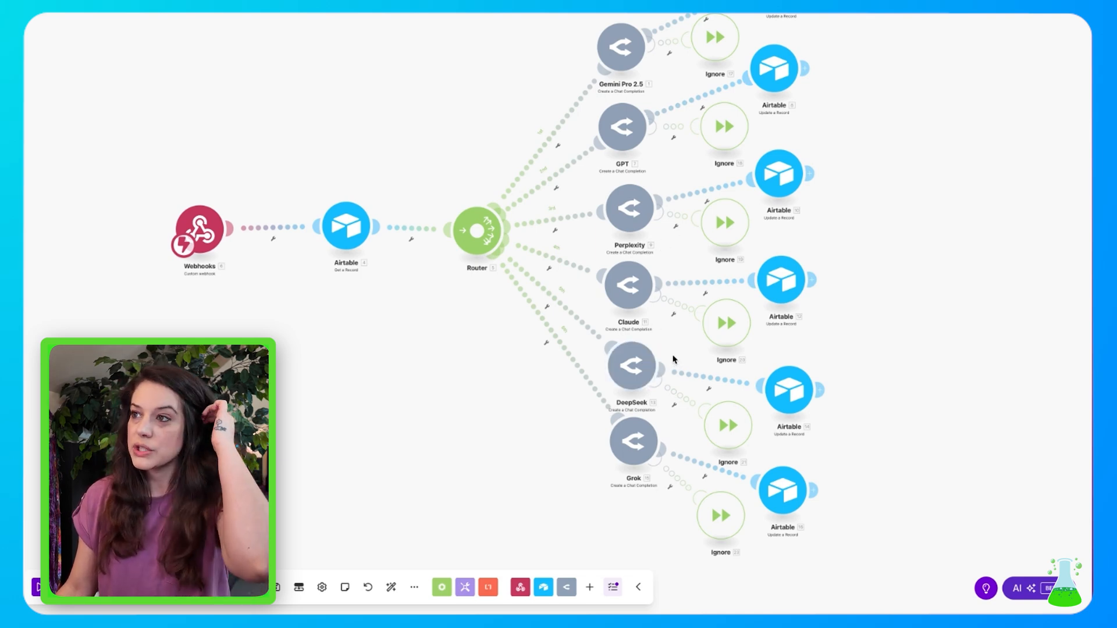
mouse_move(788, 185)
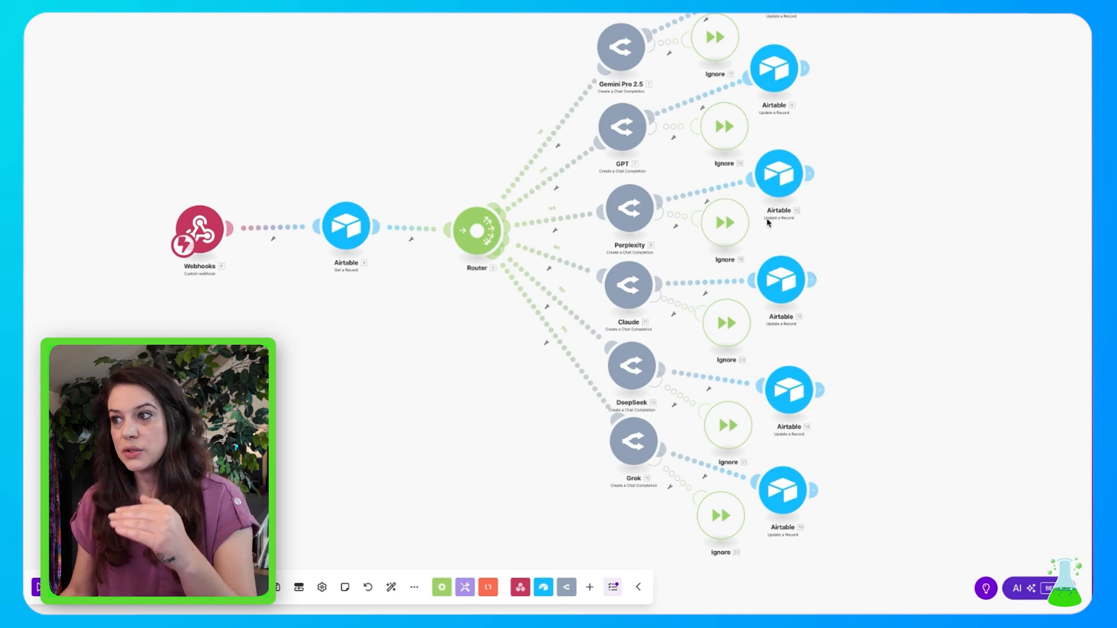
- Open Airtable Update a Record module 10 and scroll through its AIChorus settings
click(778, 173)
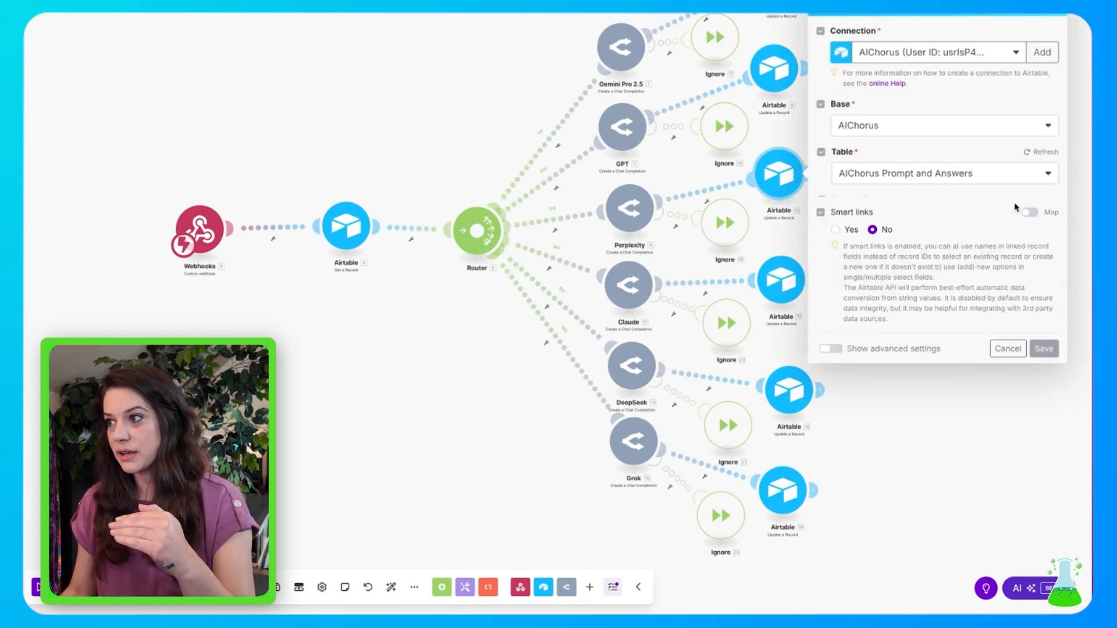
scroll(down, 3)
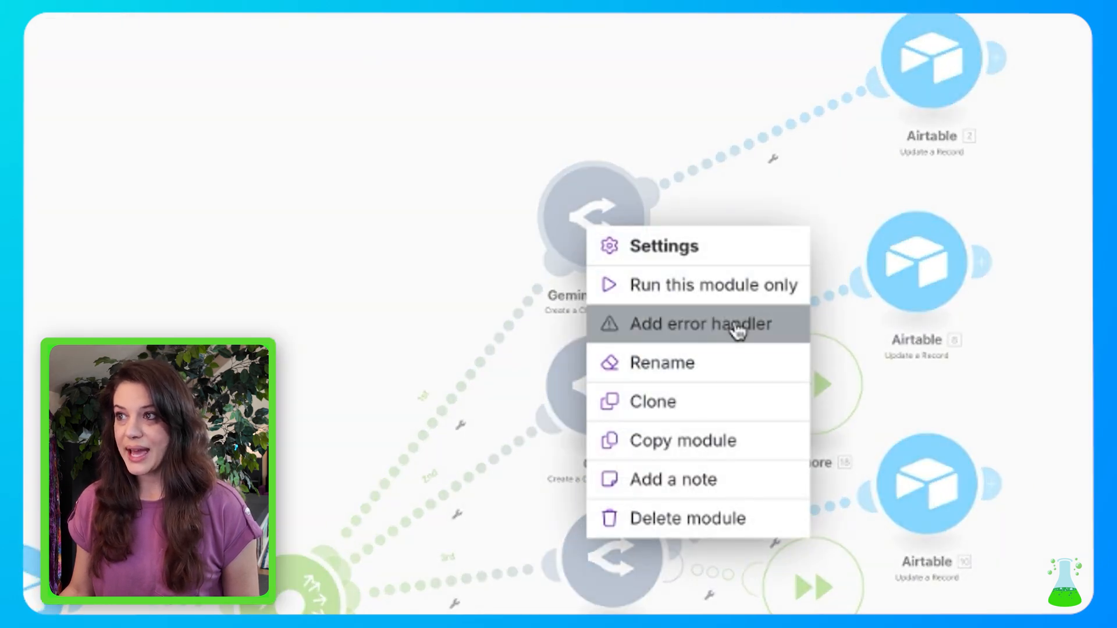
click(701, 324)
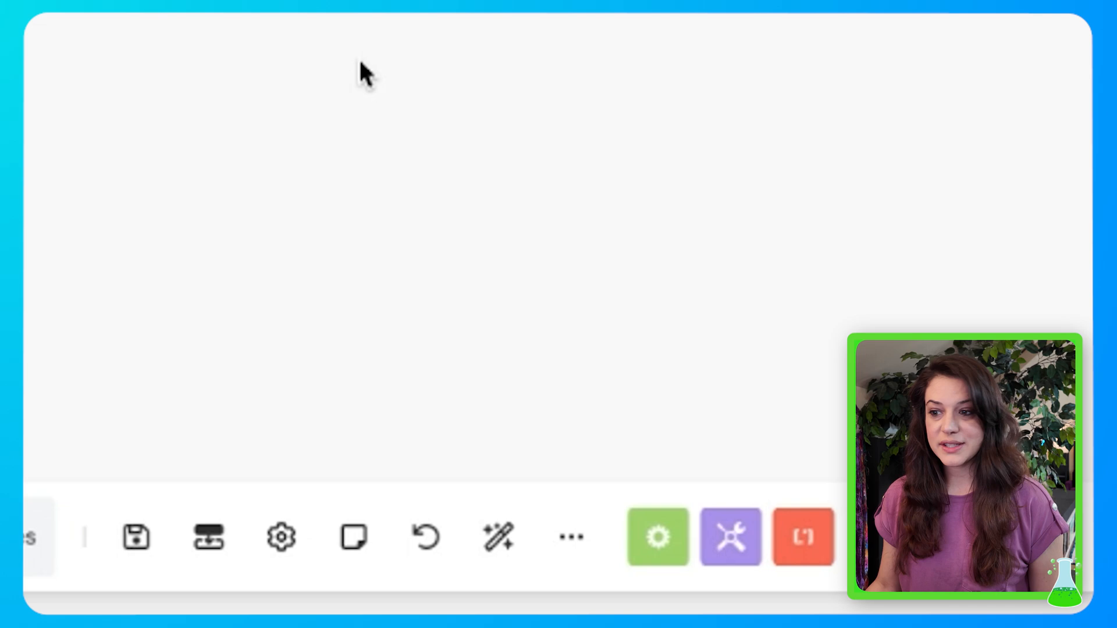
mouse_move(136, 537)
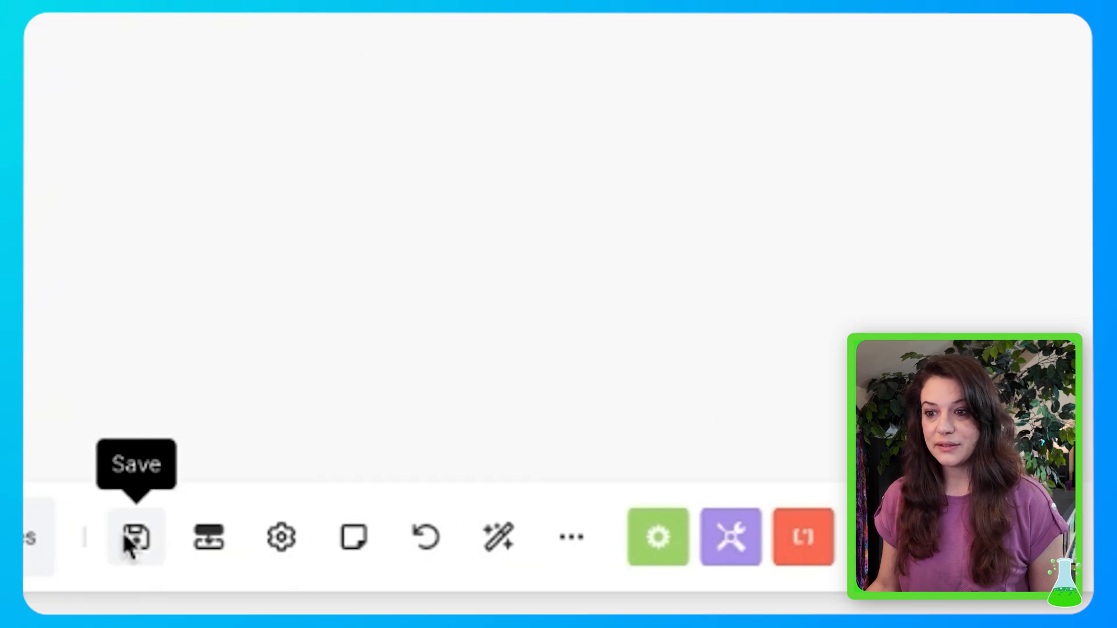
- Save the Make scenario from the bottom toolbar and nudge the canvas view
click(135, 536)
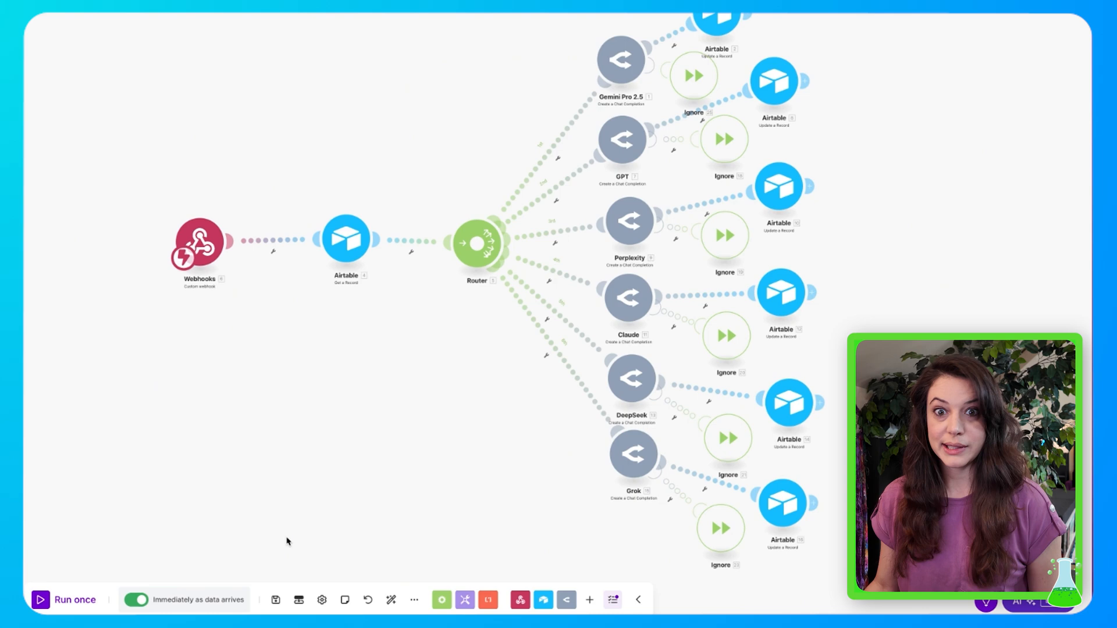
mouse_move(358, 497)
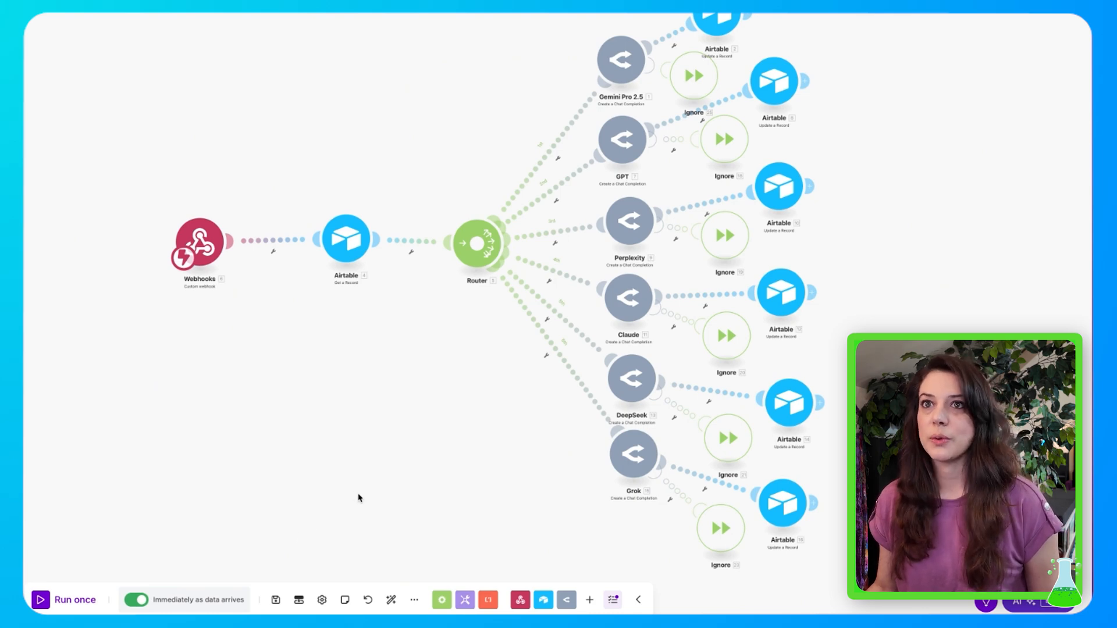
drag(199, 238, 239, 239)
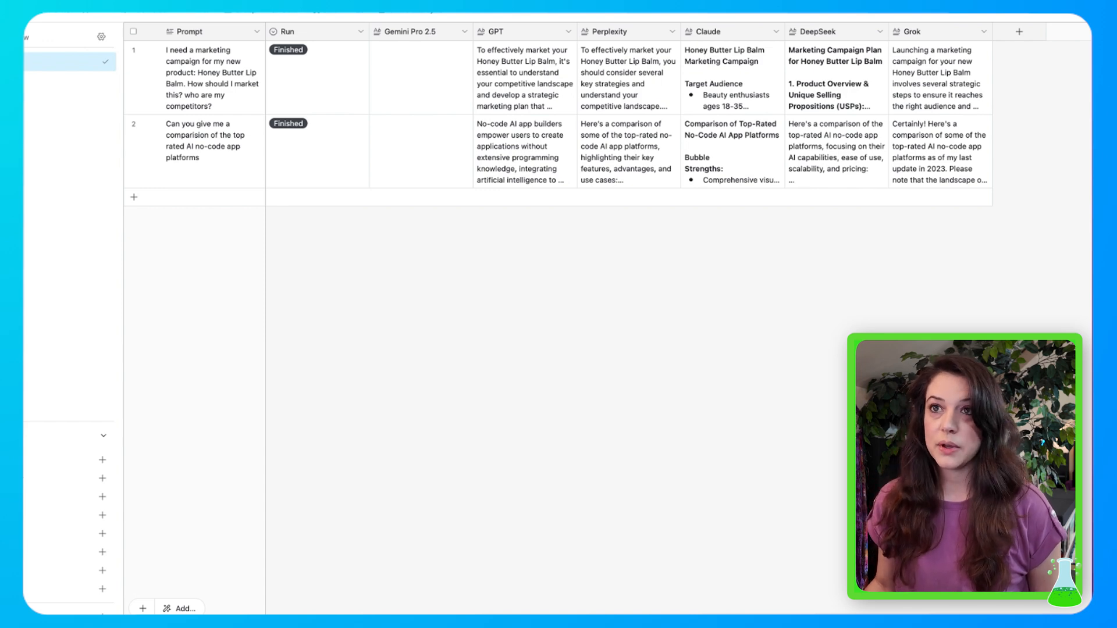
- Review the automation's 'Run is Run' trigger, webhook script and Update record action settings
click(179, 20)
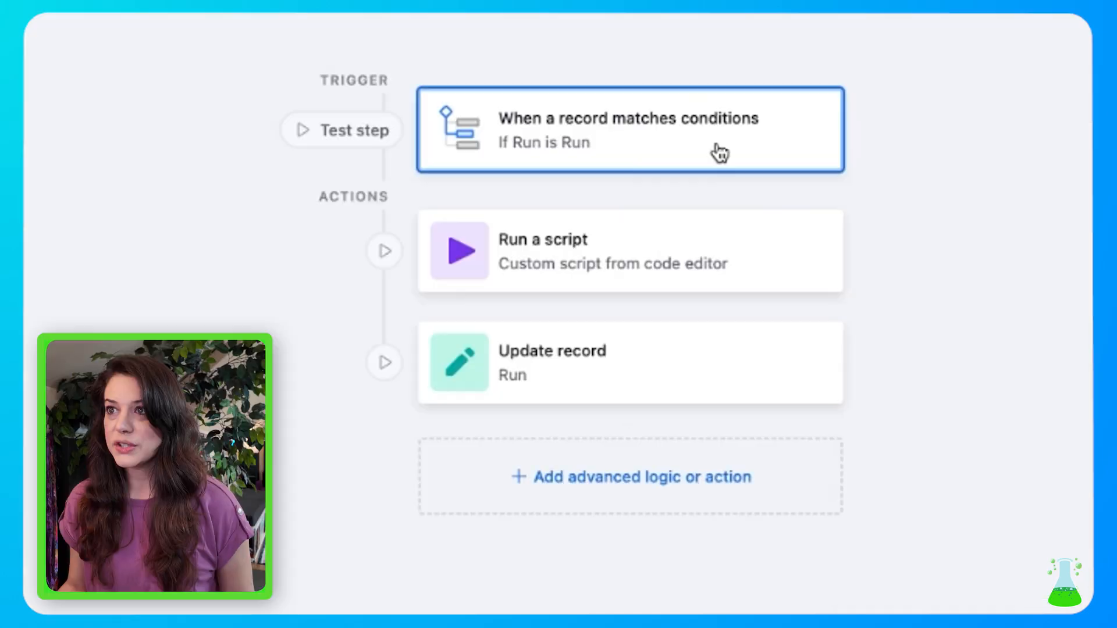
mouse_move(684, 160)
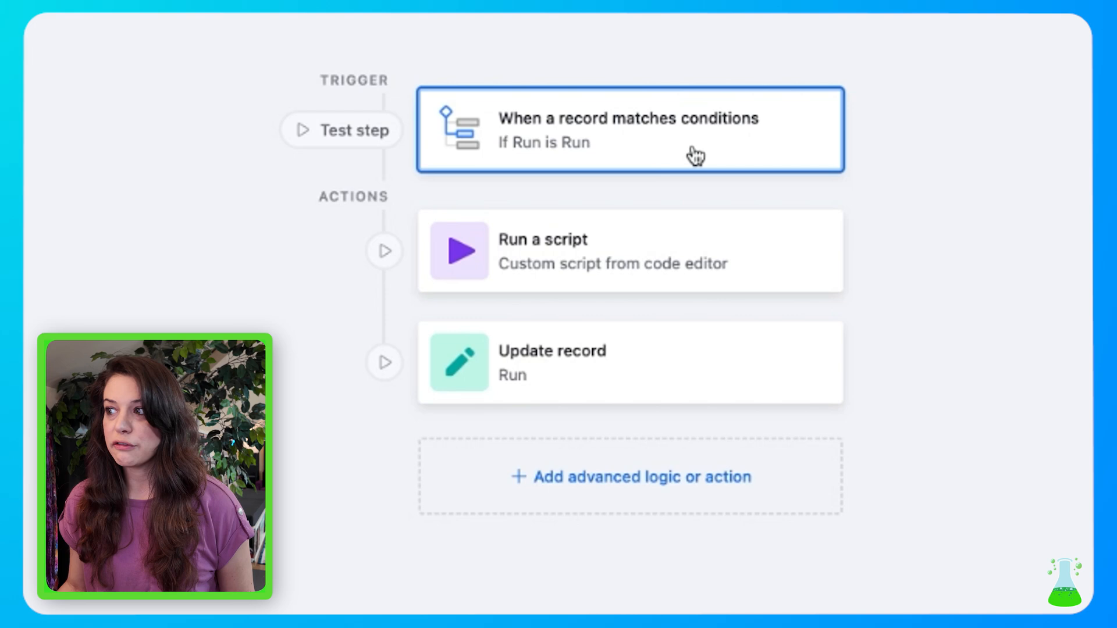
click(629, 129)
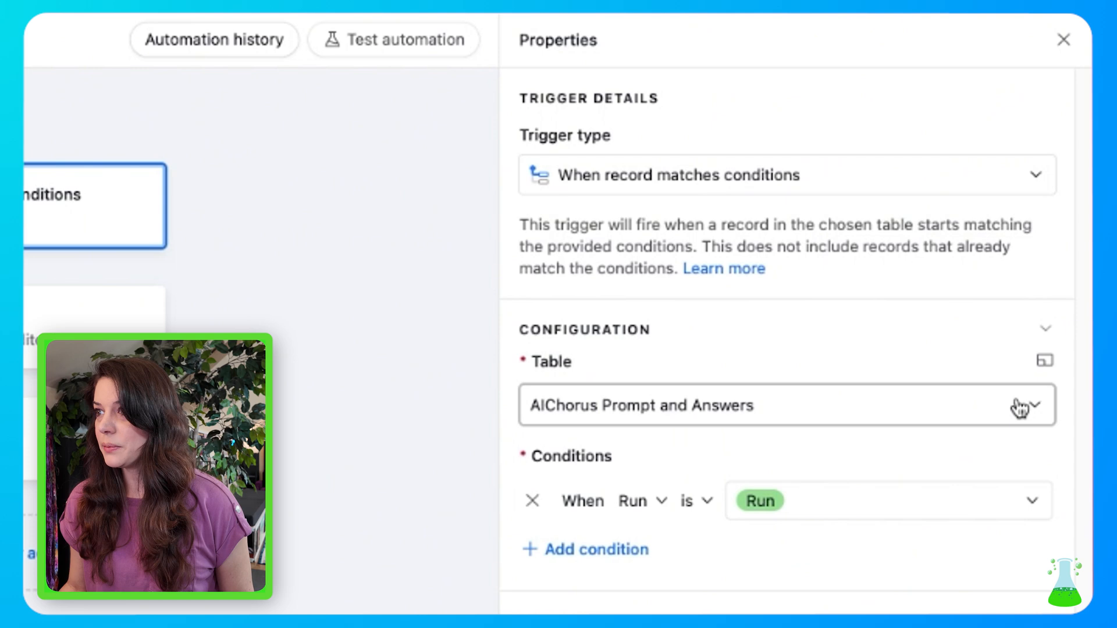
mouse_move(1035, 502)
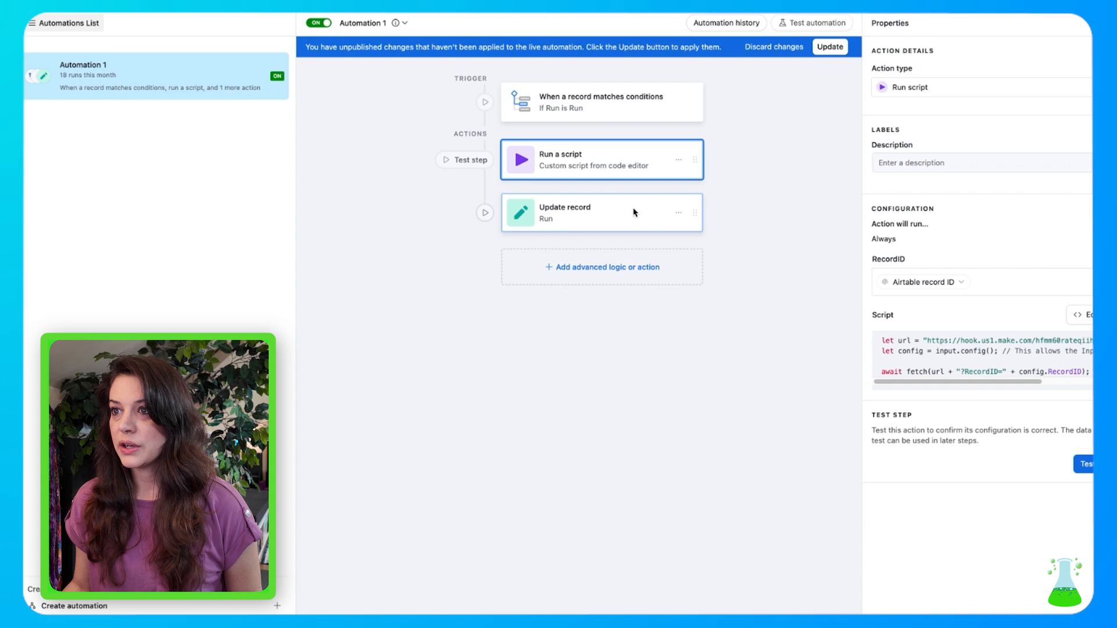
click(601, 212)
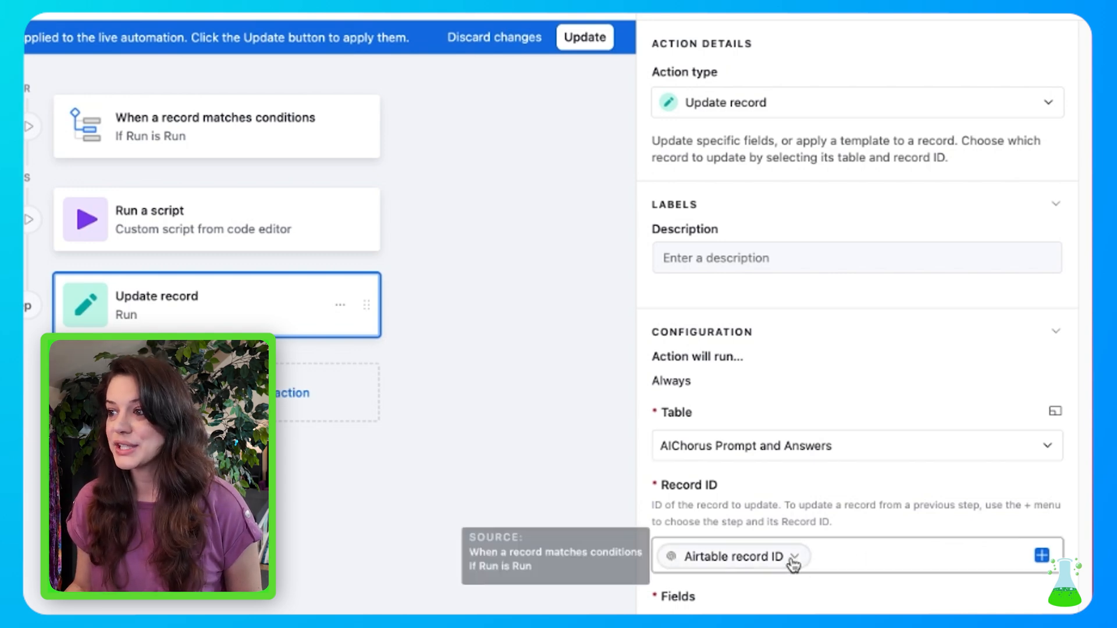
scroll(down, 3)
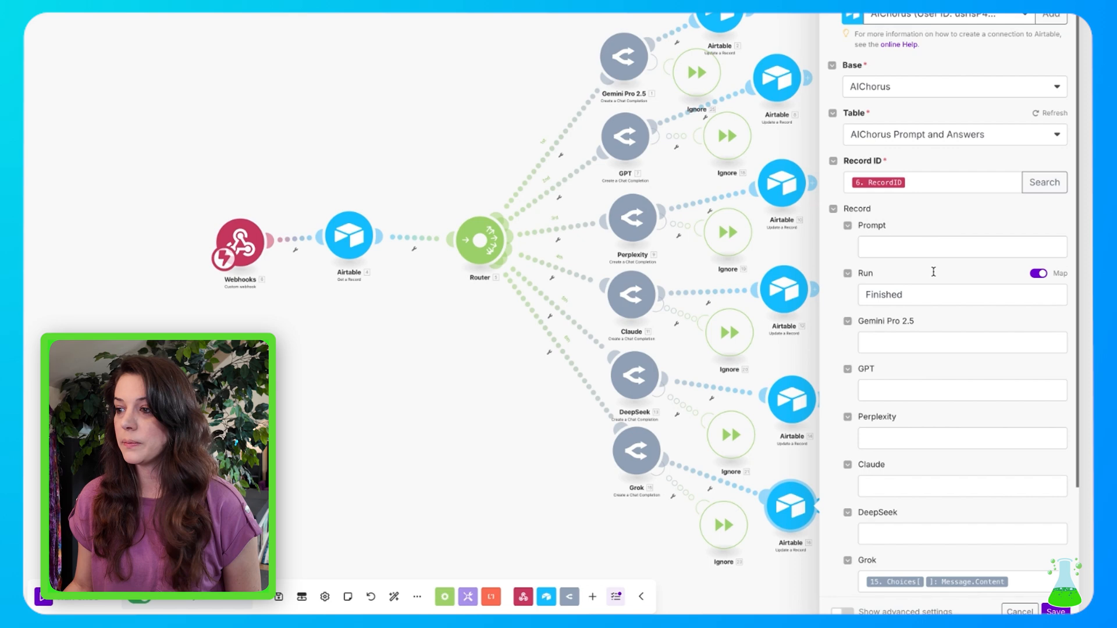
- Edit the Grok Update a Record module so Run is written as Finished
scroll(down, 3)
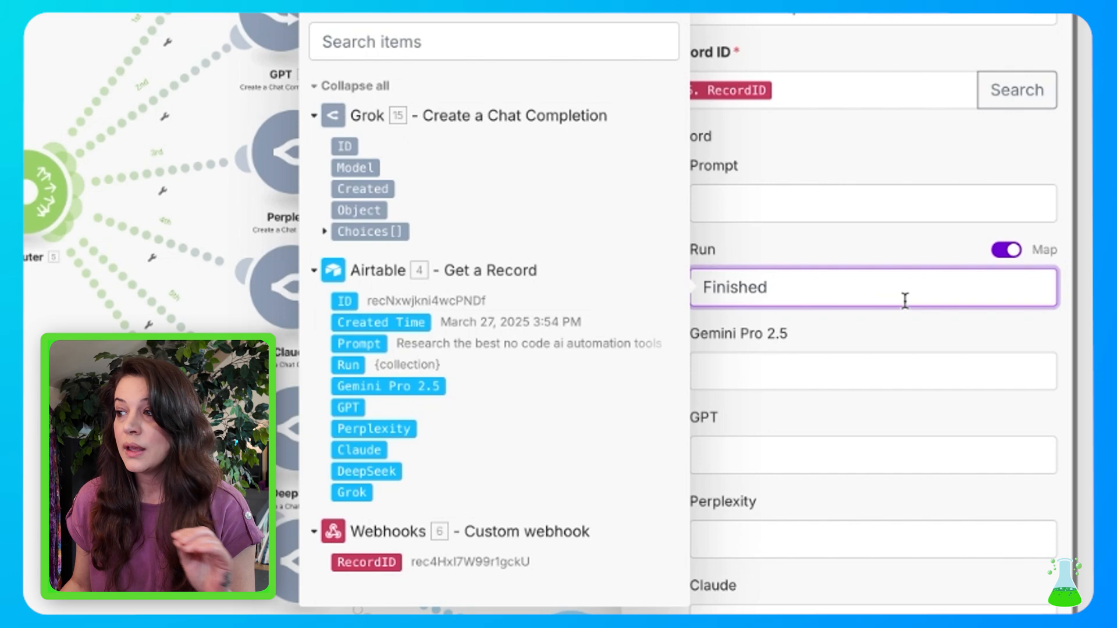
double_click(733, 287)
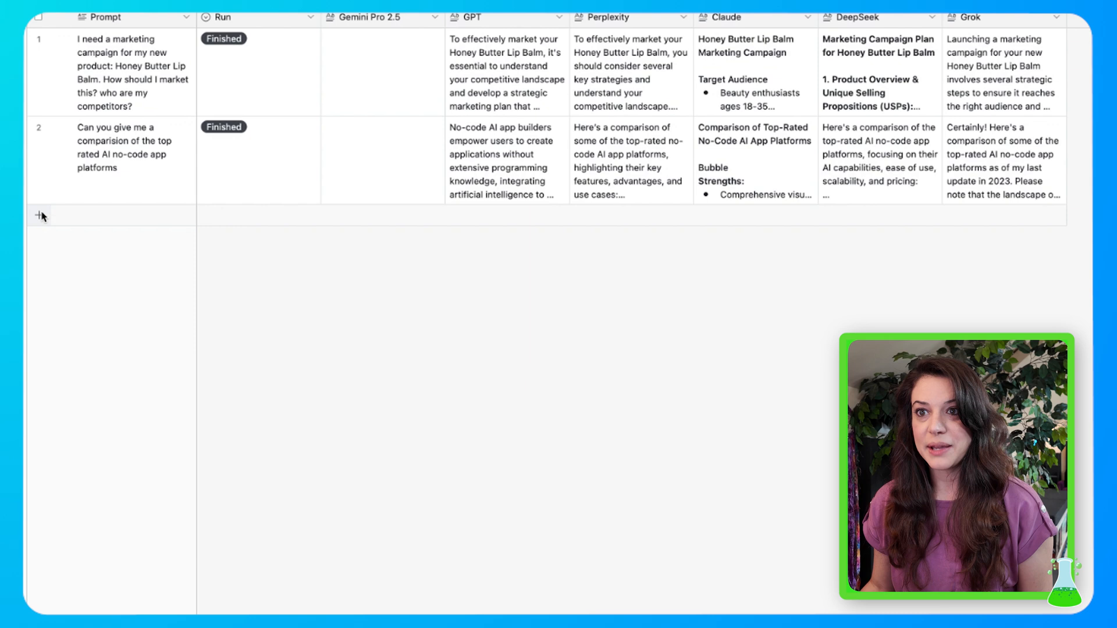
- Add a new empty row beneath the two finished prompts for a fresh prompt
click(39, 216)
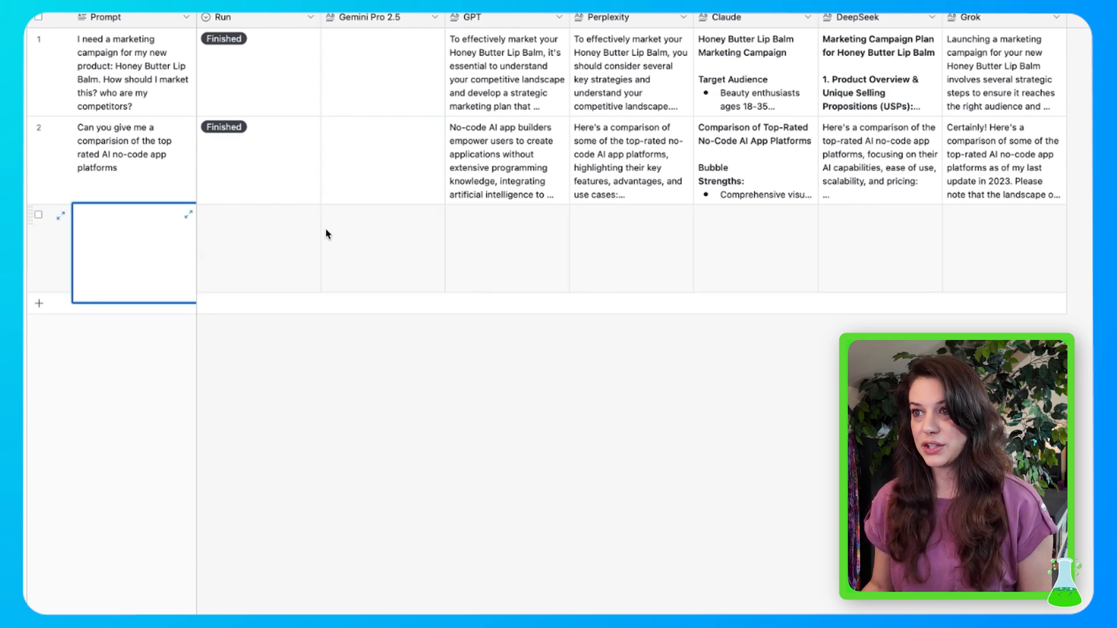
mouse_move(1037, 278)
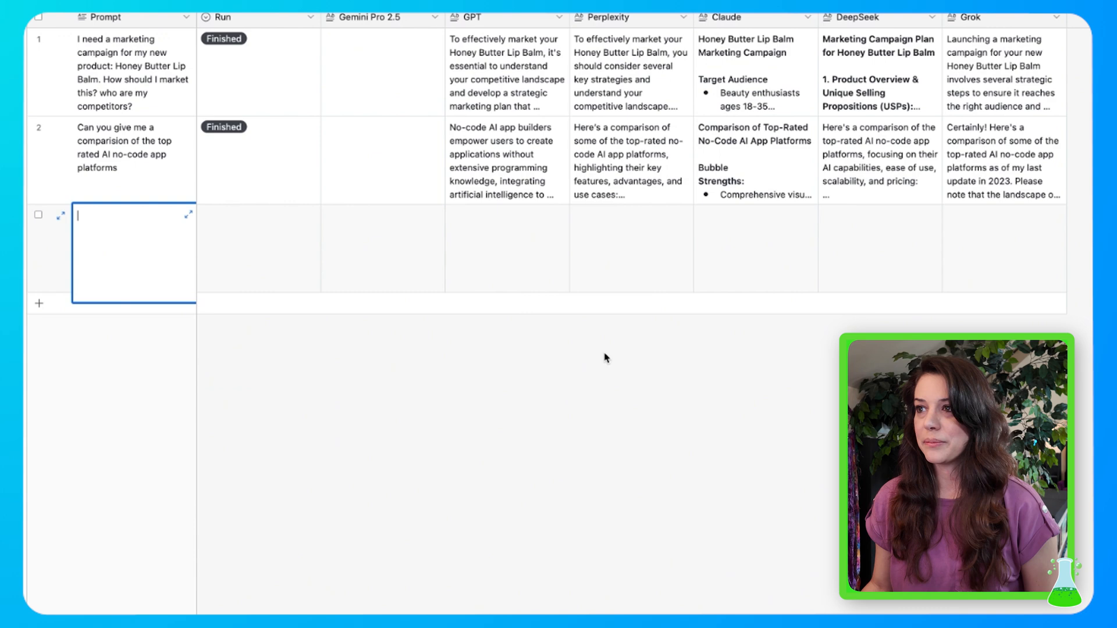
mouse_move(609, 342)
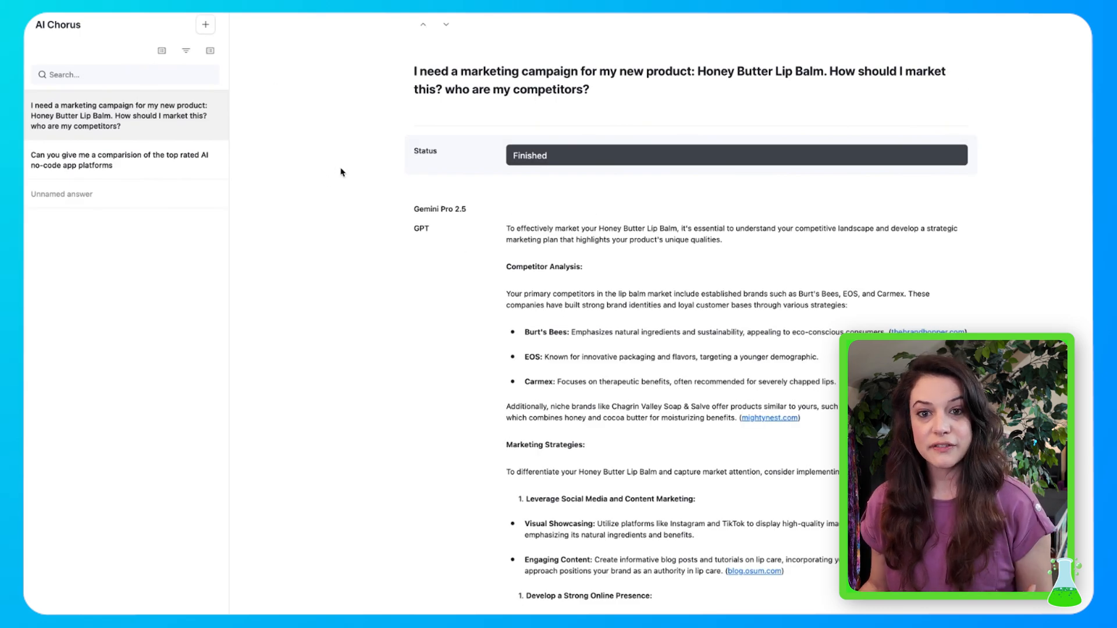
mouse_move(237, 112)
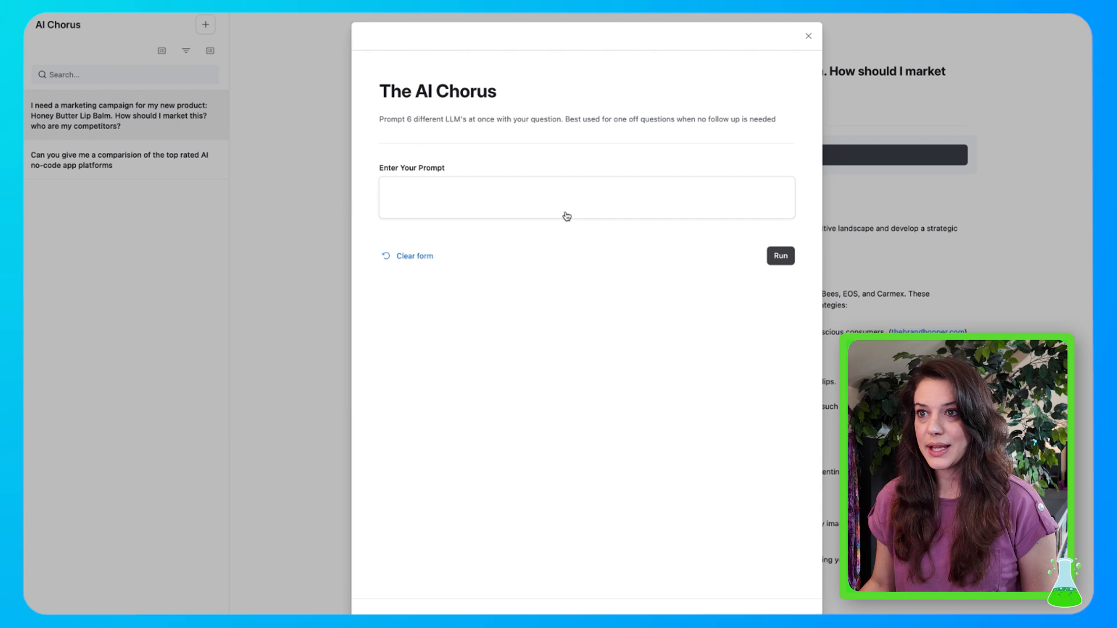
- Enter the question about good-disposition, swim-loving medium-size dogs and create the record
click(586, 198)
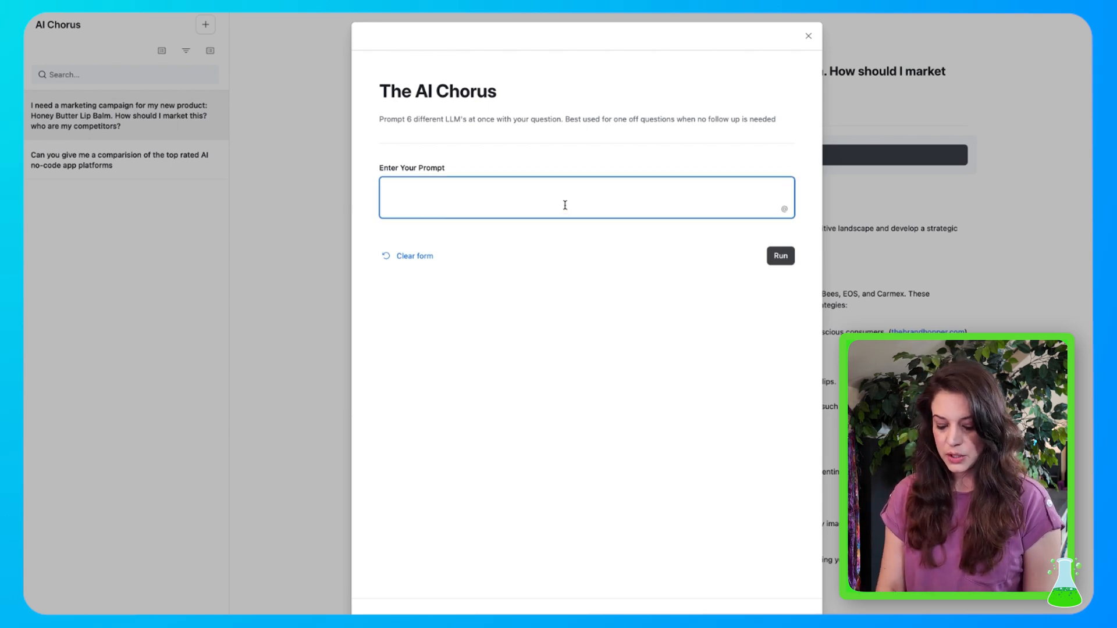
text(Can)
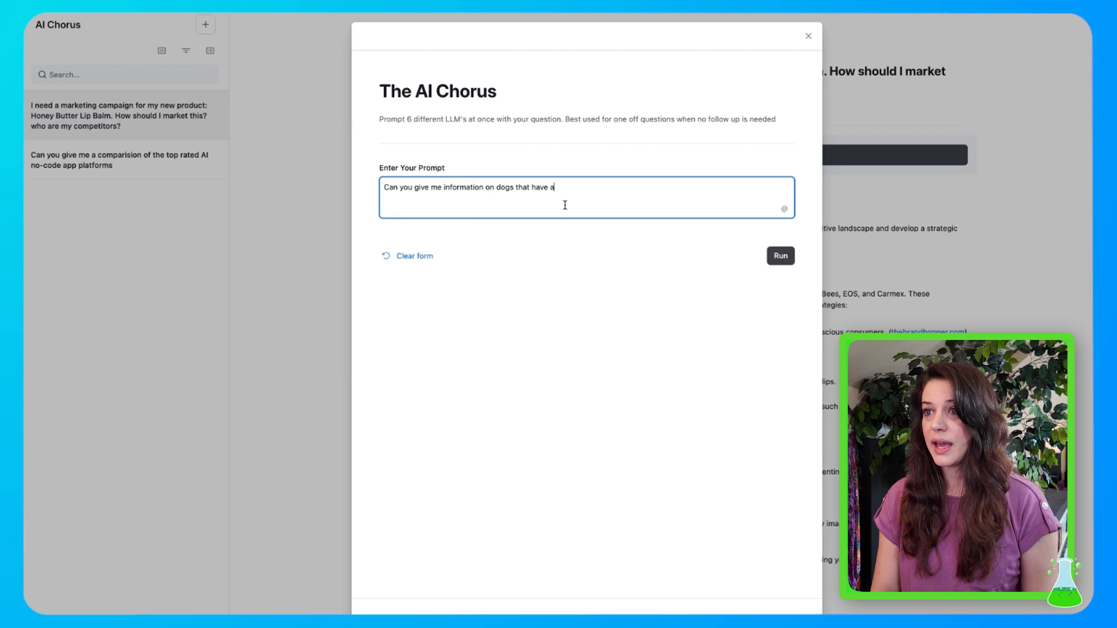
text(good disposition and)
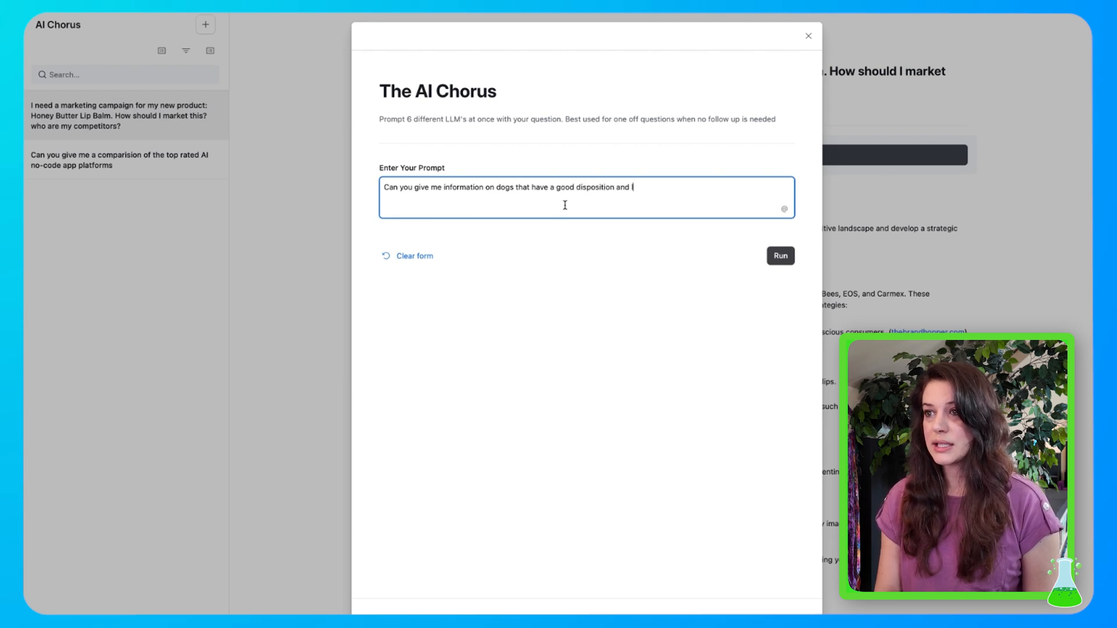
text(like to swim in water. A m)
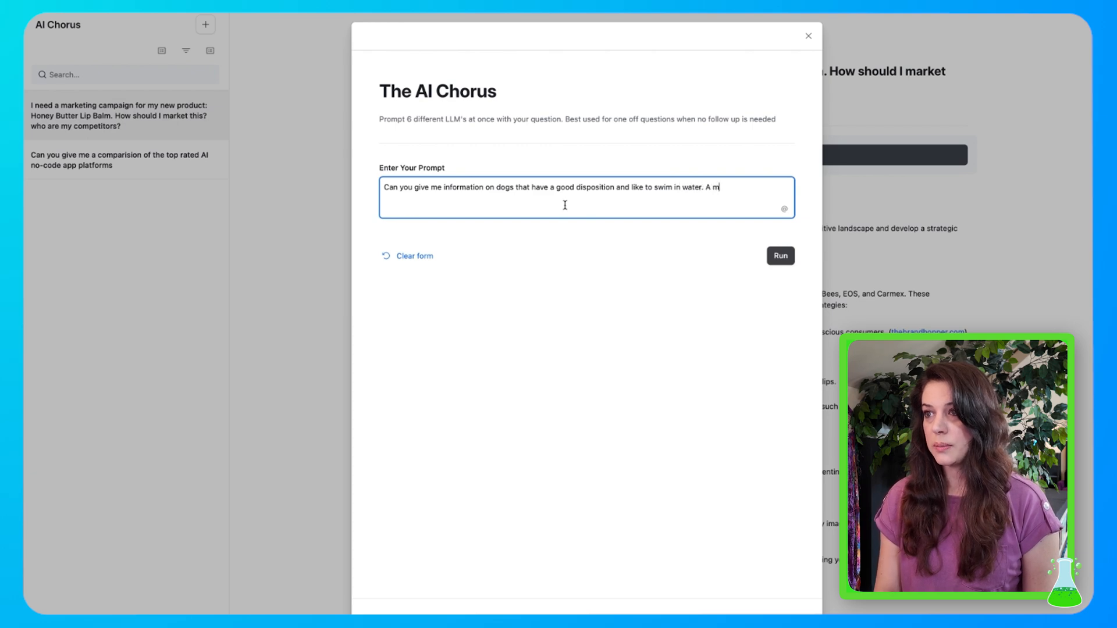
text(edium size dog is preffered)
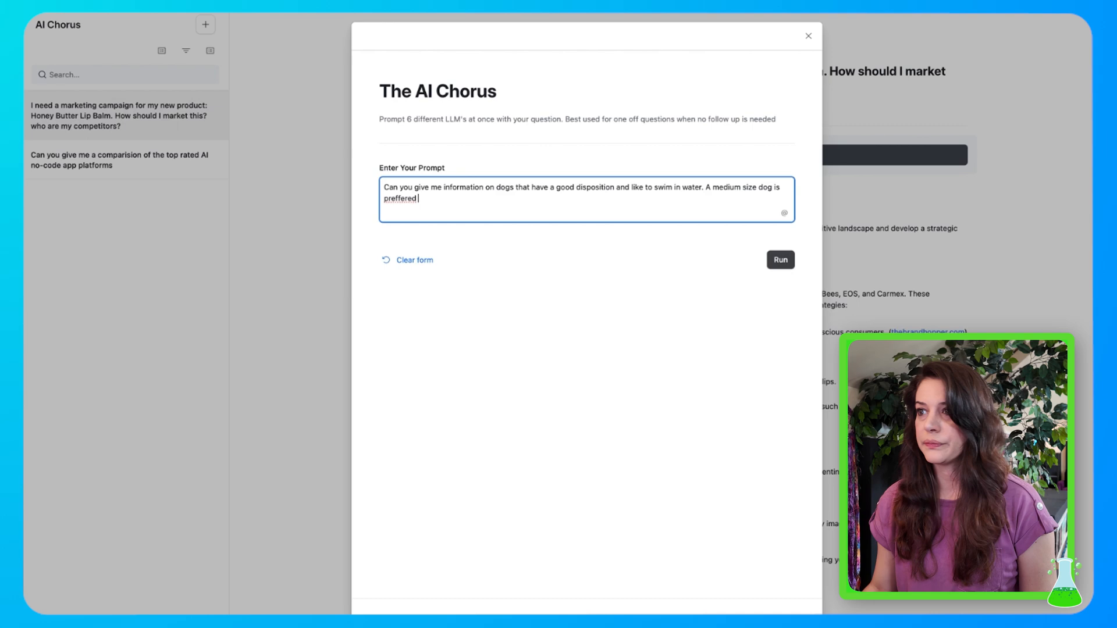
click(780, 260)
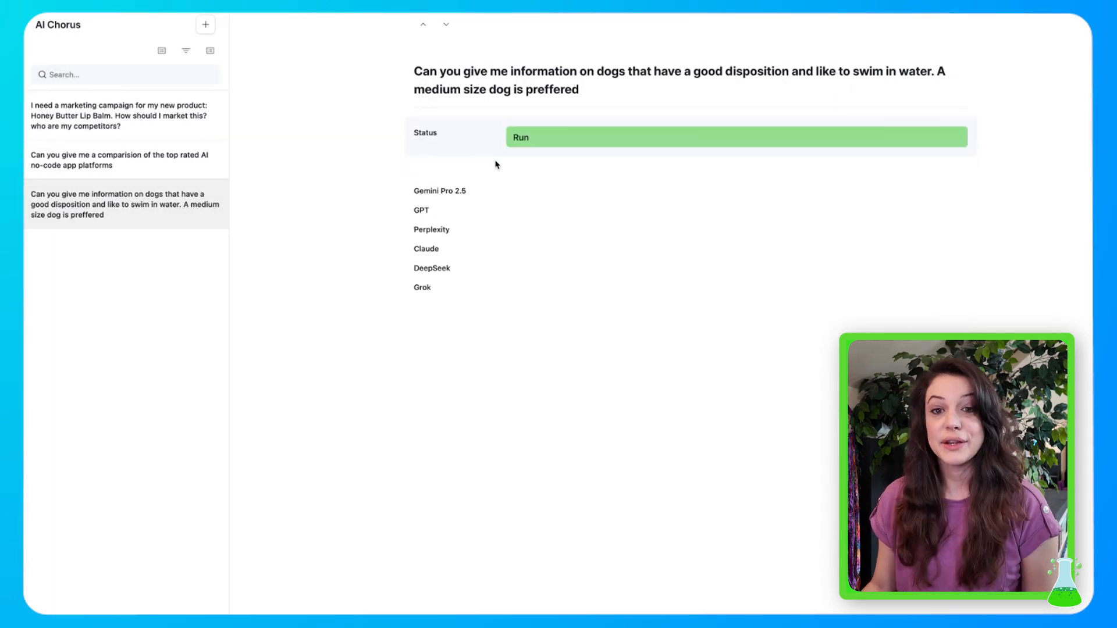
- Set the new record's Run status to trigger the automation, making it Running
click(735, 137)
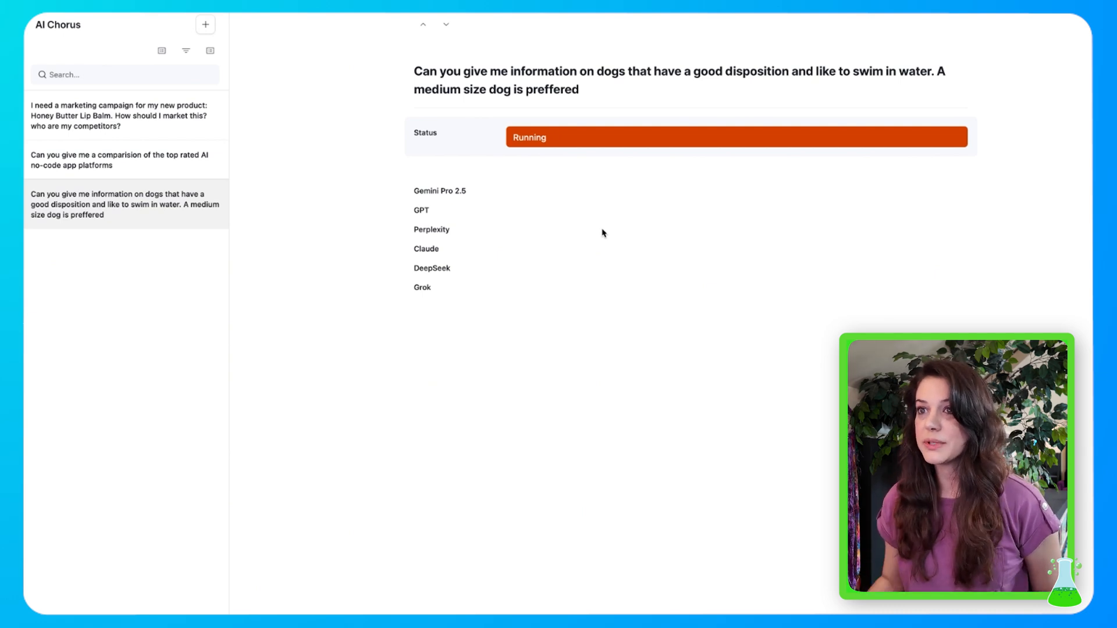
mouse_move(408, 190)
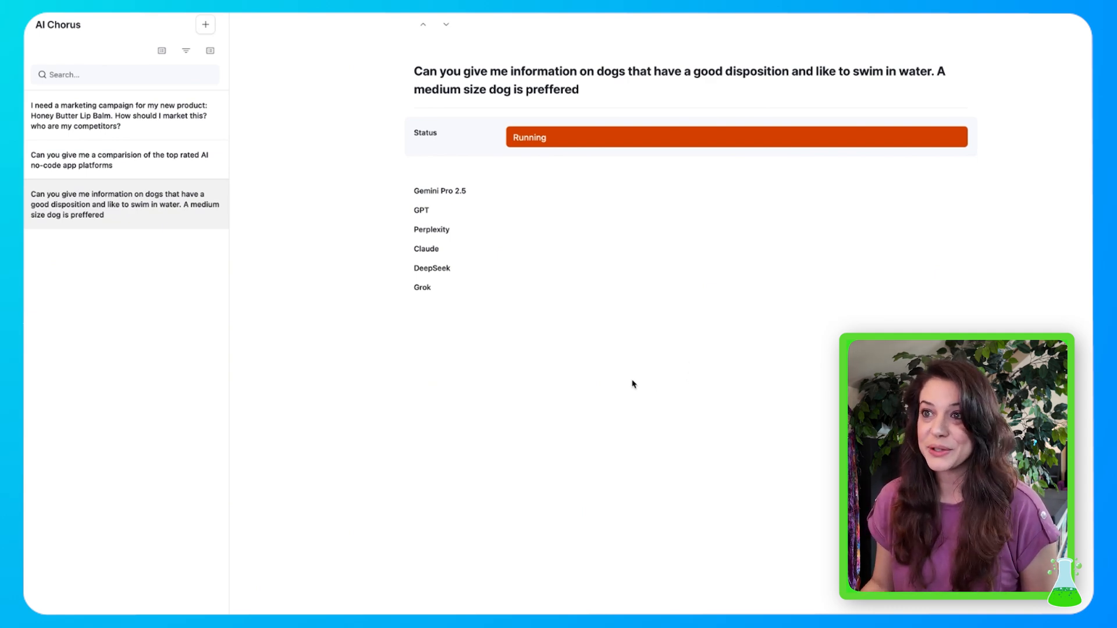
scroll(down, 3)
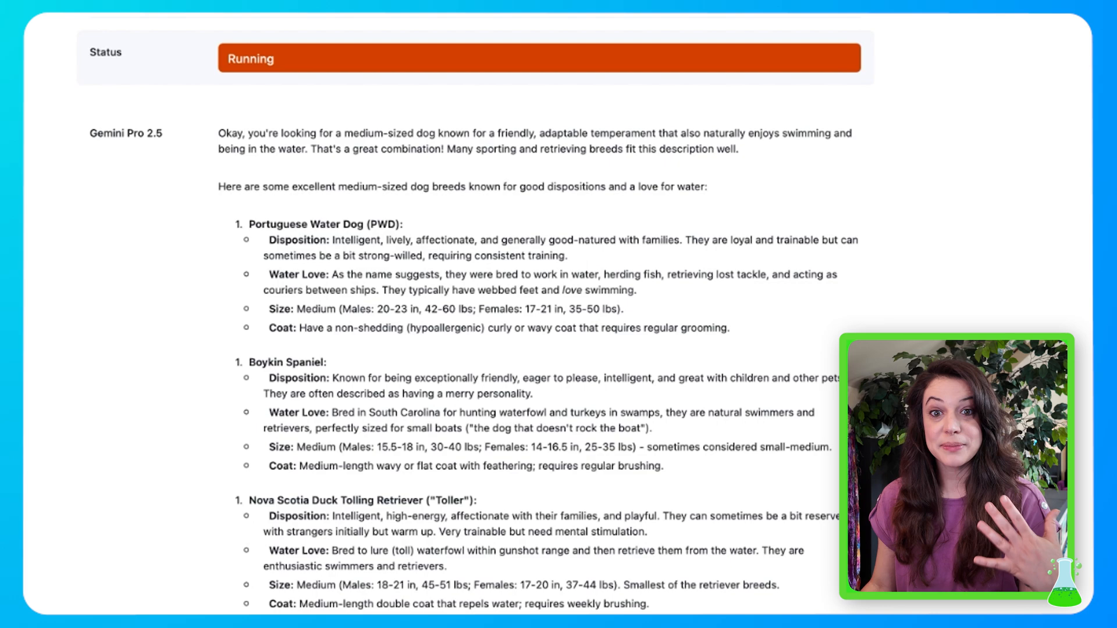
- Scroll through the Gemini, GPT, Perplexity, Claude, DeepSeek and Grok dog-breed answers
scroll(down, 3)
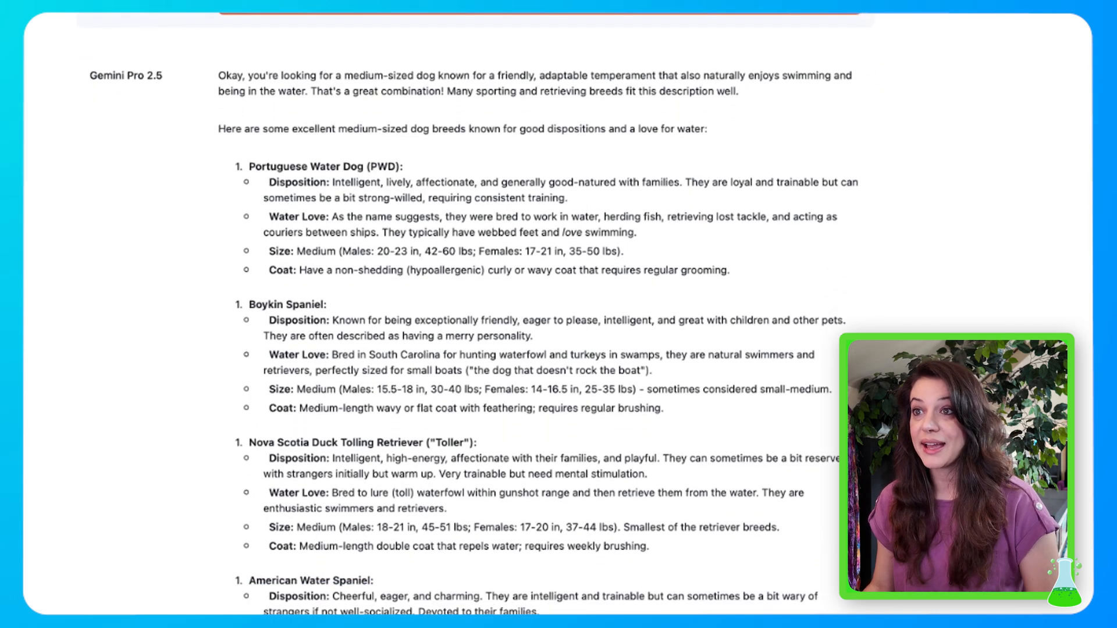
scroll(down, 3)
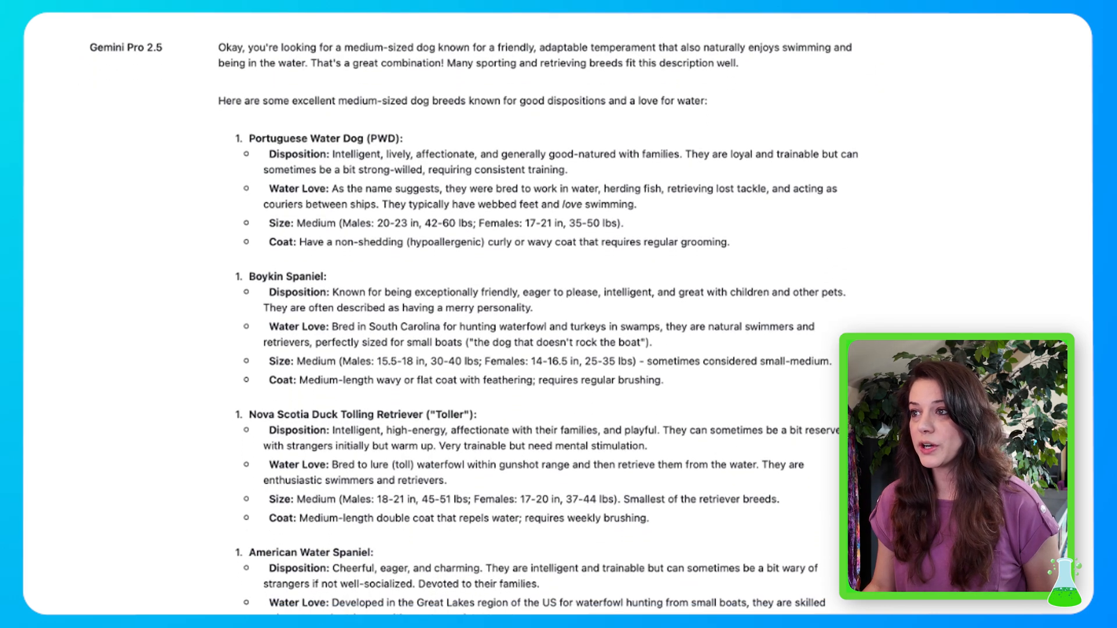
scroll(down, 3)
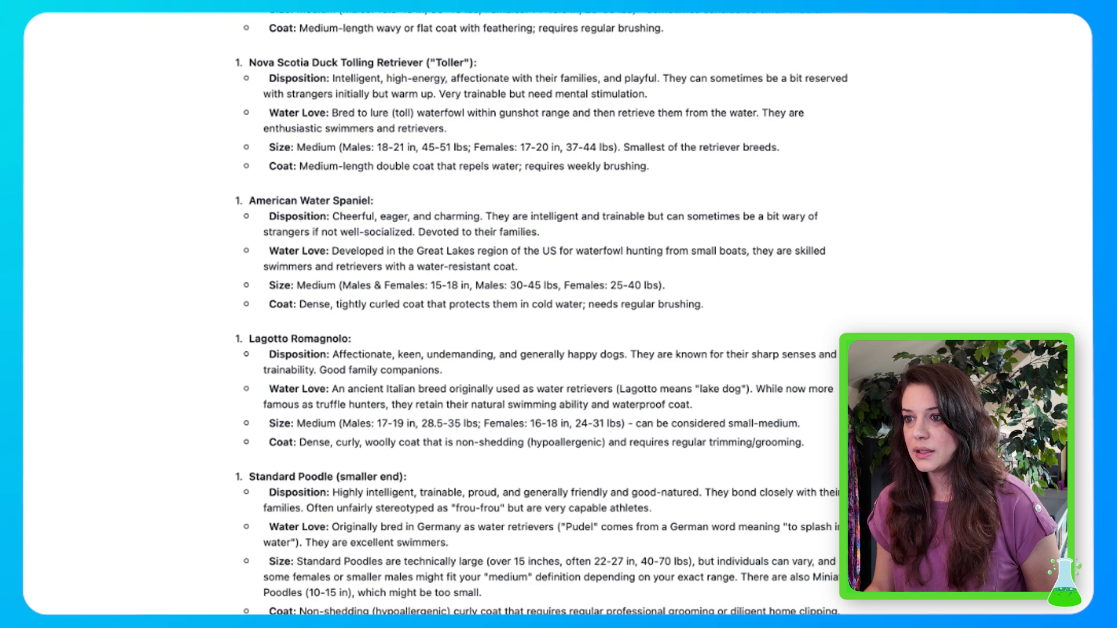
scroll(down, 3)
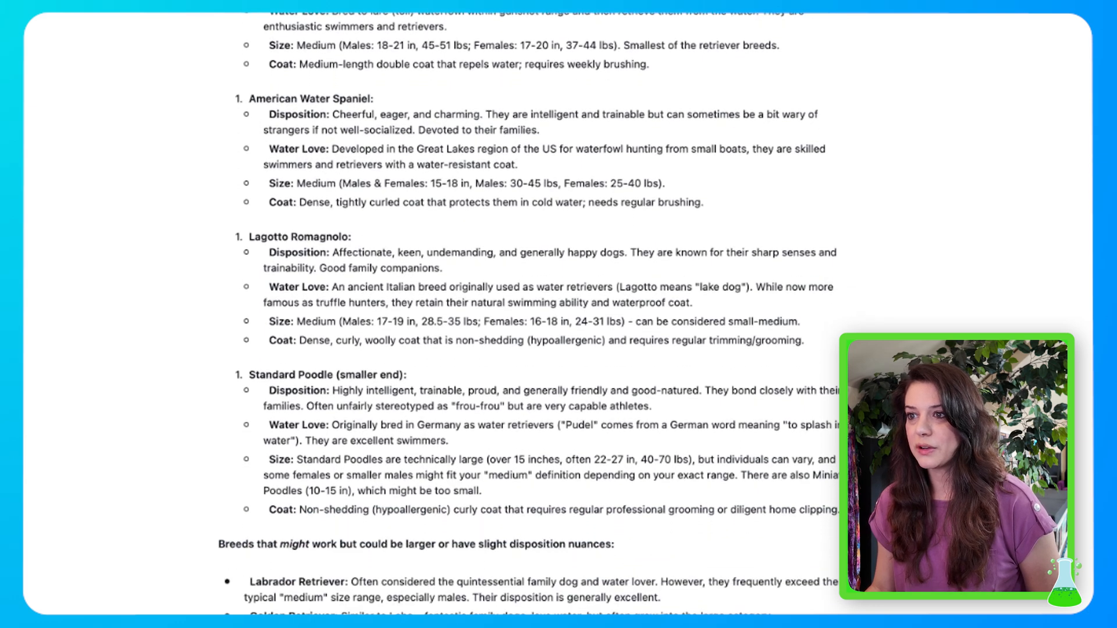
scroll(down, 3)
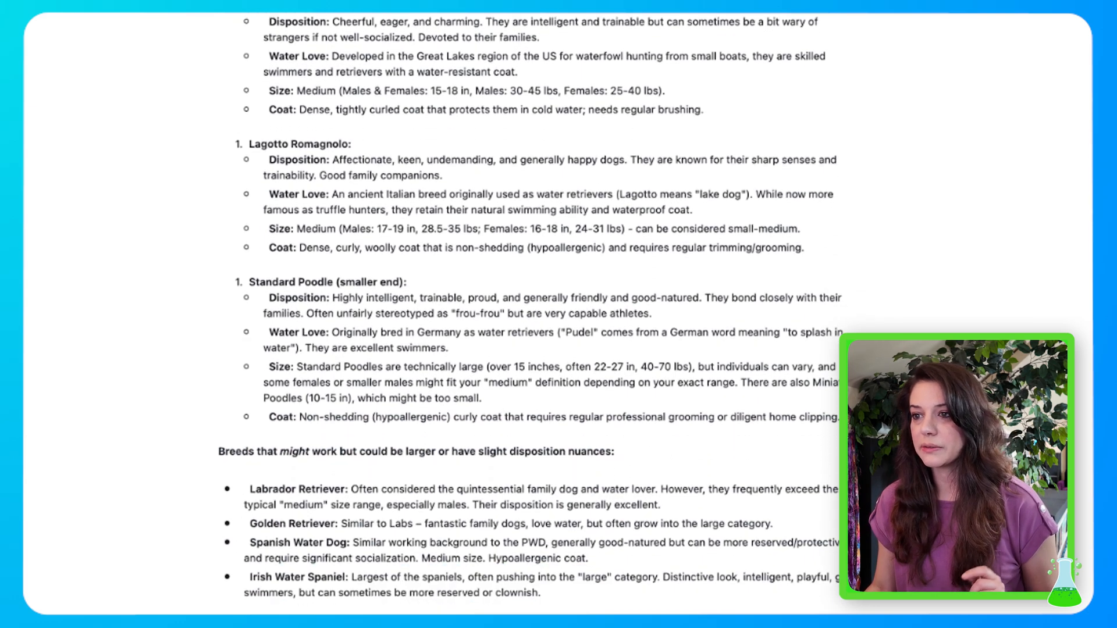
scroll(down, 3)
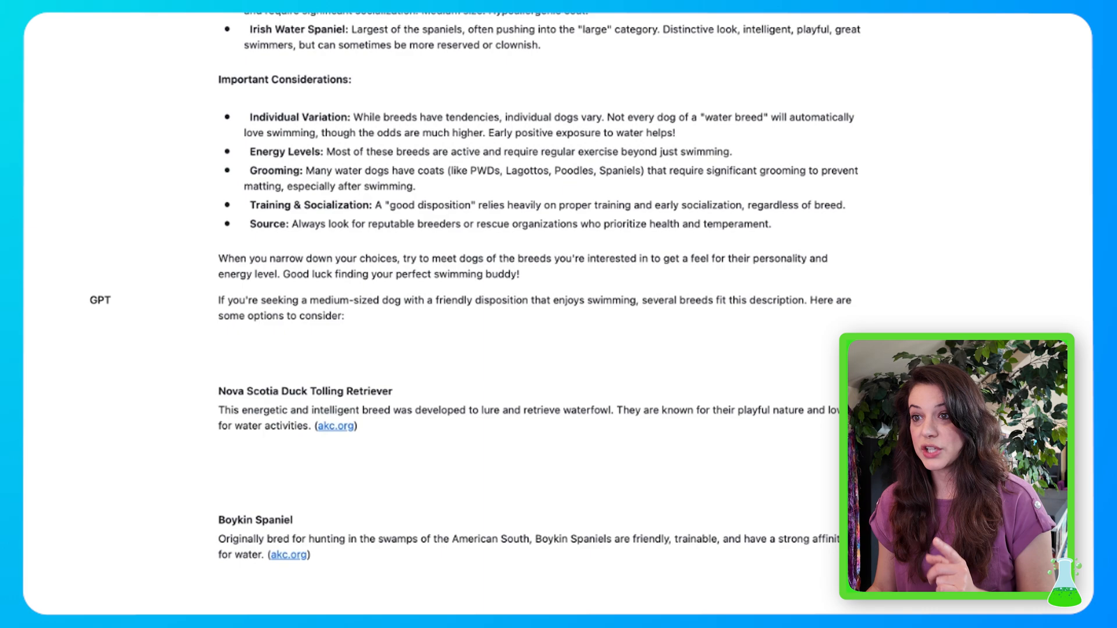
scroll(down, 3)
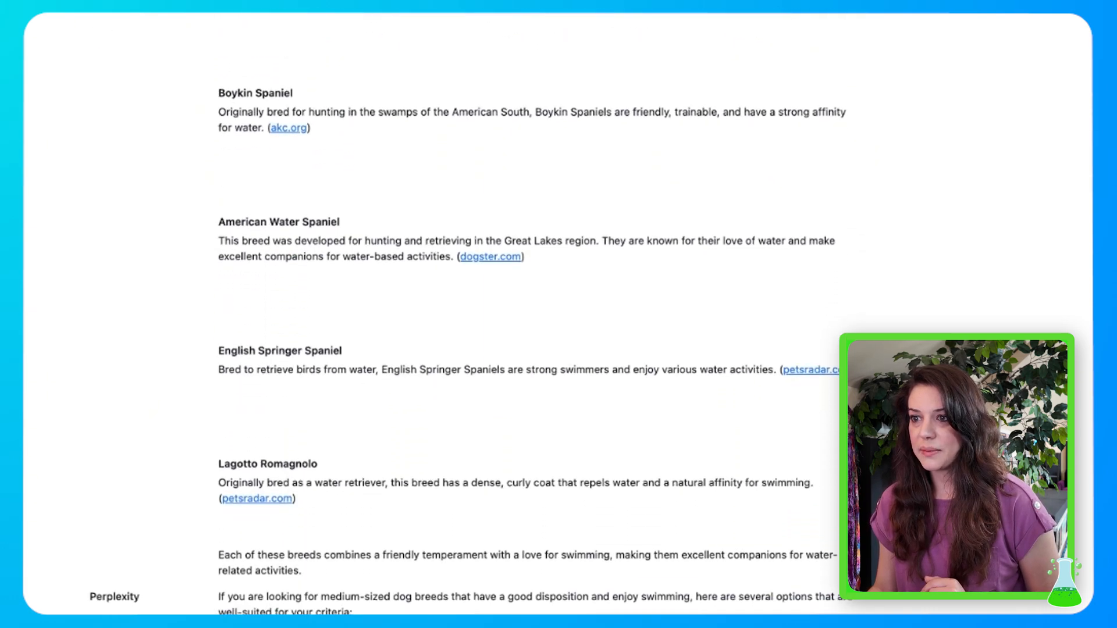
scroll(down, 3)
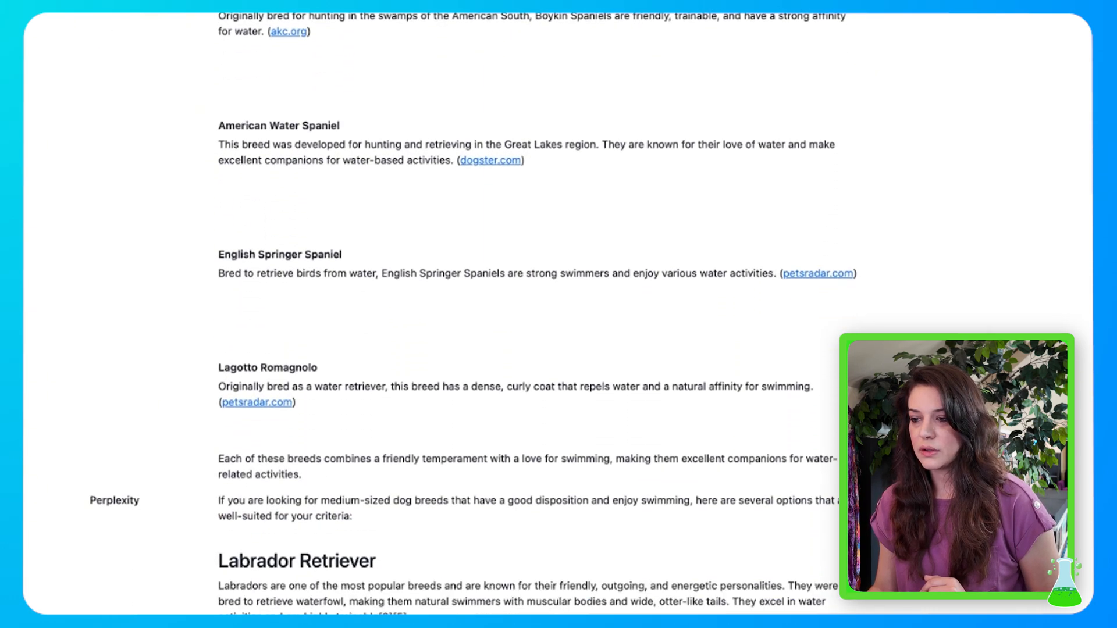
scroll(down, 3)
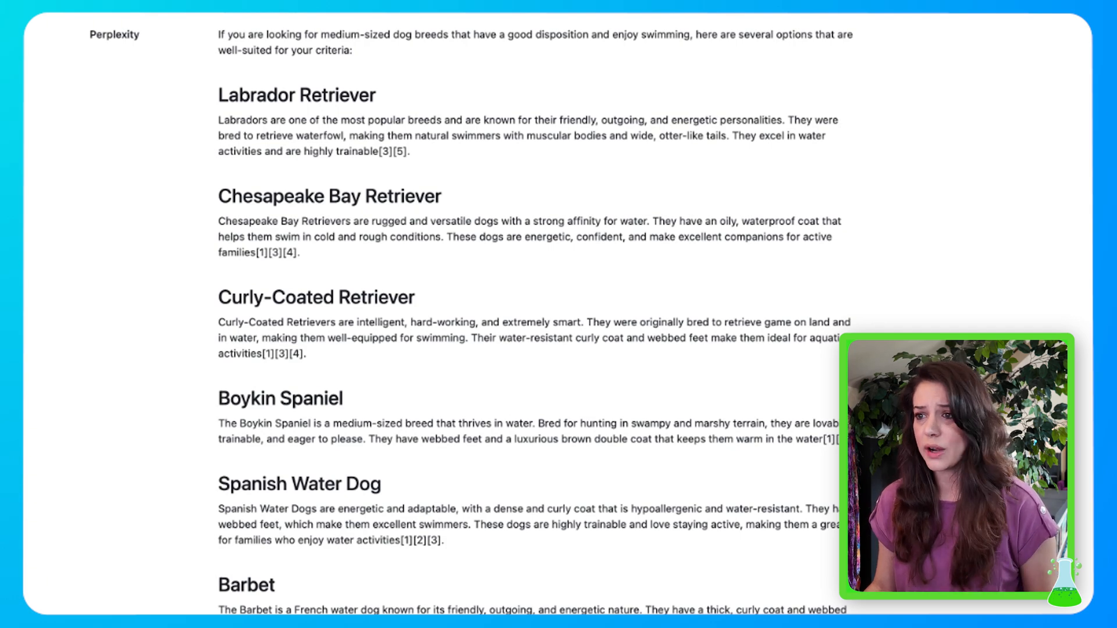
scroll(down, 3)
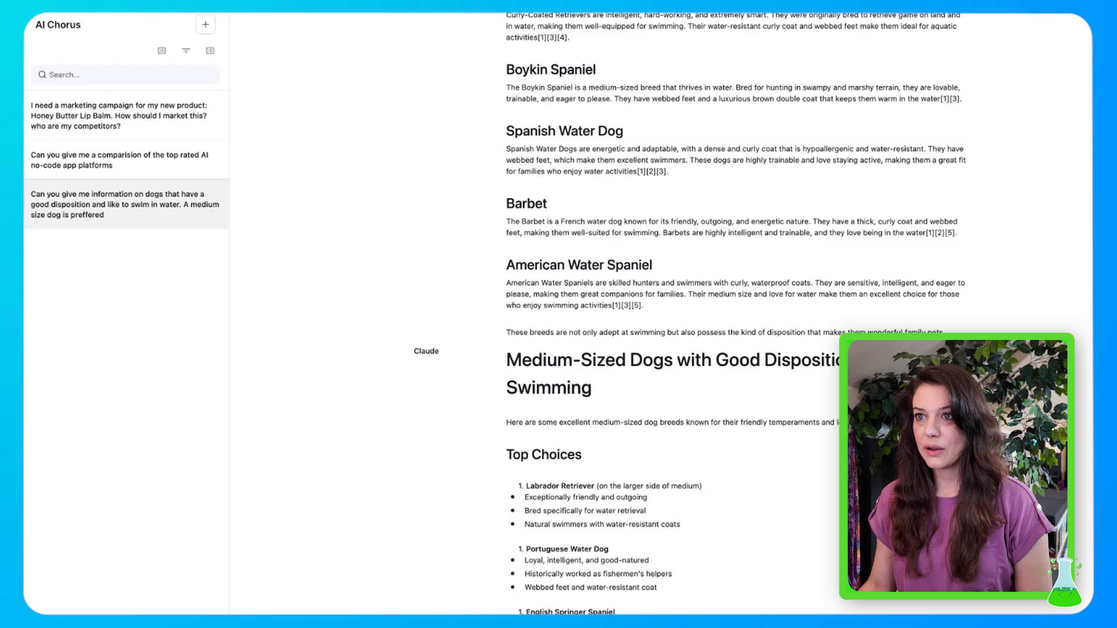
scroll(down, 3)
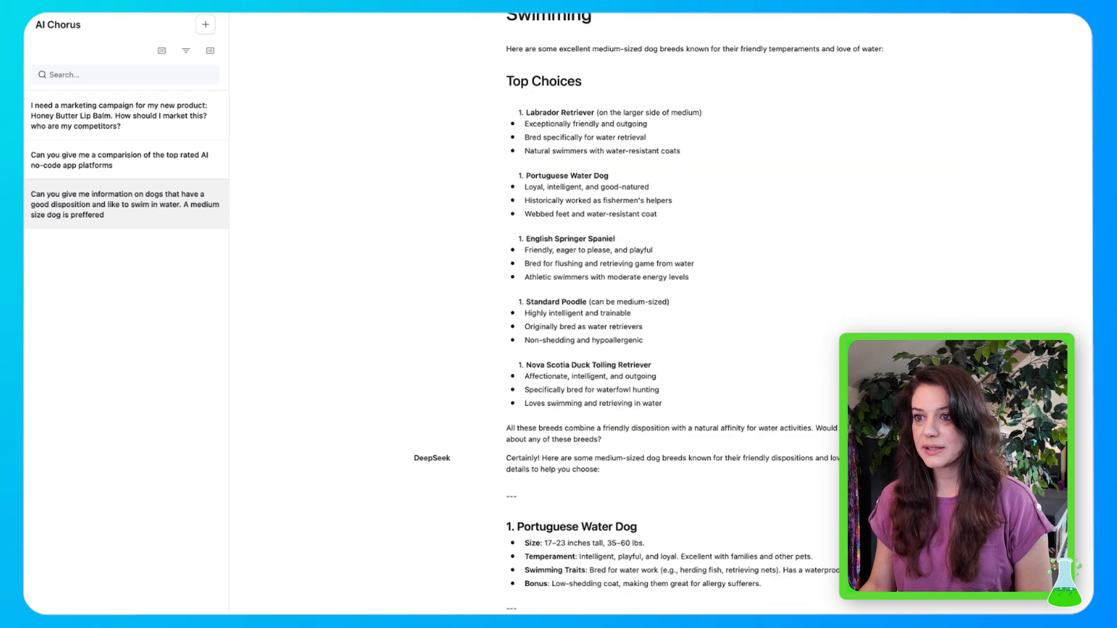
scroll(down, 3)
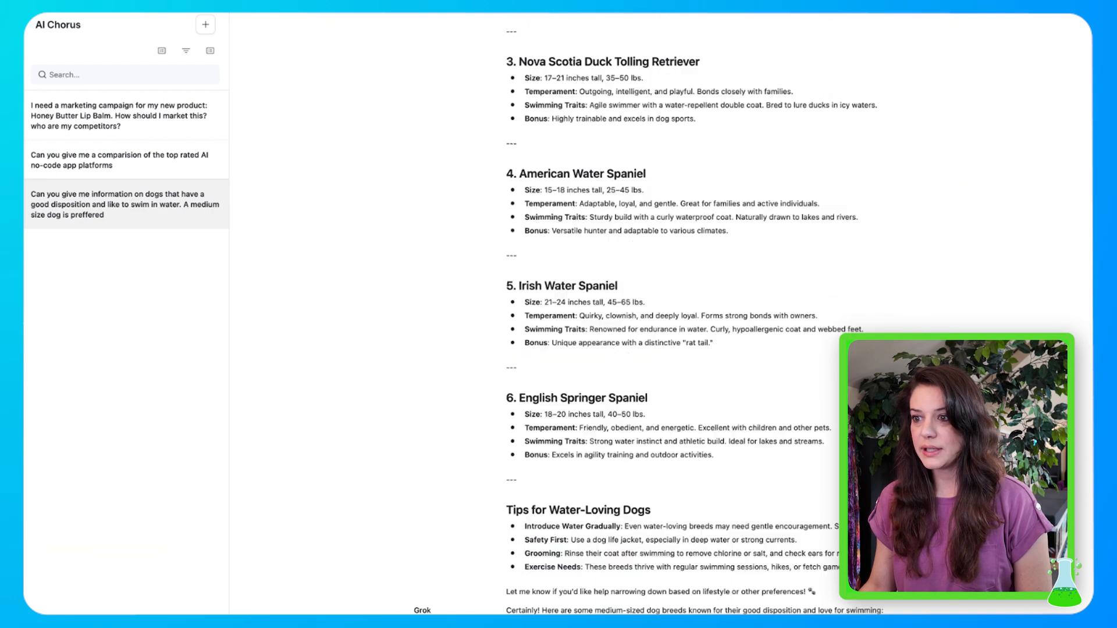
scroll(down, 3)
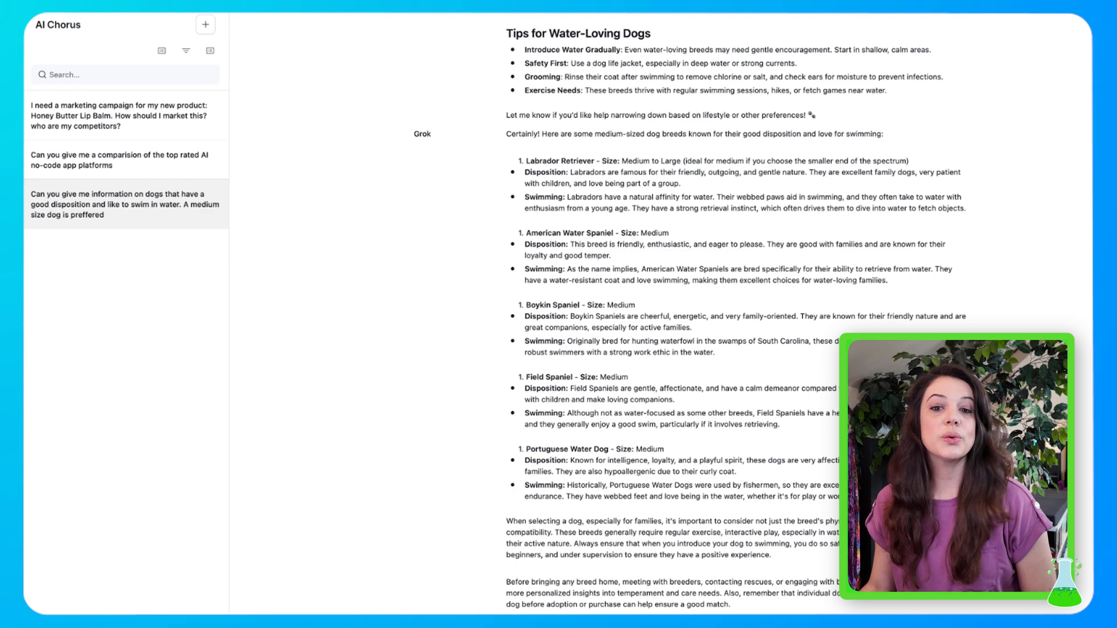